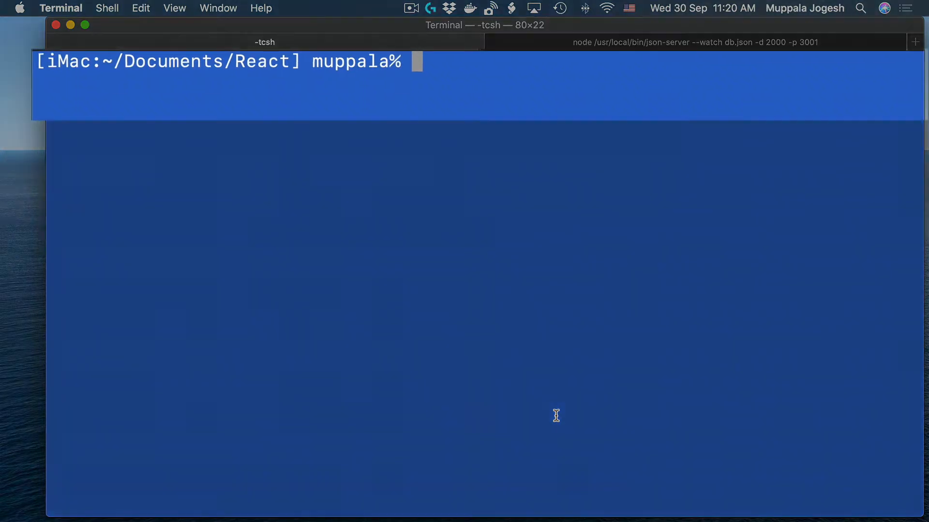
# Clone the recoil branch of github.com/jmuppala/confusion-react-16.13.1.git with git clone -b recoil.
pyautogui.write('git')
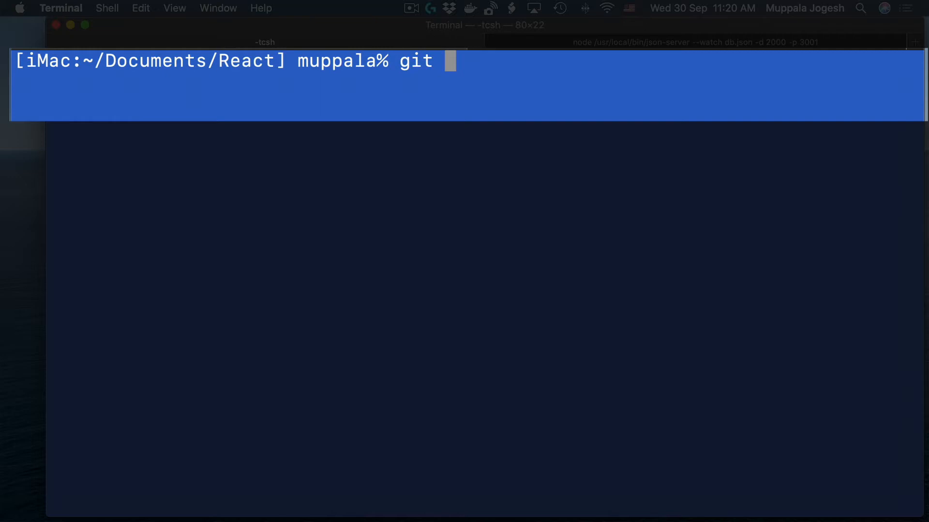
pyautogui.write('clone -b re')
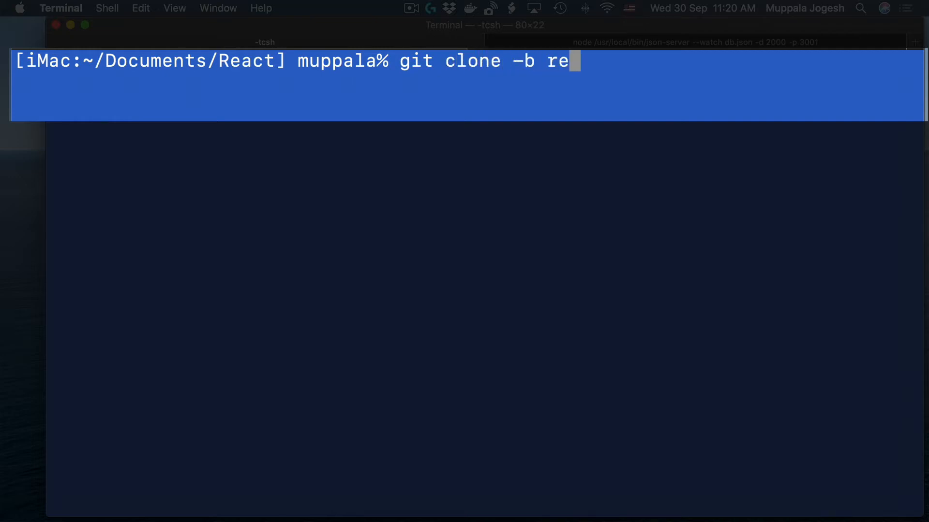
pyautogui.write('coil')
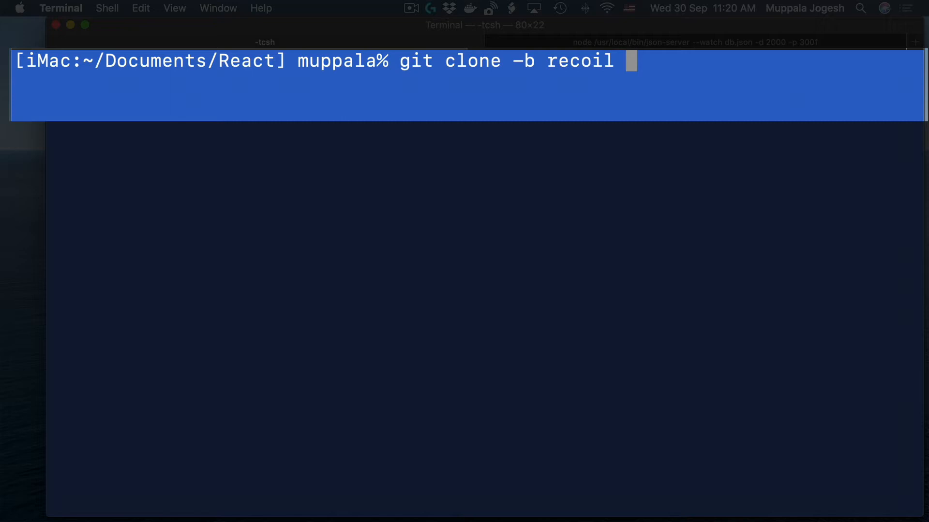
pyautogui.write('h')
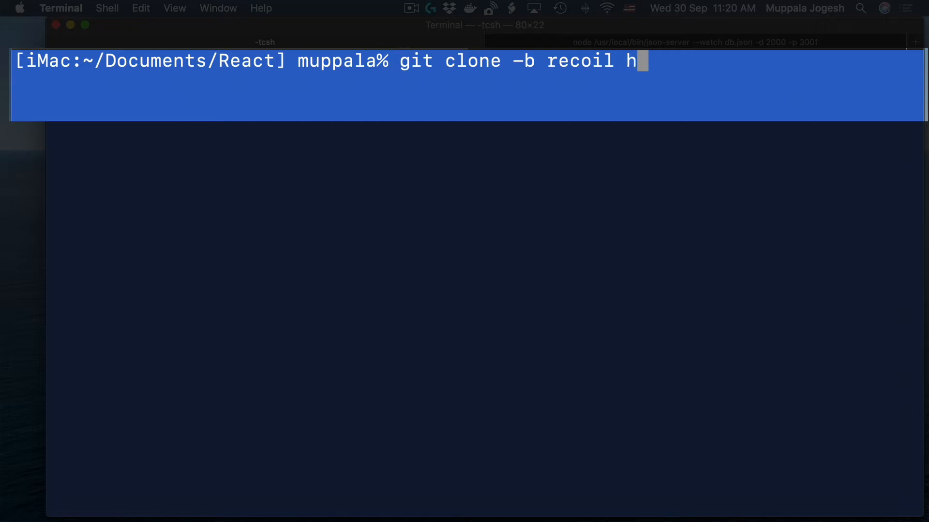
pyautogui.write('ttps://gi')
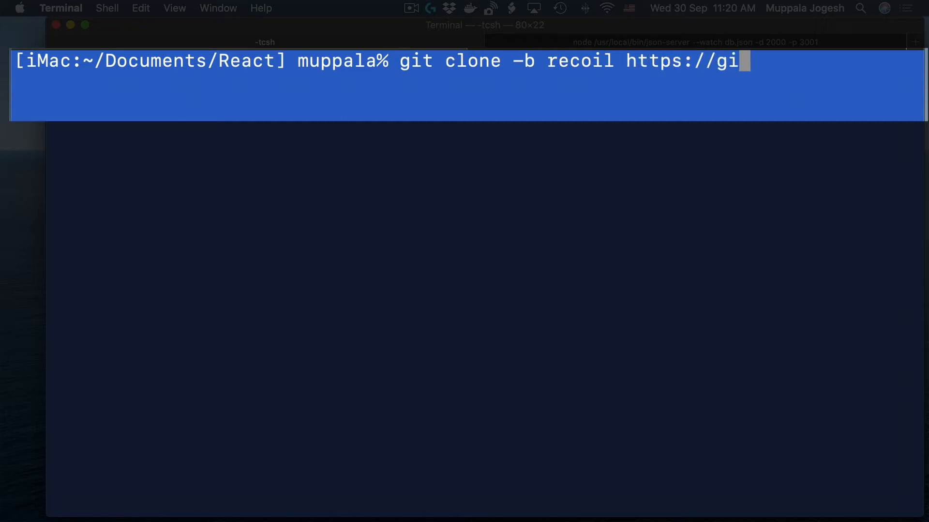
pyautogui.write('thub.com/j')
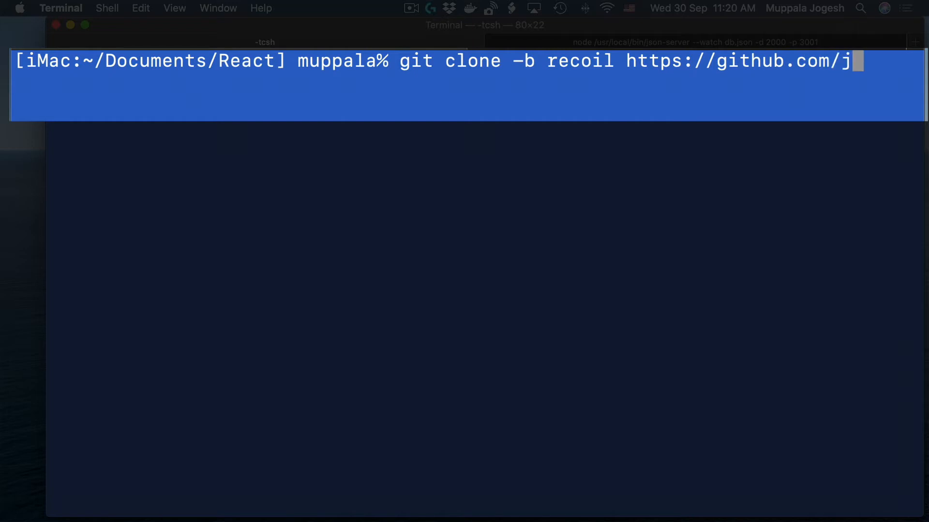
pyautogui.write('muppala')
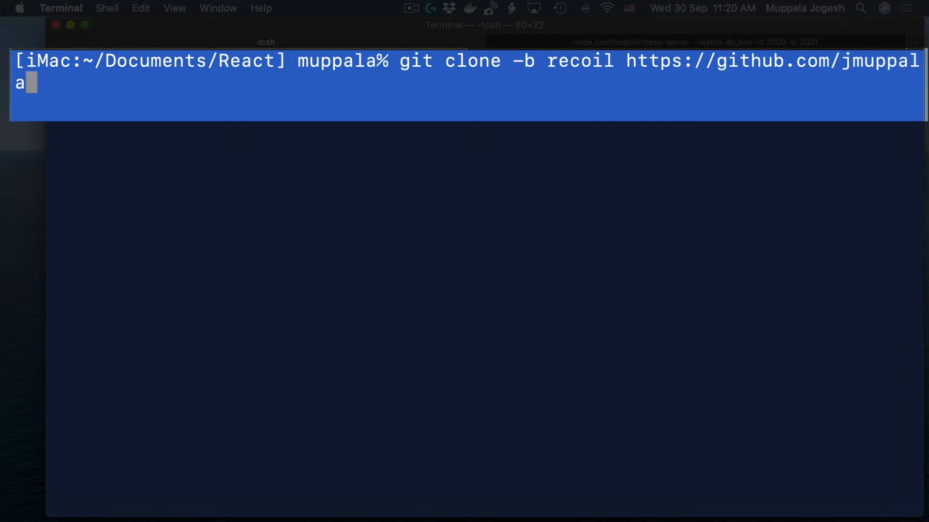
pyautogui.write('/conf')
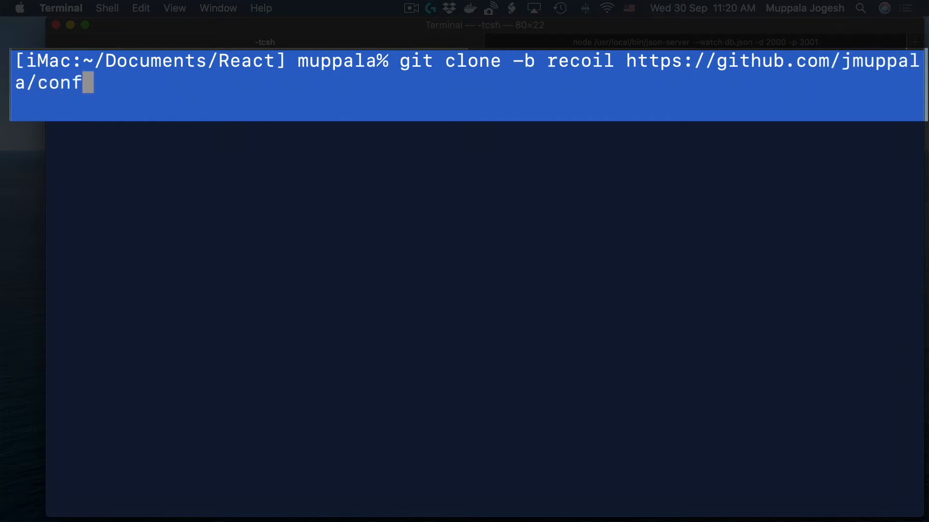
pyautogui.write('usion-reac')
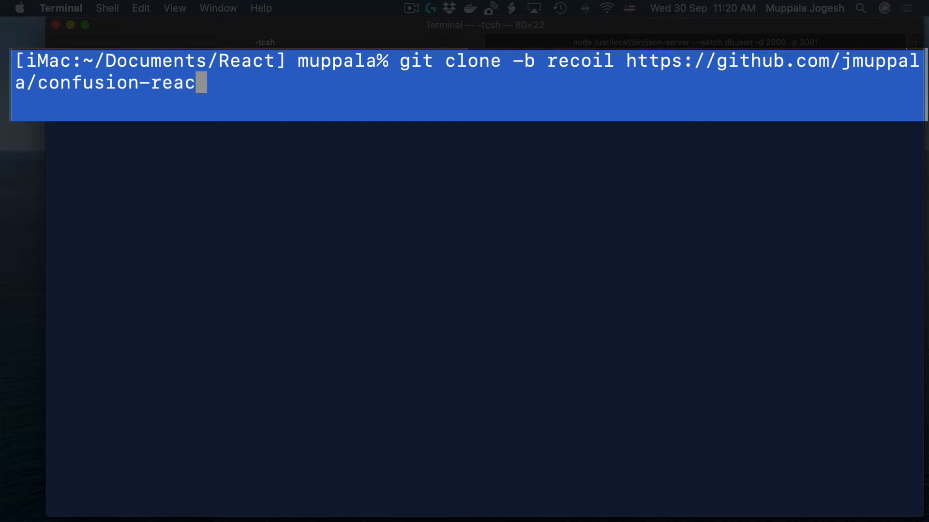
pyautogui.write('t-')
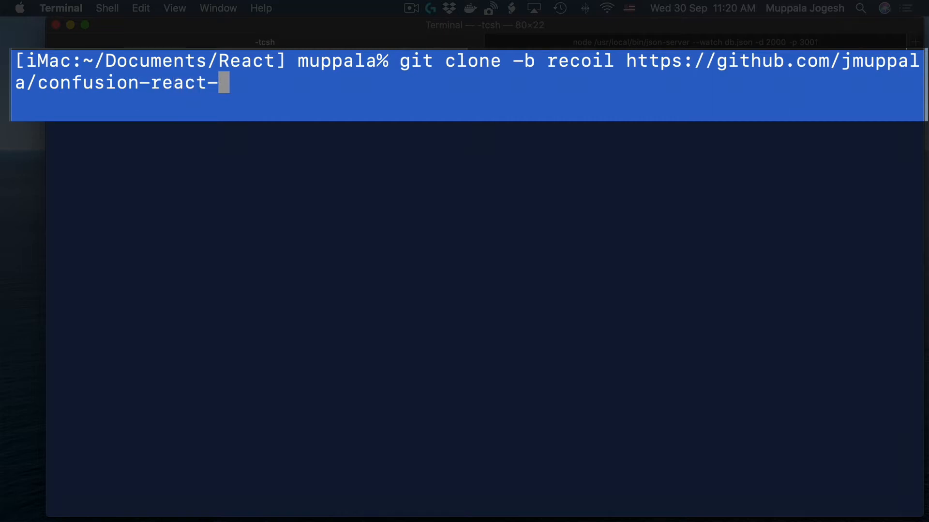
pyautogui.write('16.13.1')
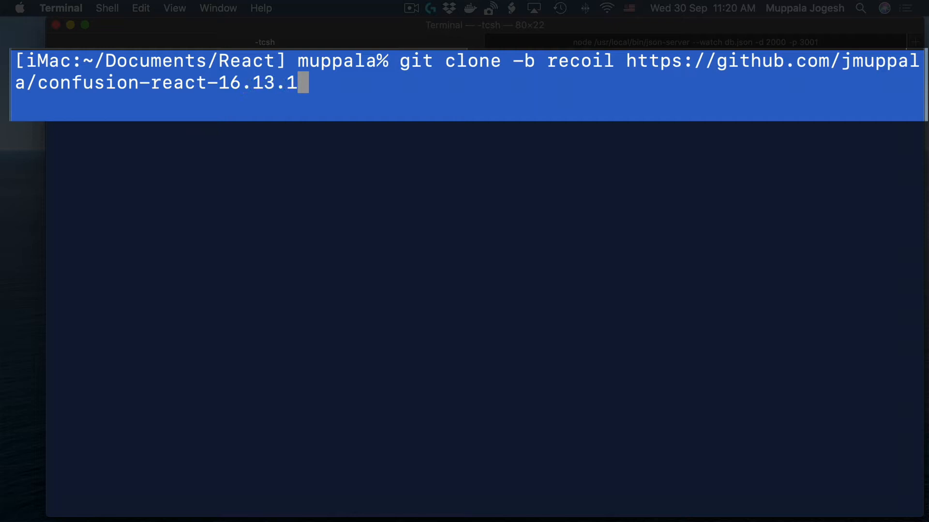
pyautogui.write('.git')
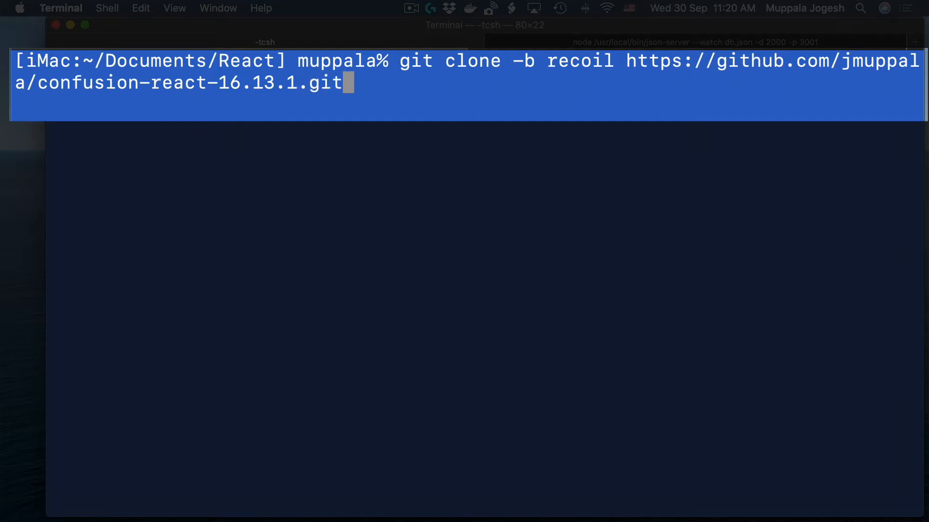
pyautogui.press('Return')
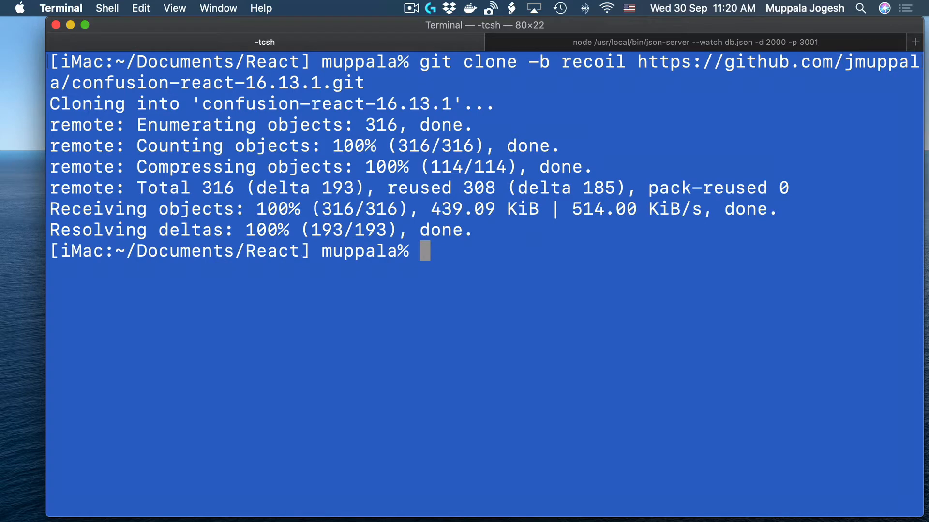
# Enter the confusion-react-16.13.1 folder and list its local branches, showing recoil.
pyautogui.write('cd confusion-react-16.13.1/')
pyautogui.write('g')
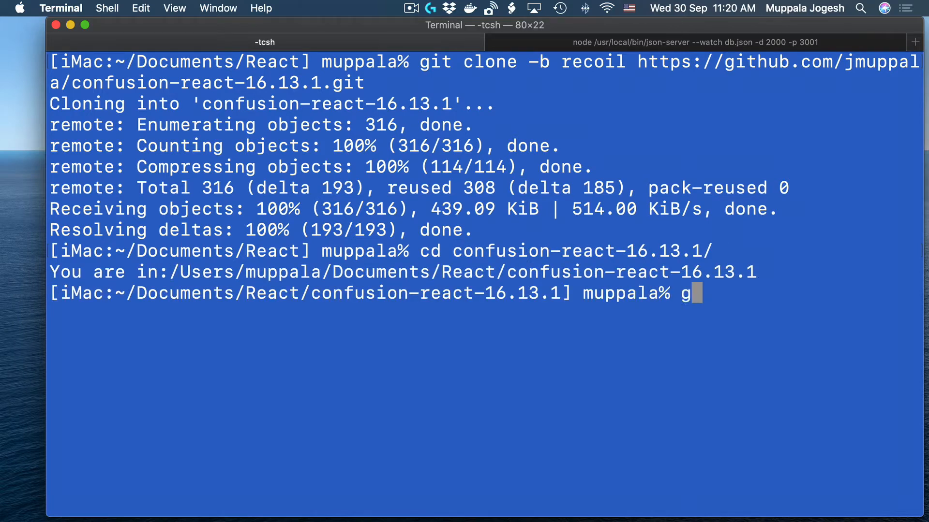
pyautogui.write('it branch')
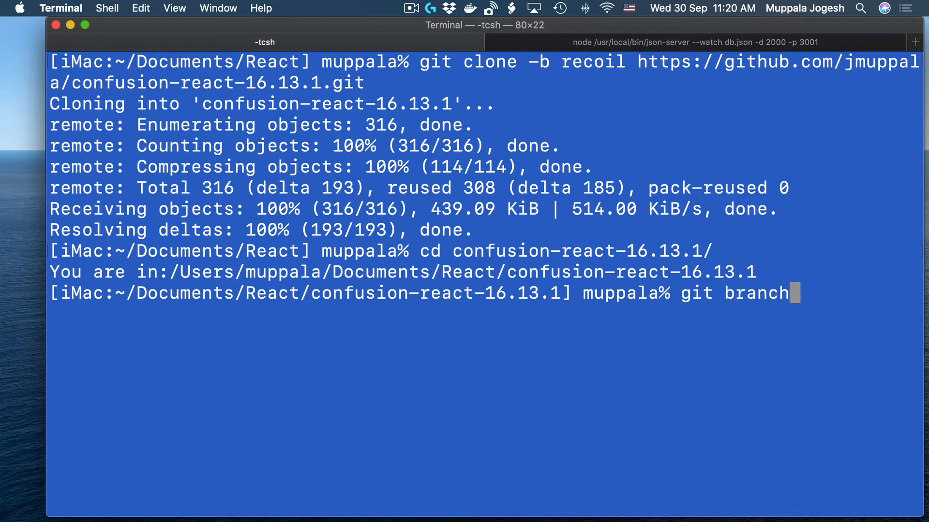
pyautogui.press('Return')
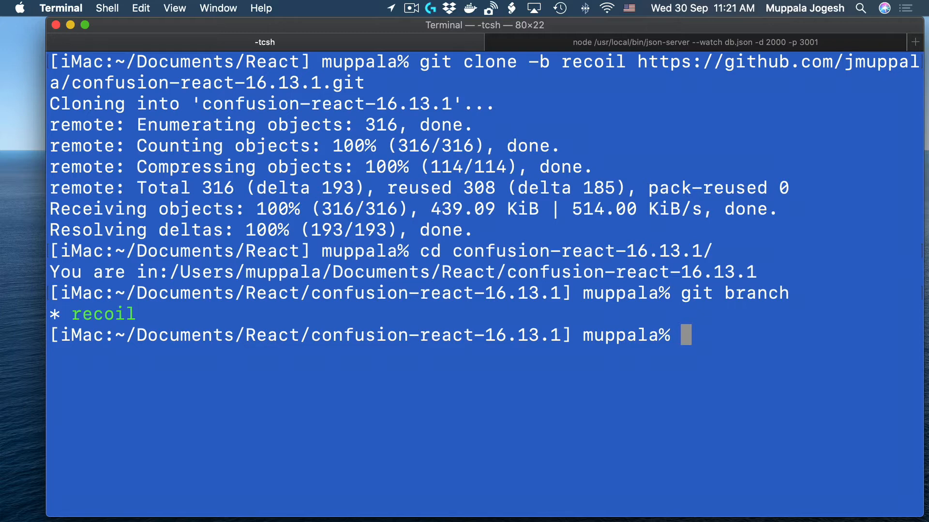
# List all branches, including remote master and recoil, and abandon the git checkout master line.
pyautogui.write('git')
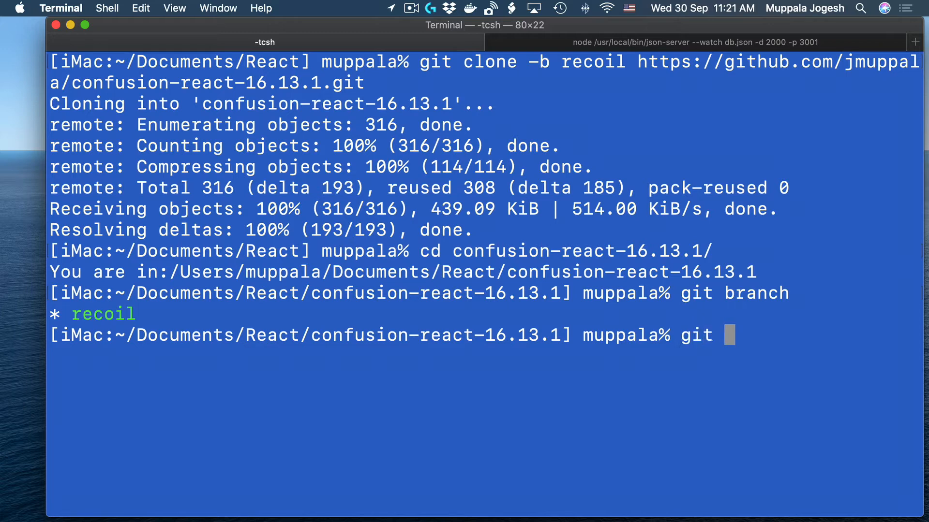
pyautogui.write('branch --all')
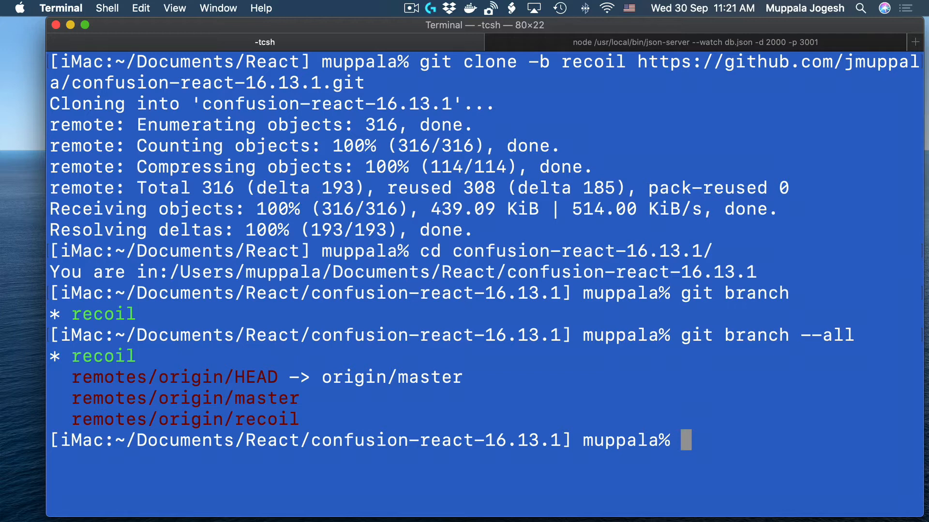
pyautogui.write('g')
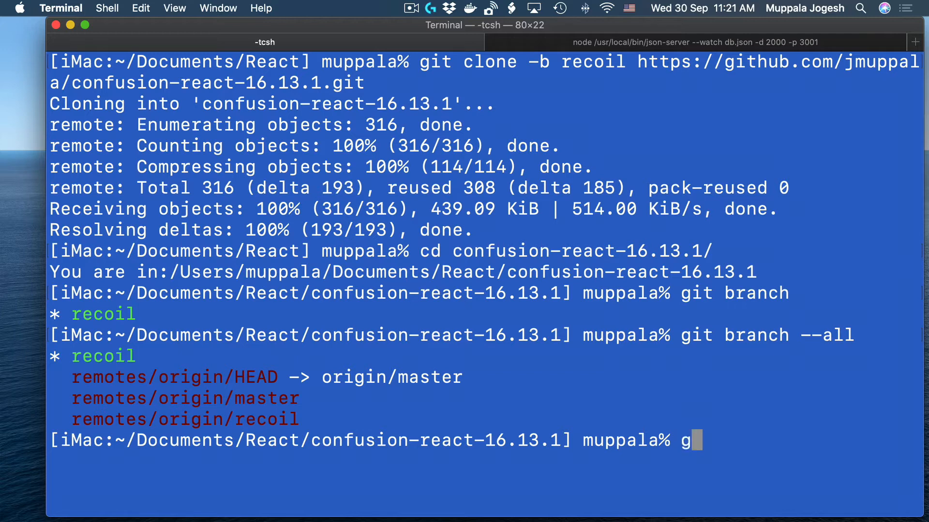
pyautogui.write('it check')
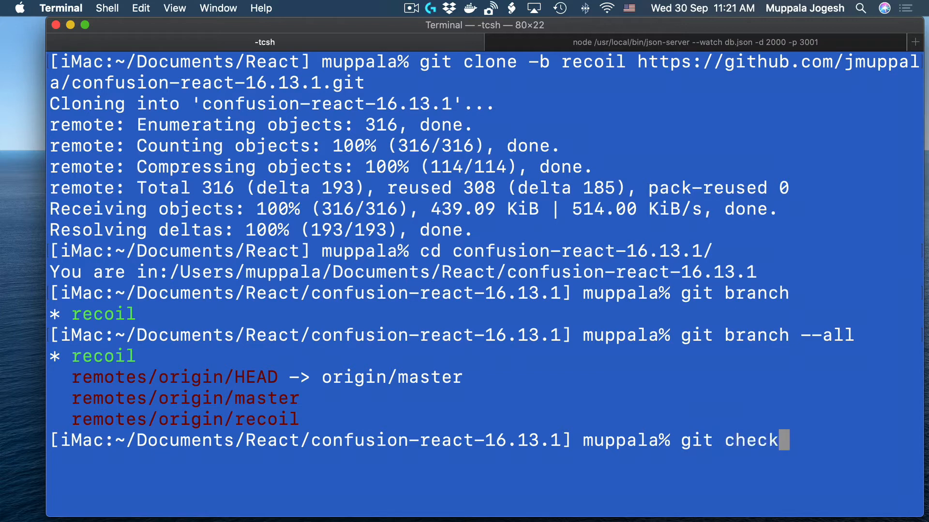
pyautogui.write('out')
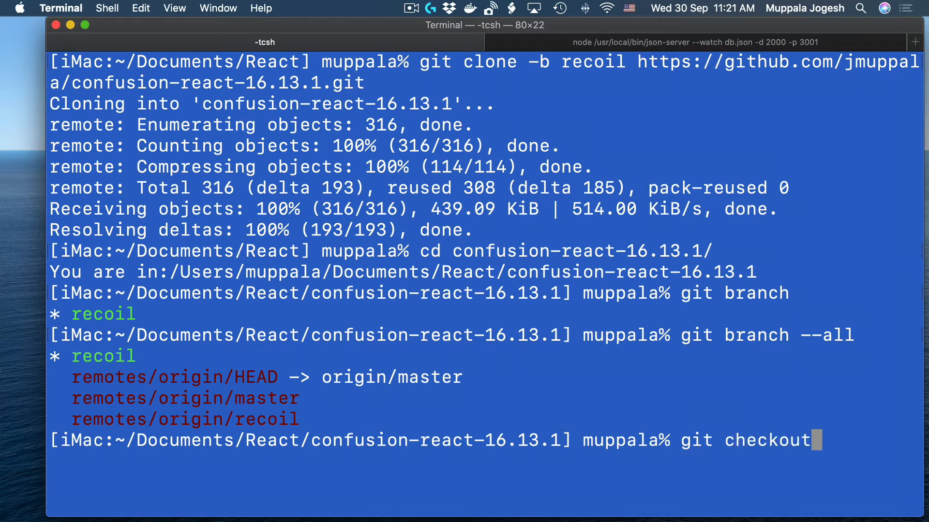
pyautogui.write('master')
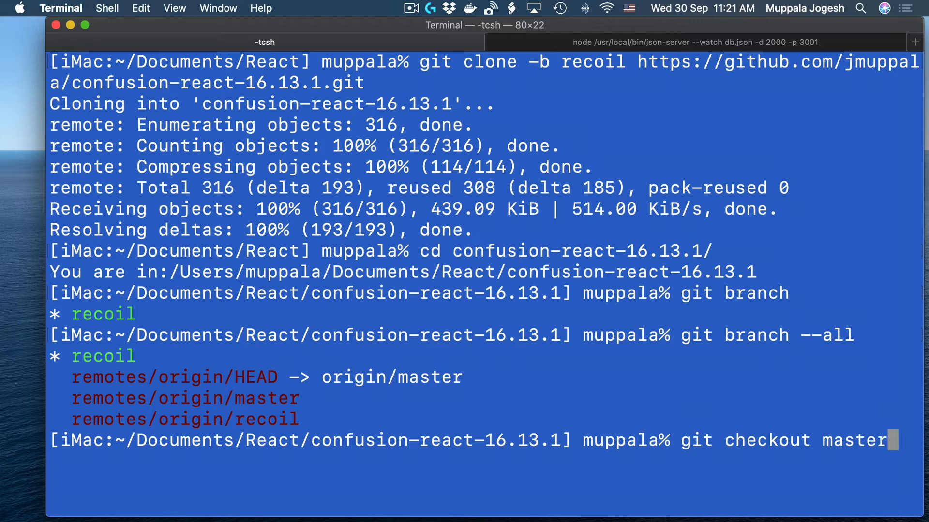
pyautogui.press('Backspace')
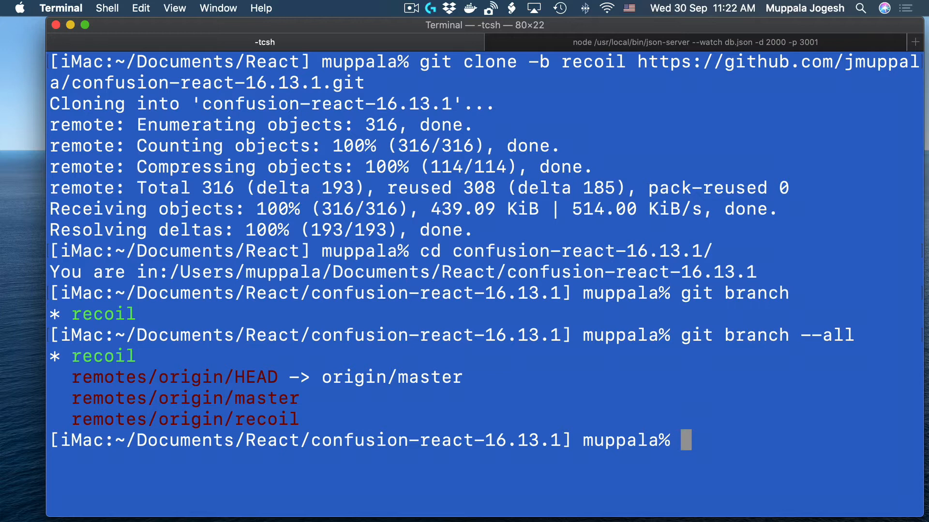
# Run 'code .' to open the confusion-react-16.13.1 folder in VS Code.
pyautogui.write('code .')
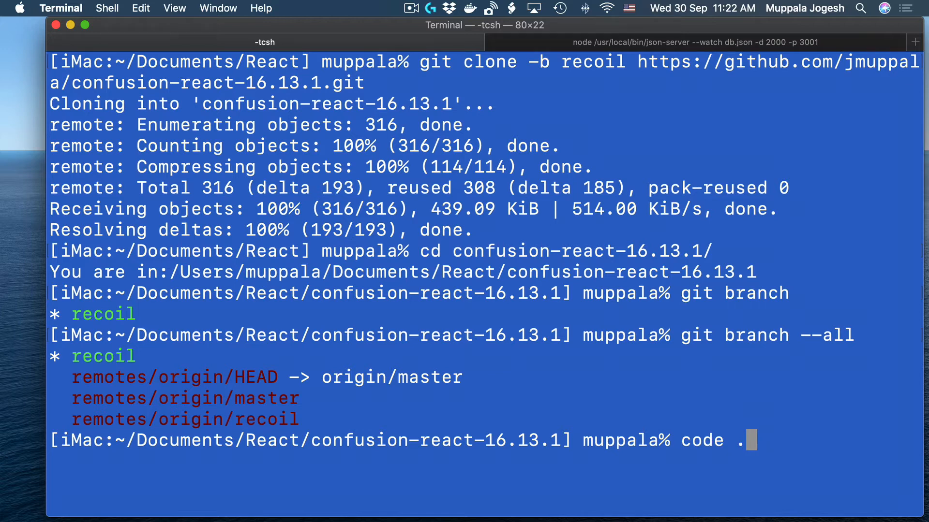
pyautogui.press('Return')
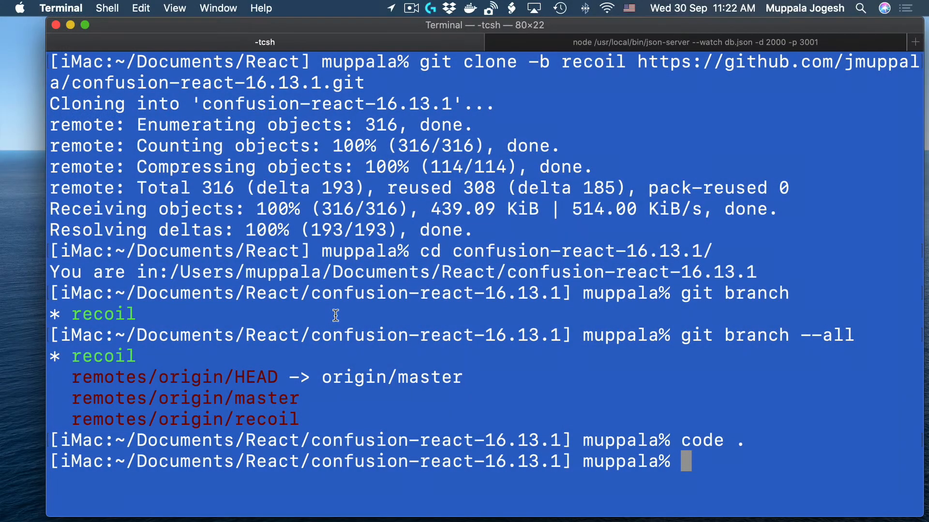
pyautogui.moveTo(777, 46)
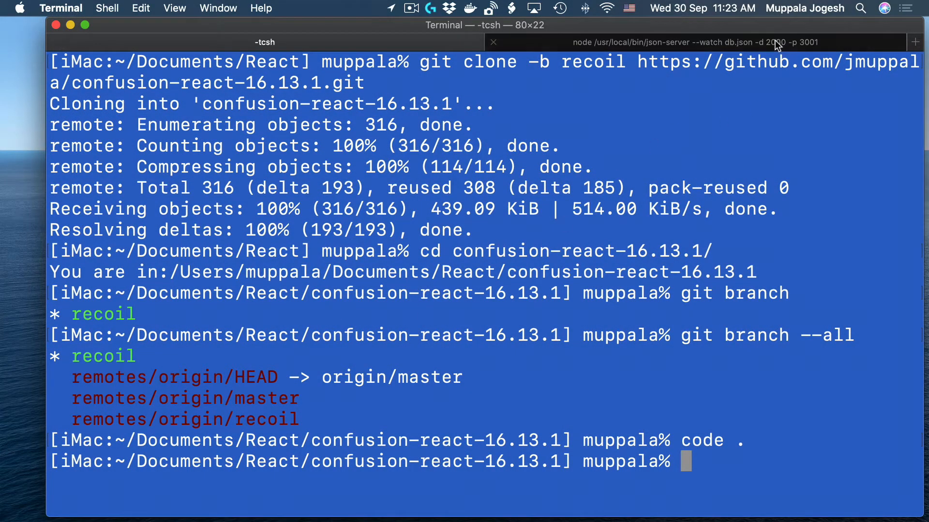
# Check the json-server session serving db.json on port 3001, then return to the project shell.
pyautogui.click(693, 42)
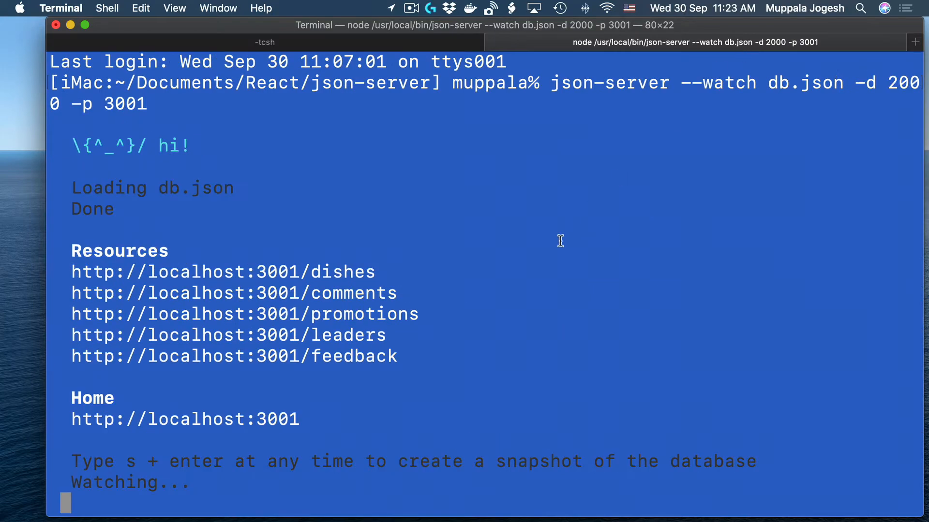
pyautogui.moveTo(612, 255)
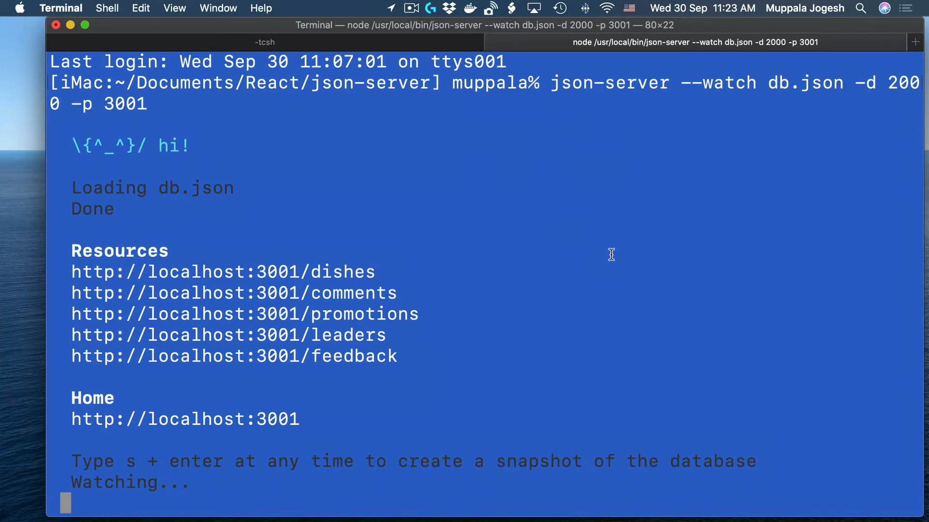
pyautogui.moveTo(446, 48)
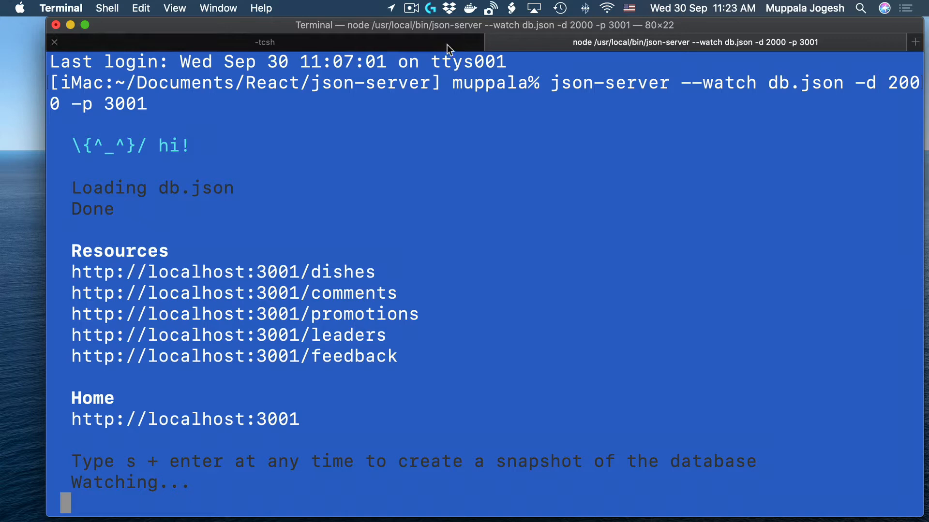
pyautogui.moveTo(447, 48)
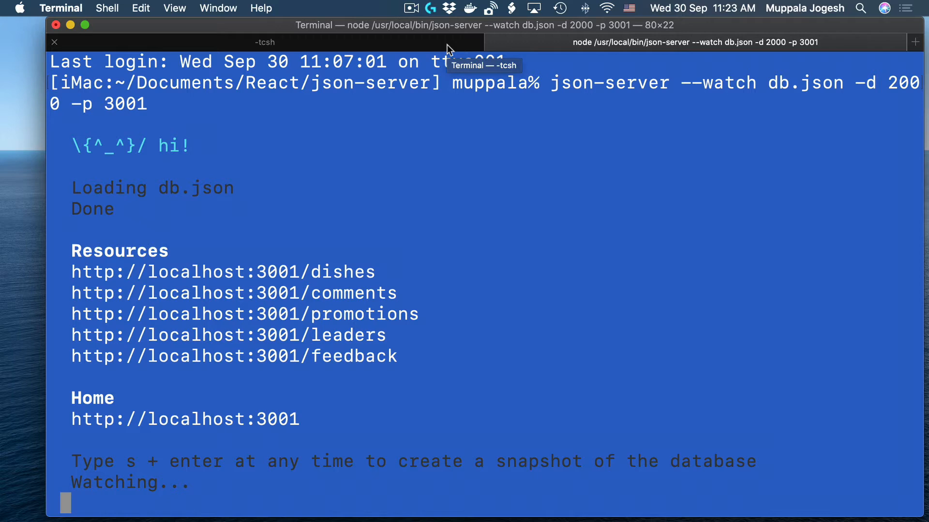
pyautogui.moveTo(396, 52)
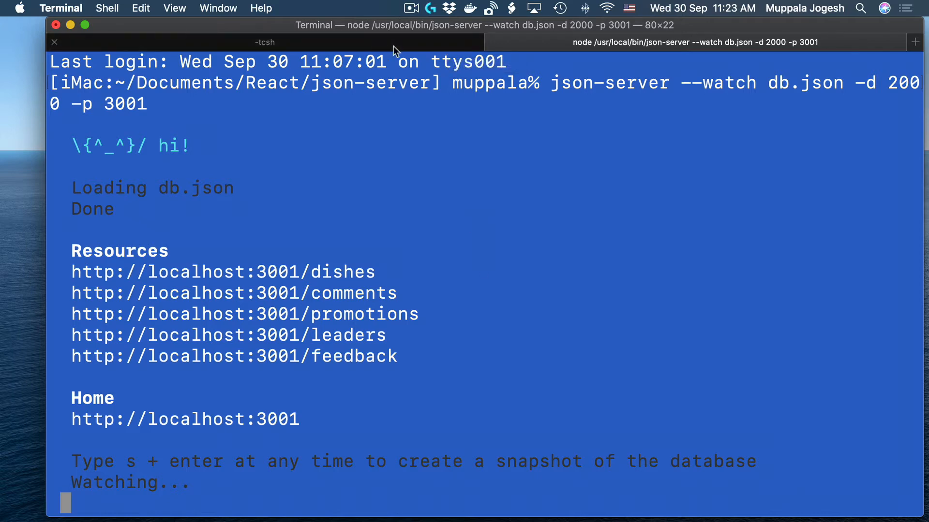
pyautogui.moveTo(396, 51)
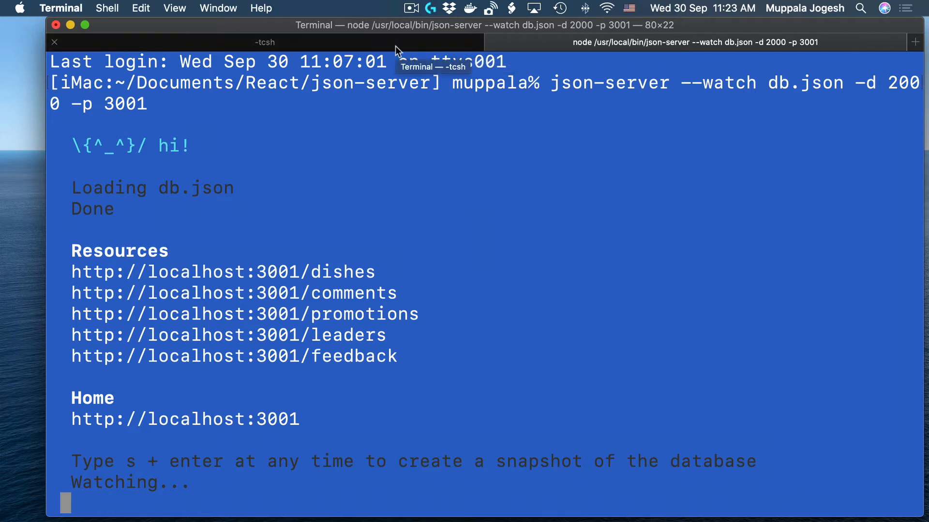
pyautogui.click(264, 42)
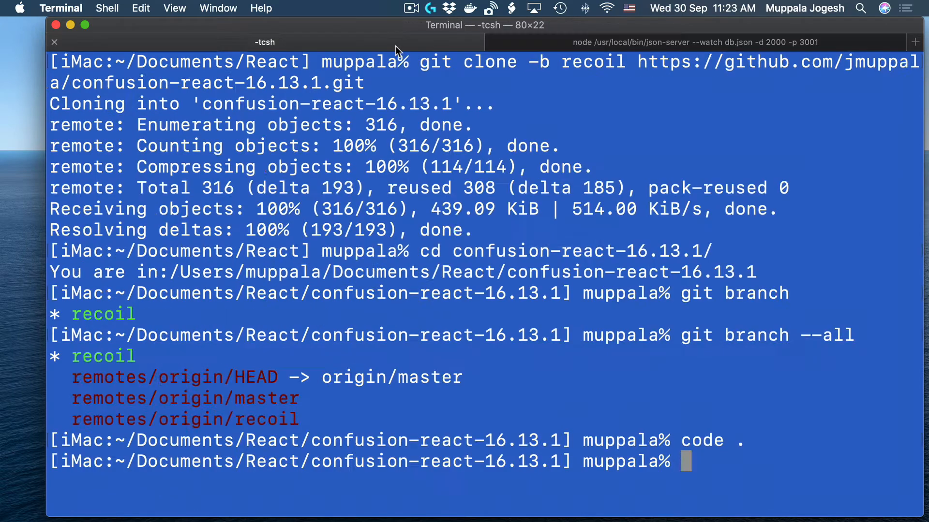
pyautogui.moveTo(586, 234)
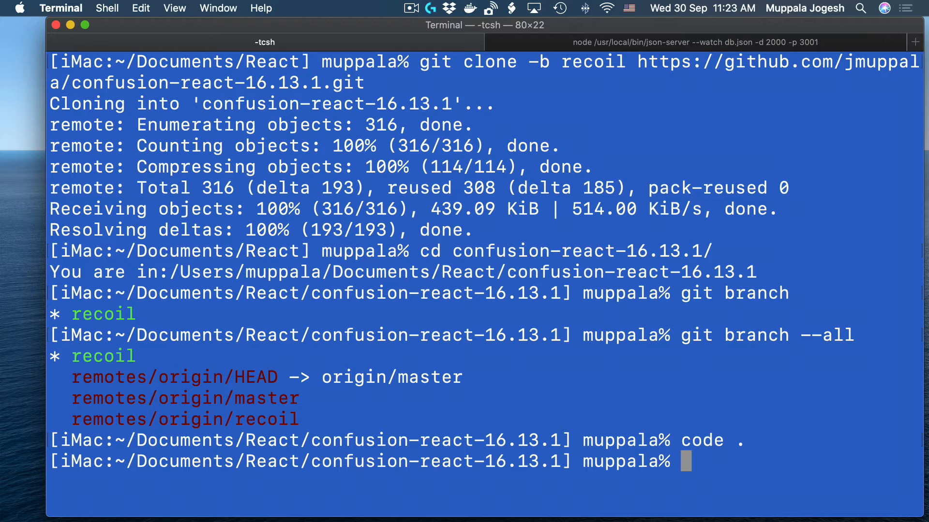
# Install the project's dependencies with yarn install.
pyautogui.write('yarn i')
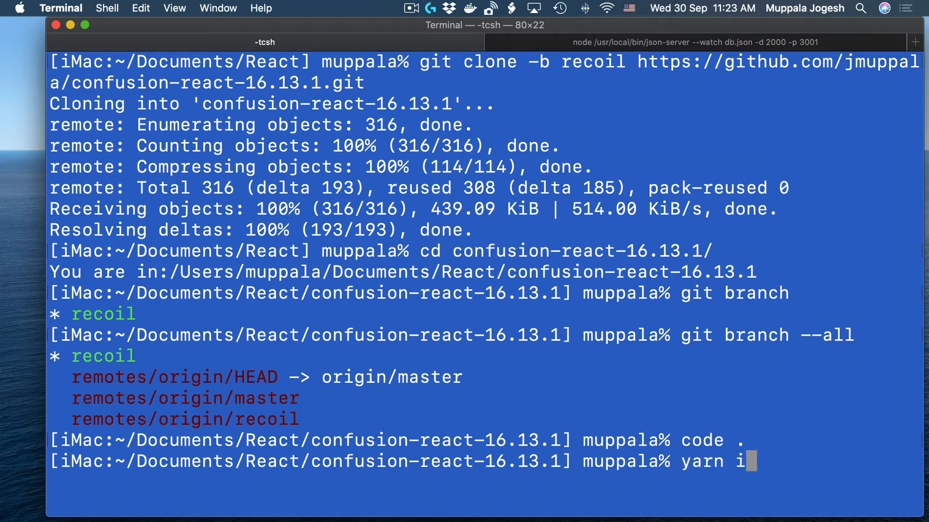
pyautogui.write('nstall')
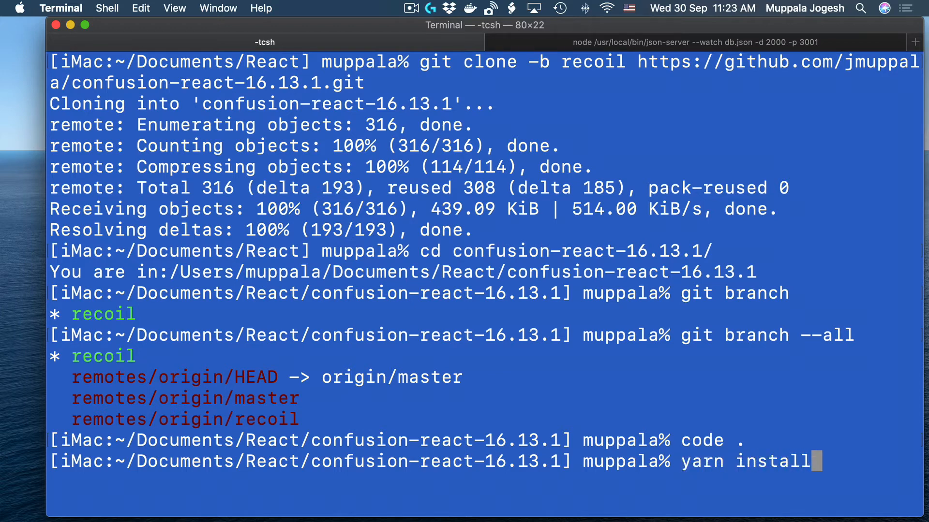
pyautogui.press('Return')
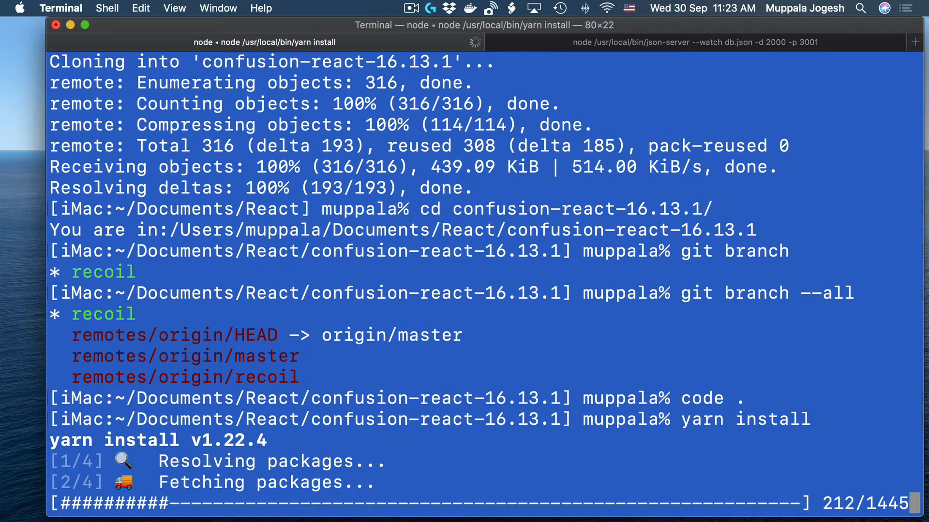
pyautogui.scroll(-3)
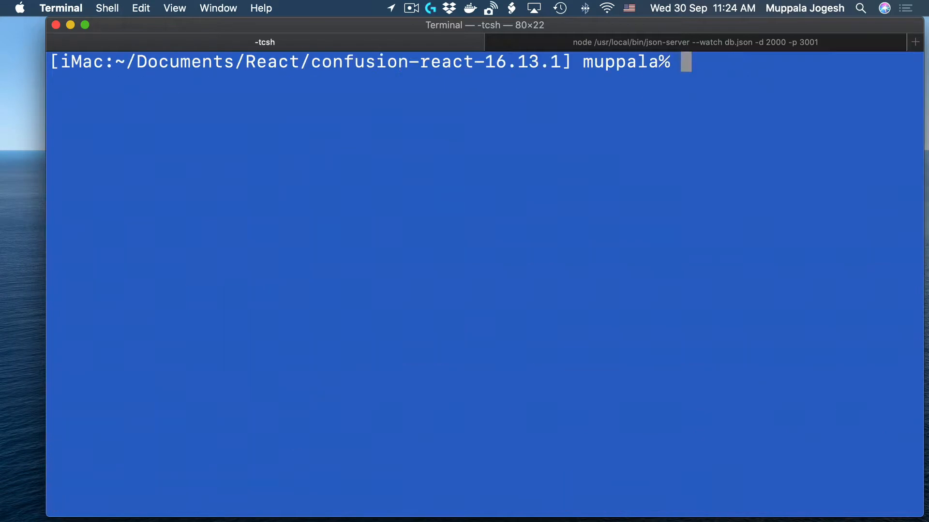
# Start the React development server with yarn start.
pyautogui.write('yarn')
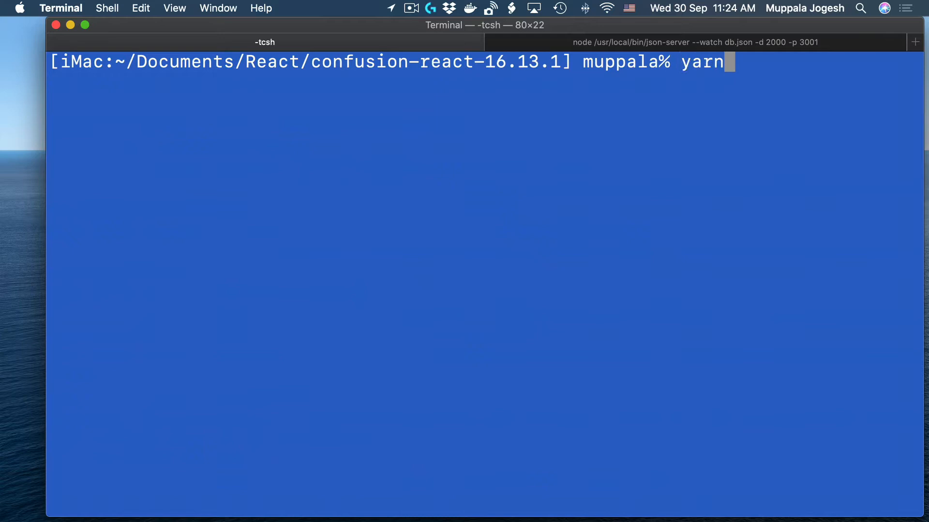
pyautogui.write('start')
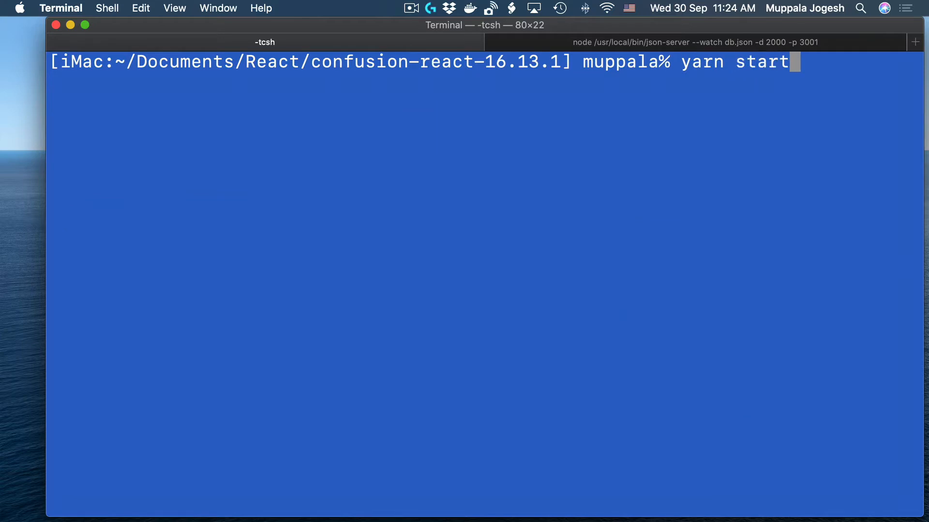
pyautogui.press('Return')
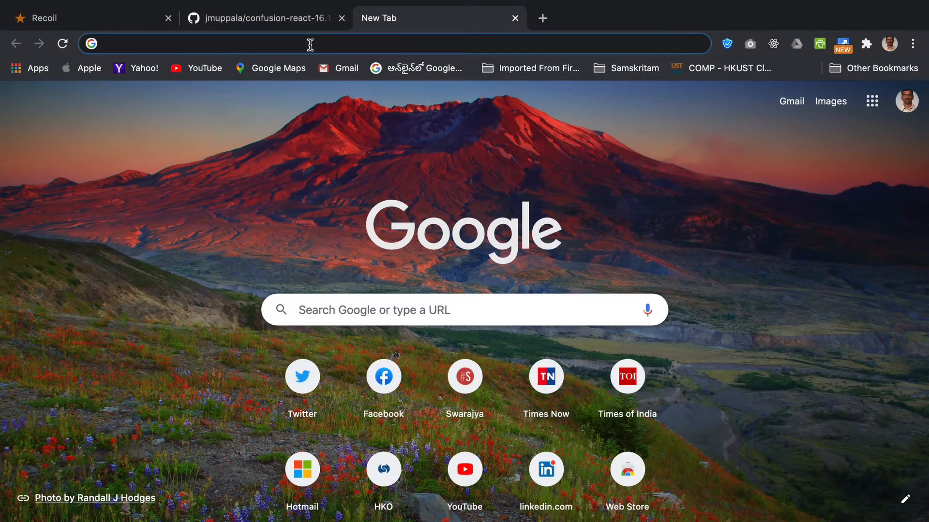
# Load the Ristorante Con Fusion app from the local server on port 3000.
pyautogui.write('hk:3000/home')
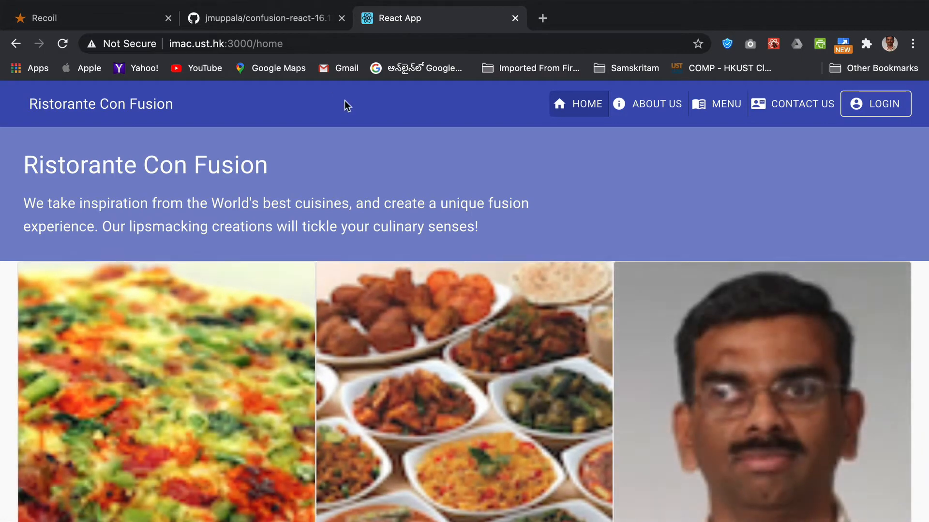
pyautogui.scroll(-3)
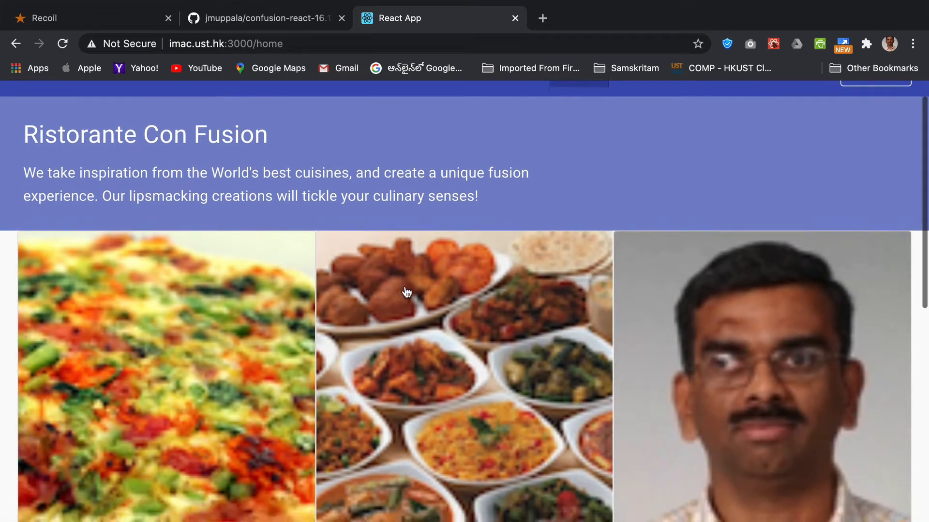
pyautogui.scroll(-3)
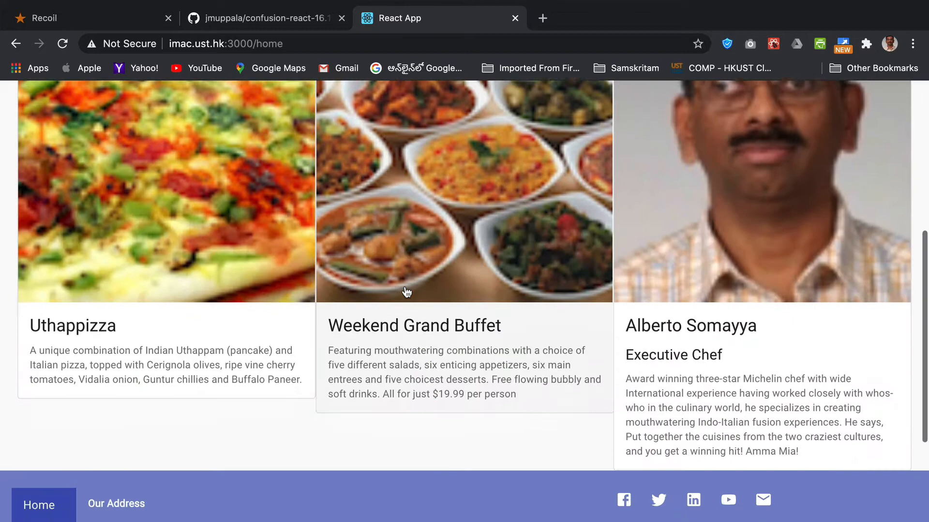
pyautogui.scroll(-3)
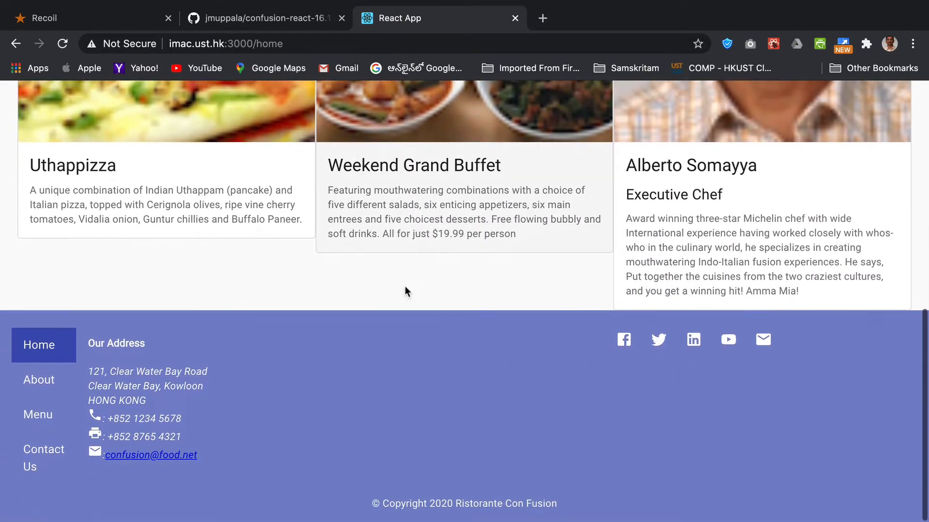
pyautogui.scroll(3)
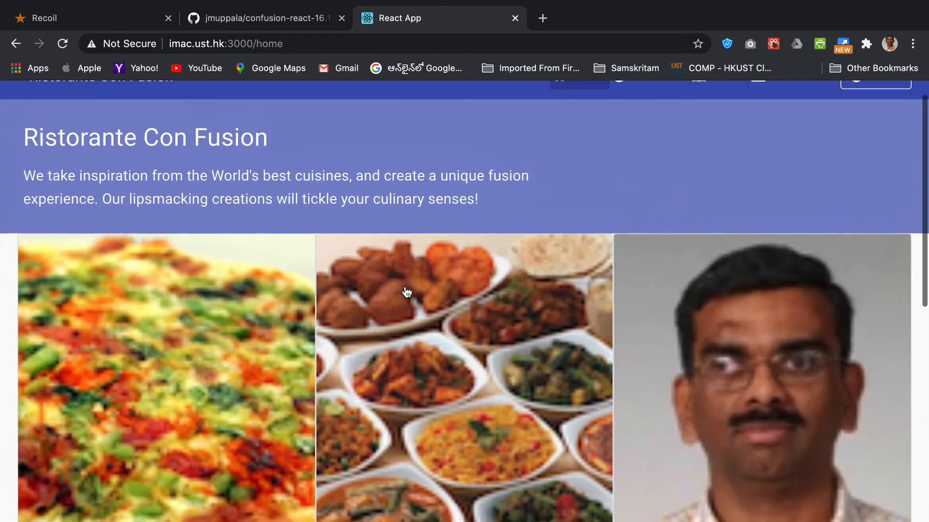
pyautogui.scroll(3)
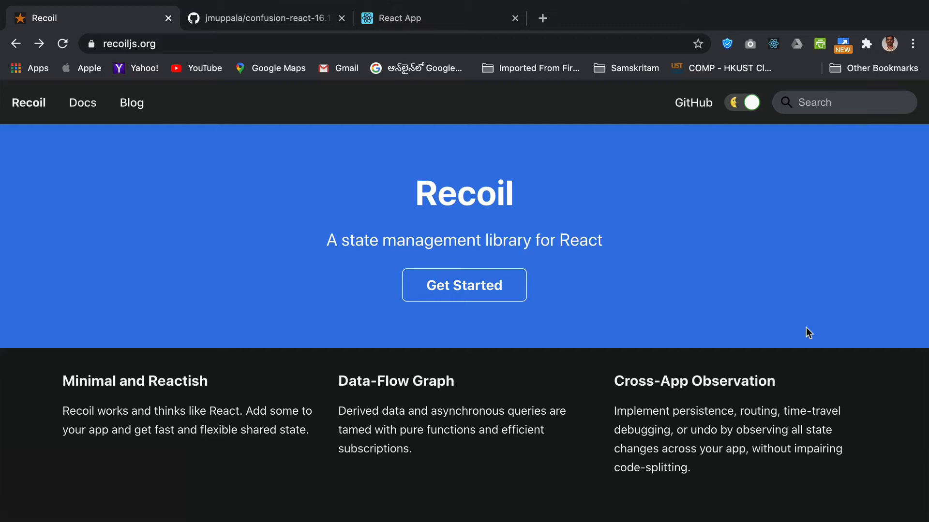
pyautogui.moveTo(5, 90)
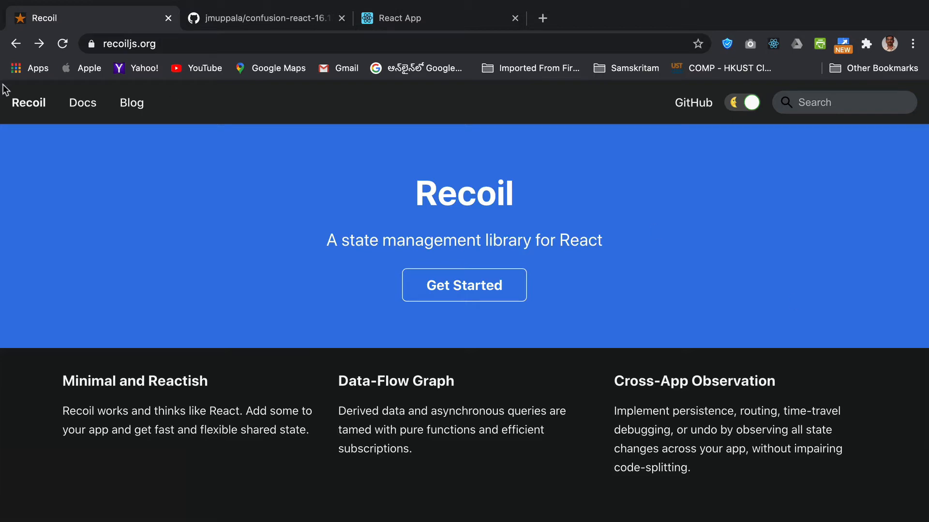
# Open Recoil's Docs, landing on the Installation page with npm and yarn commands.
pyautogui.click(82, 102)
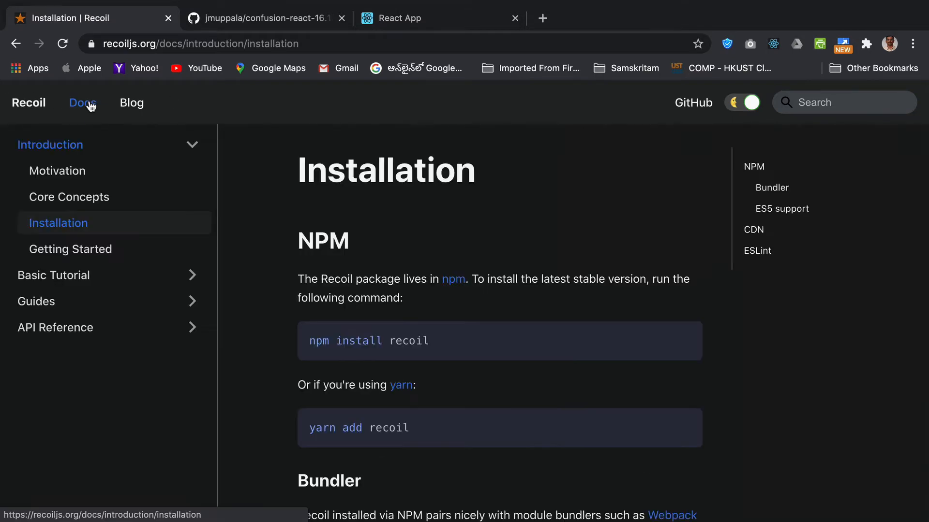
pyautogui.click(58, 171)
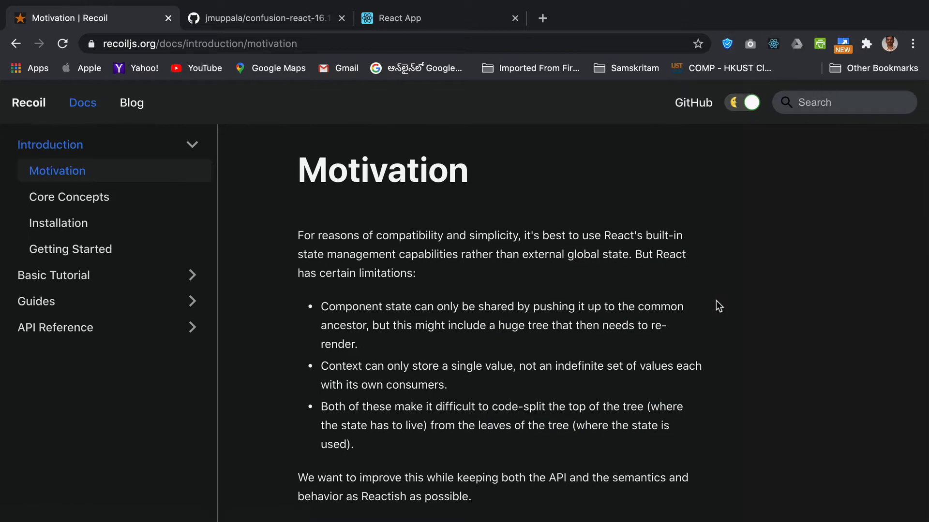
pyautogui.moveTo(661, 330)
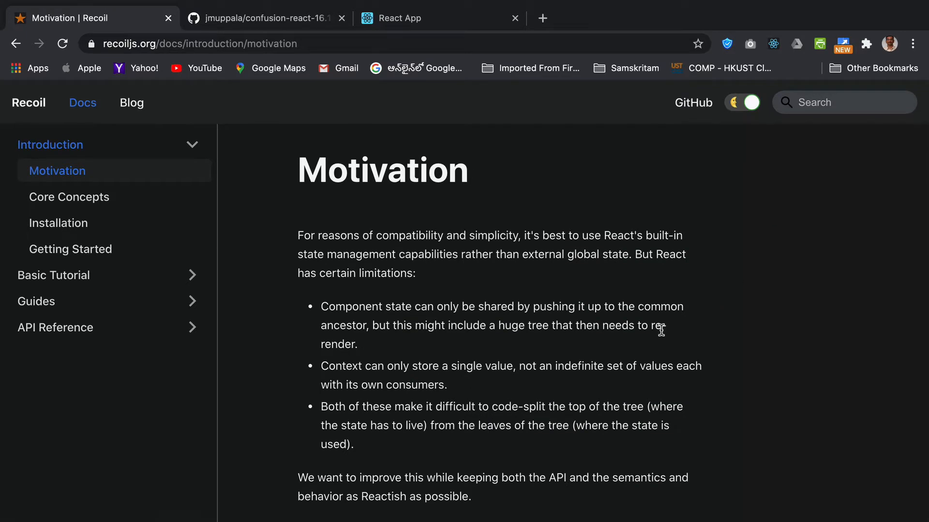
pyautogui.scroll(-3)
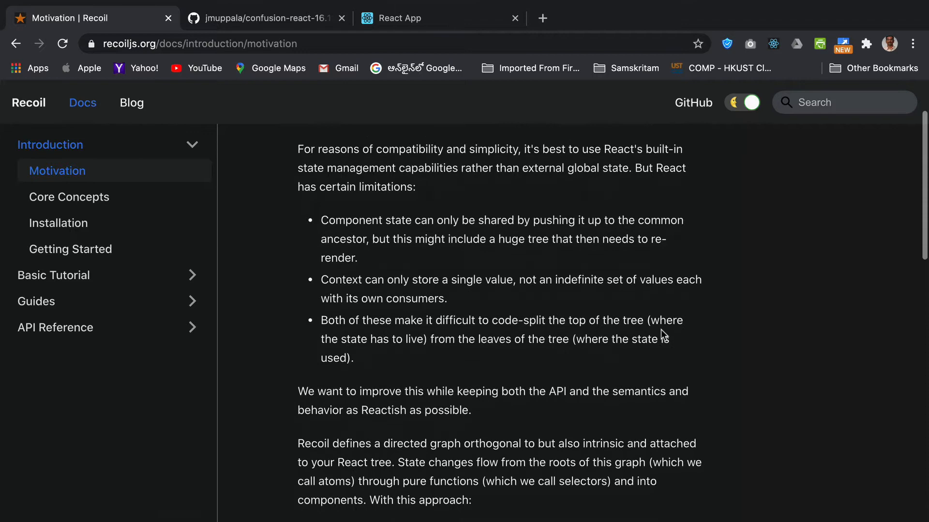
pyautogui.scroll(-3)
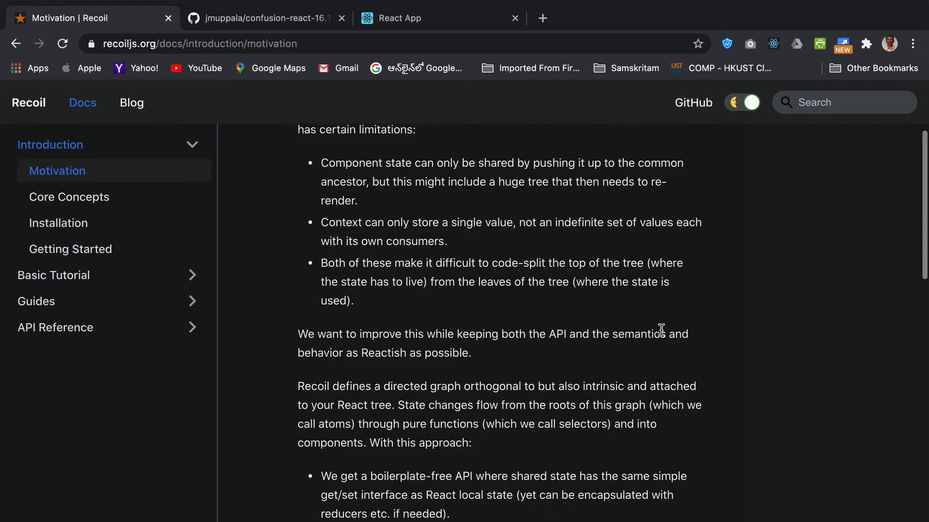
pyautogui.scroll(-3)
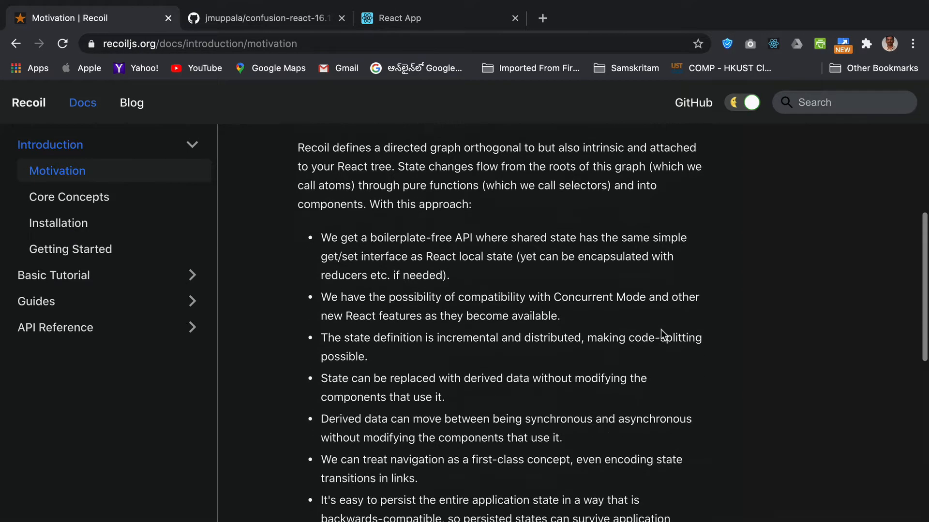
pyautogui.scroll(-3)
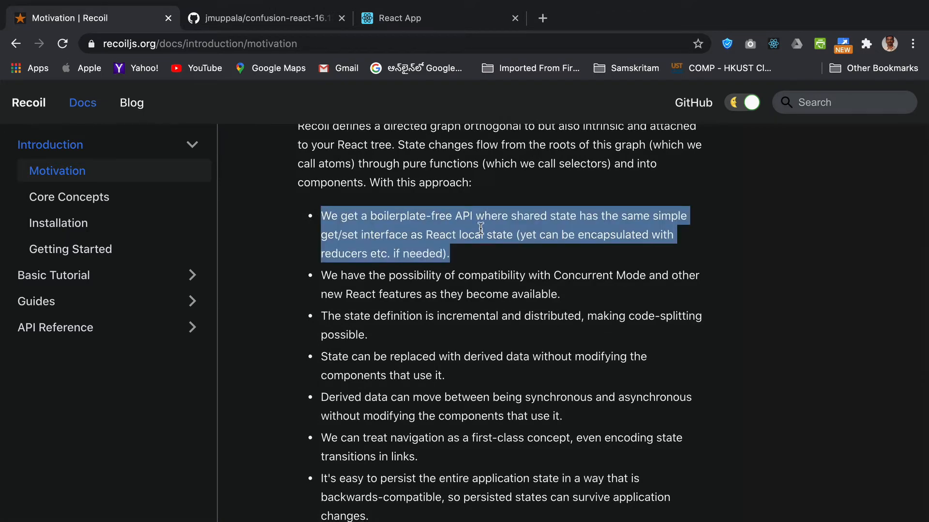
pyautogui.moveTo(709, 266)
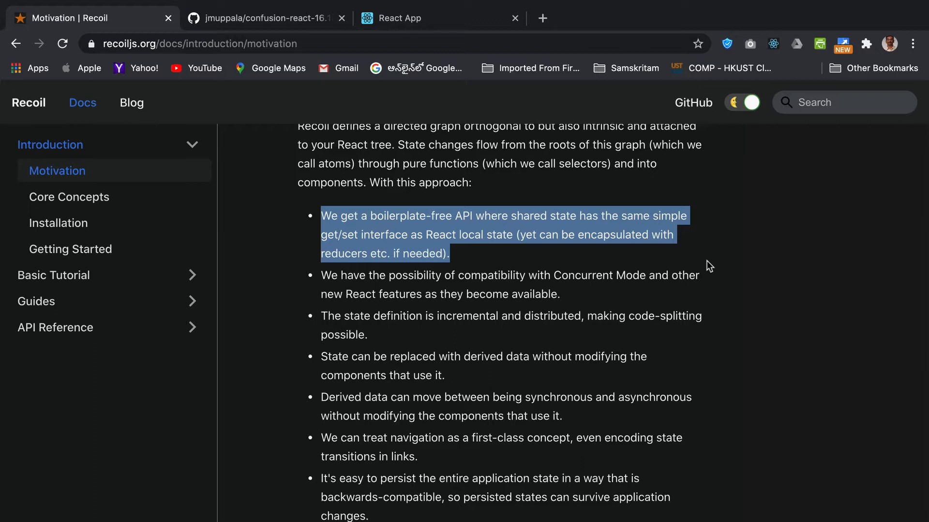
pyautogui.scroll(-3)
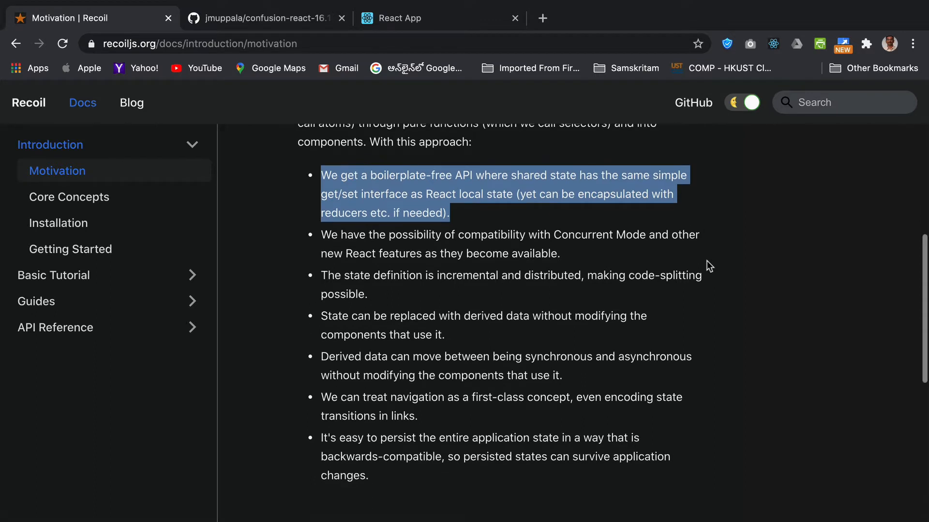
pyautogui.scroll(-3)
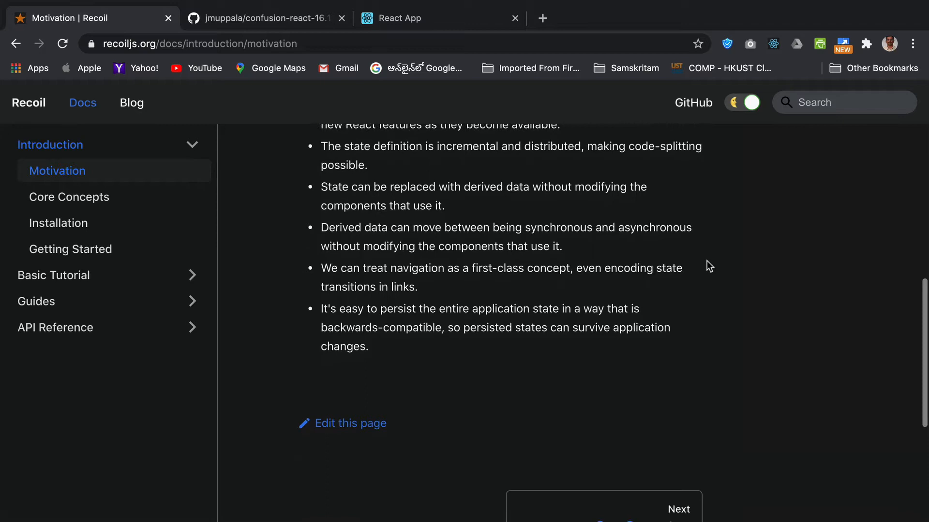
pyautogui.scroll(3)
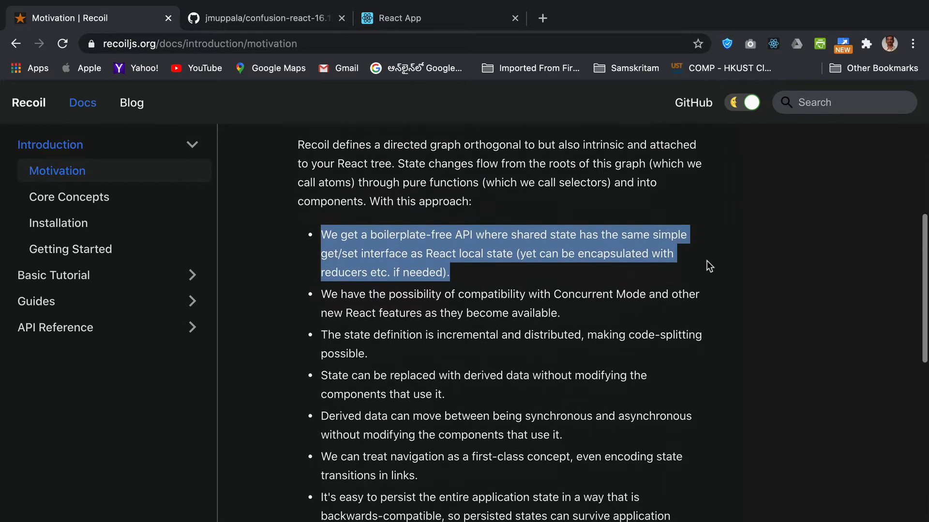
pyautogui.scroll(3)
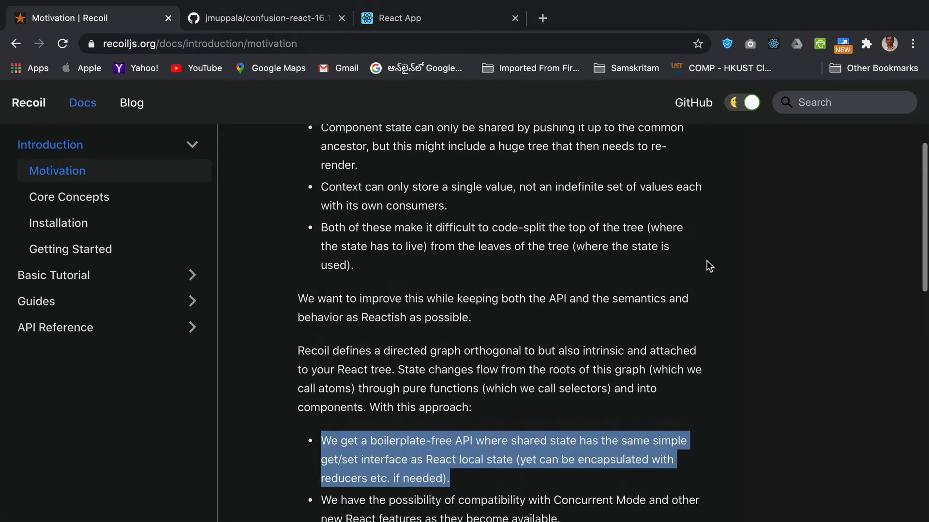
pyautogui.scroll(3)
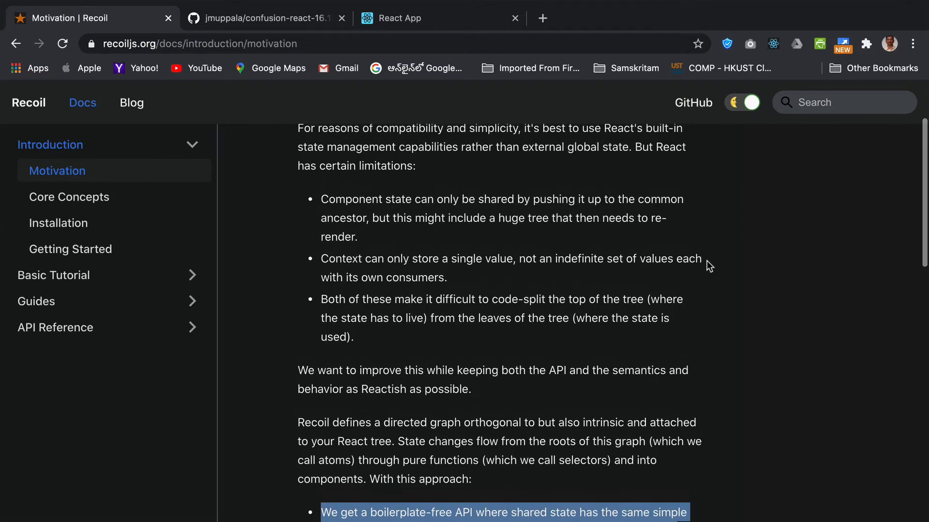
pyautogui.scroll(3)
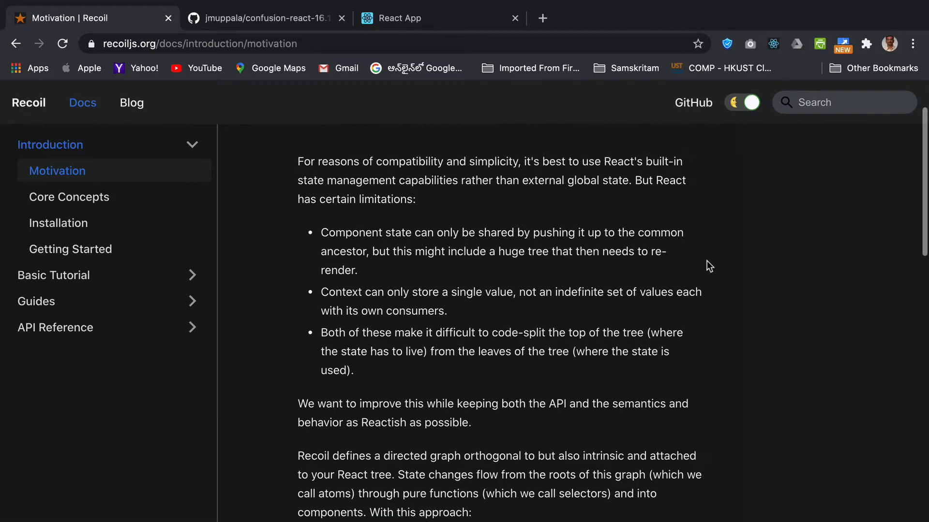
pyautogui.scroll(3)
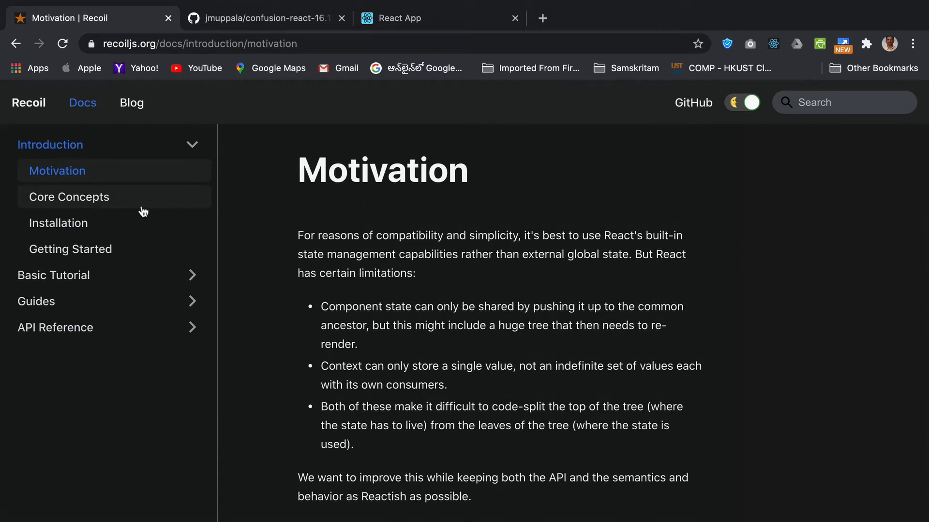
# Read the Core Concepts page's Atoms section down to Selectors.
pyautogui.click(69, 197)
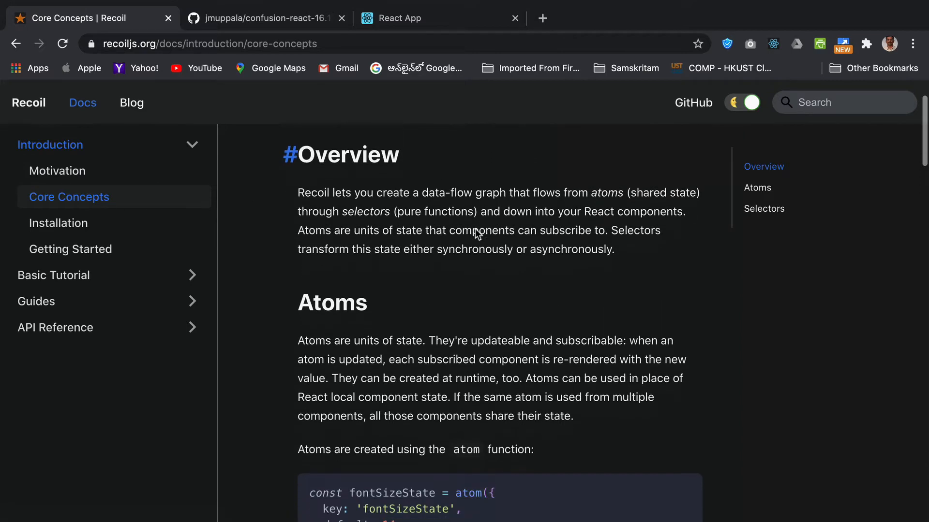
pyautogui.scroll(-3)
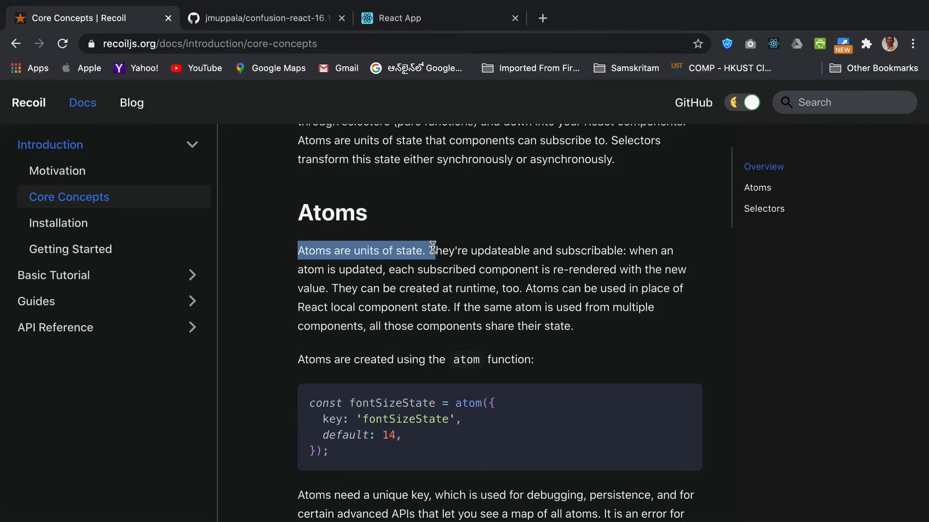
pyautogui.scroll(-3)
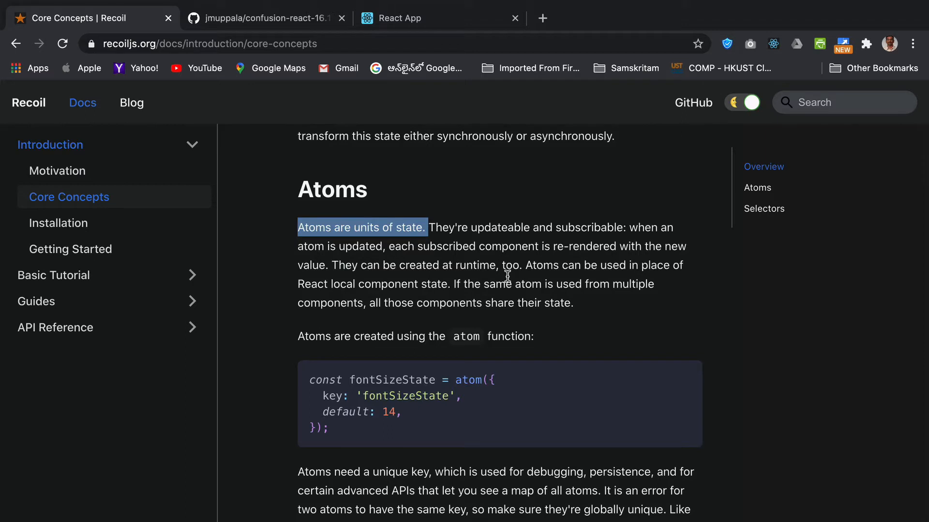
pyautogui.scroll(-3)
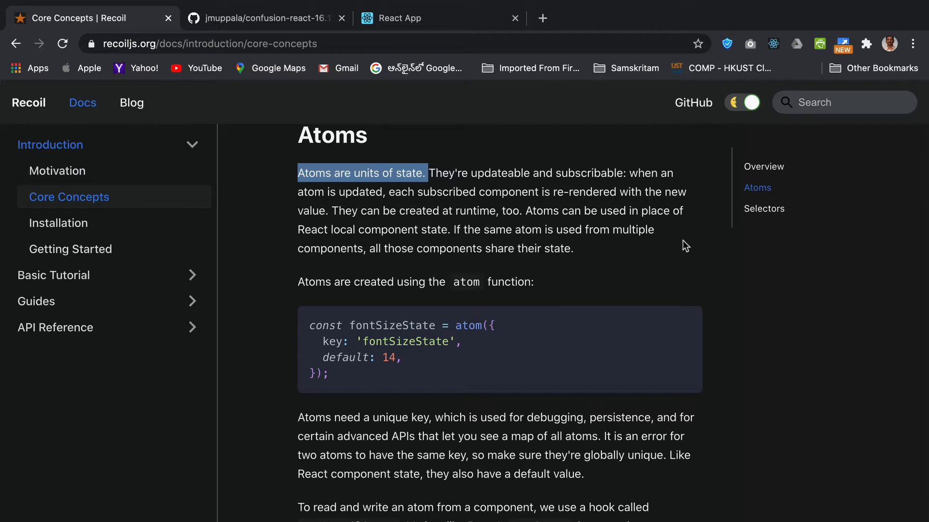
pyautogui.moveTo(626, 264)
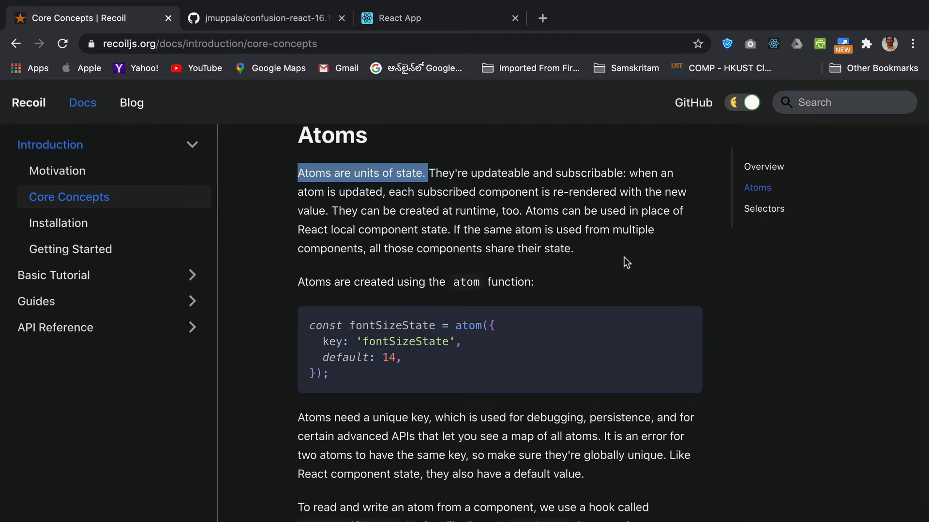
pyautogui.moveTo(594, 251)
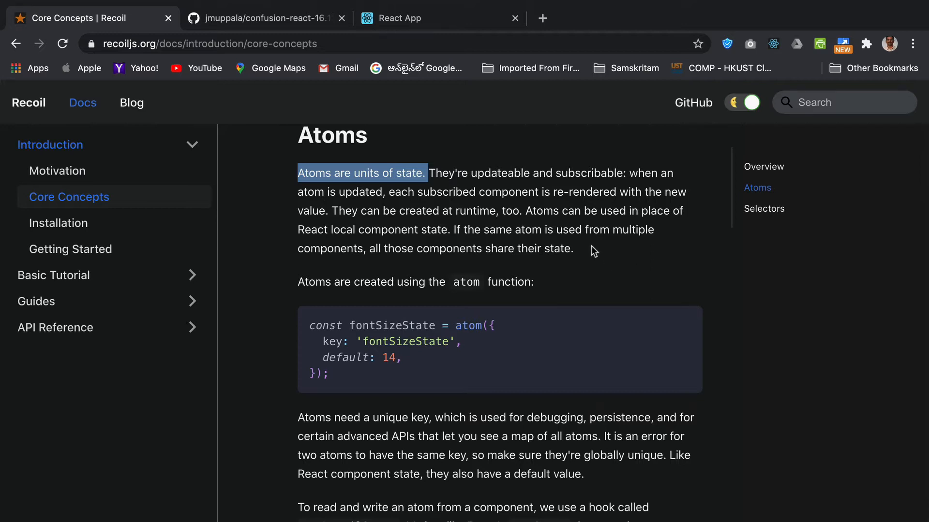
pyautogui.moveTo(498, 176)
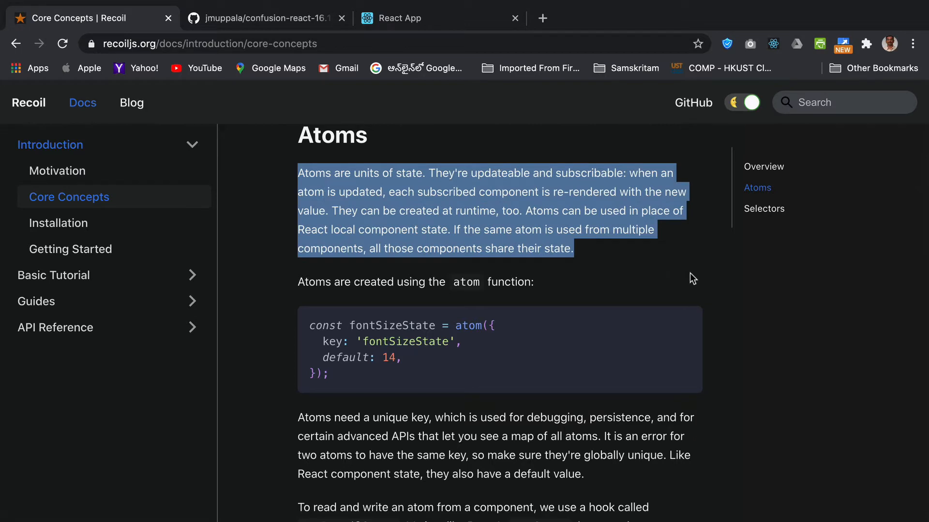
pyautogui.scroll(-3)
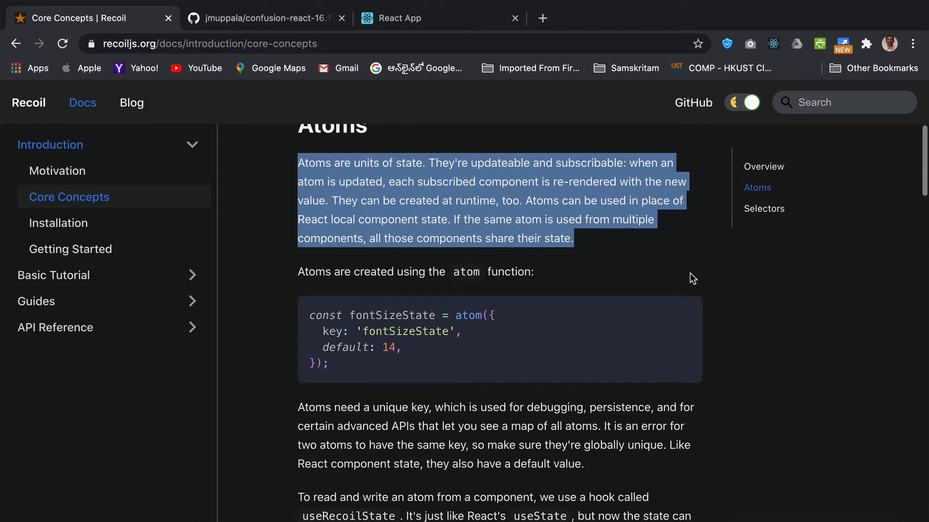
pyautogui.scroll(-3)
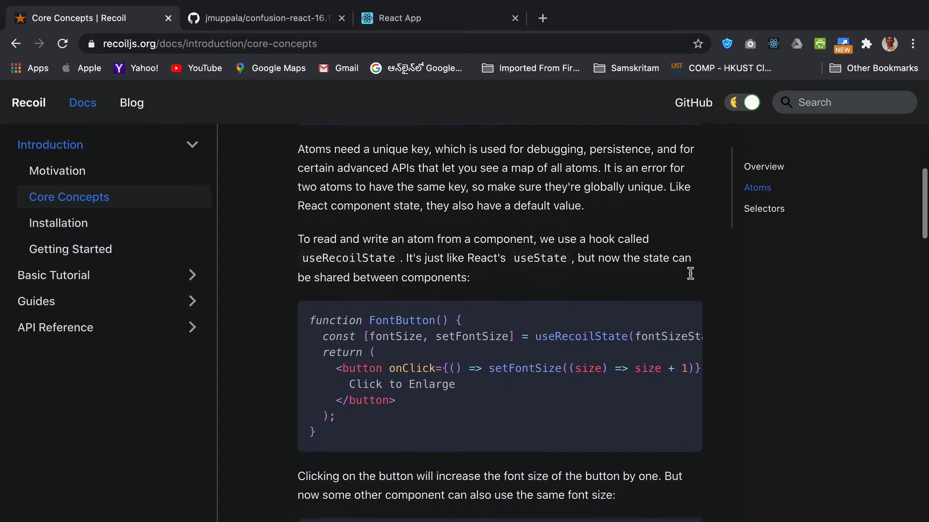
pyautogui.scroll(-3)
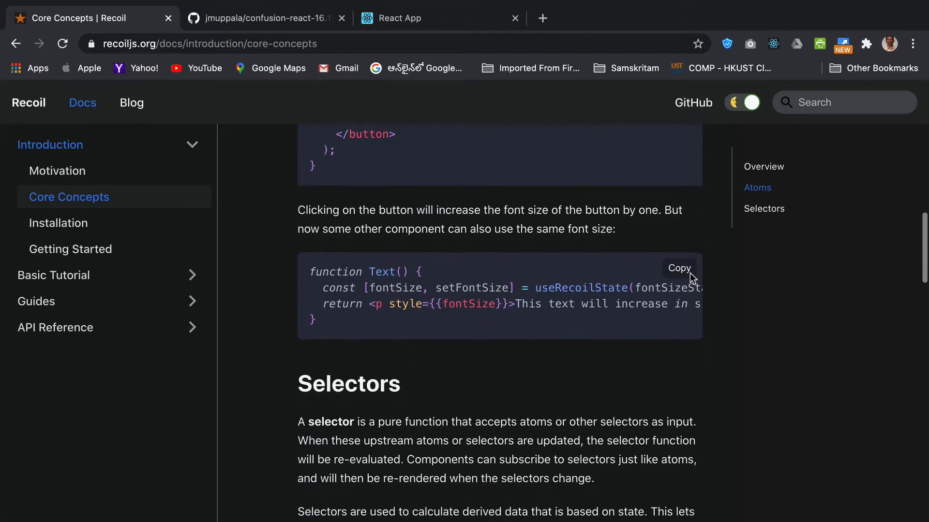
pyautogui.scroll(-3)
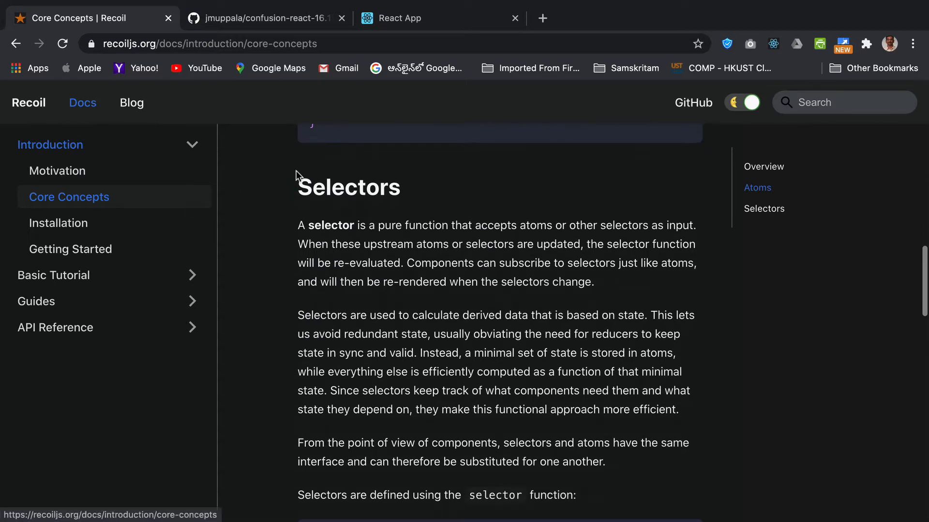
pyautogui.doubleClick(348, 187)
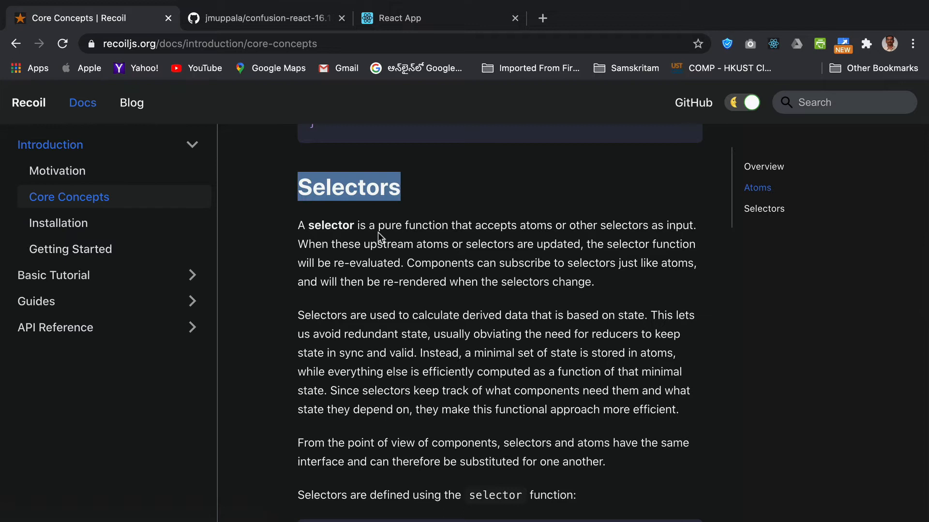
pyautogui.click(391, 224)
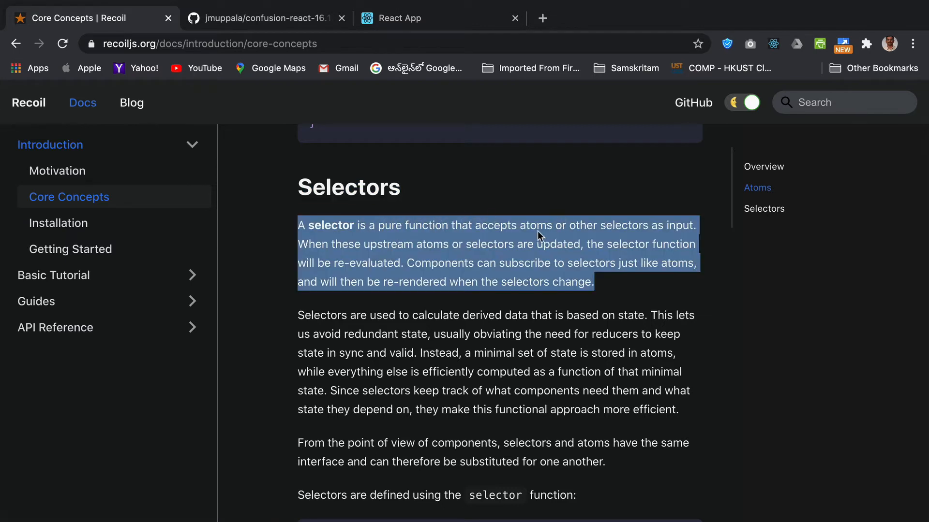
pyautogui.moveTo(586, 230)
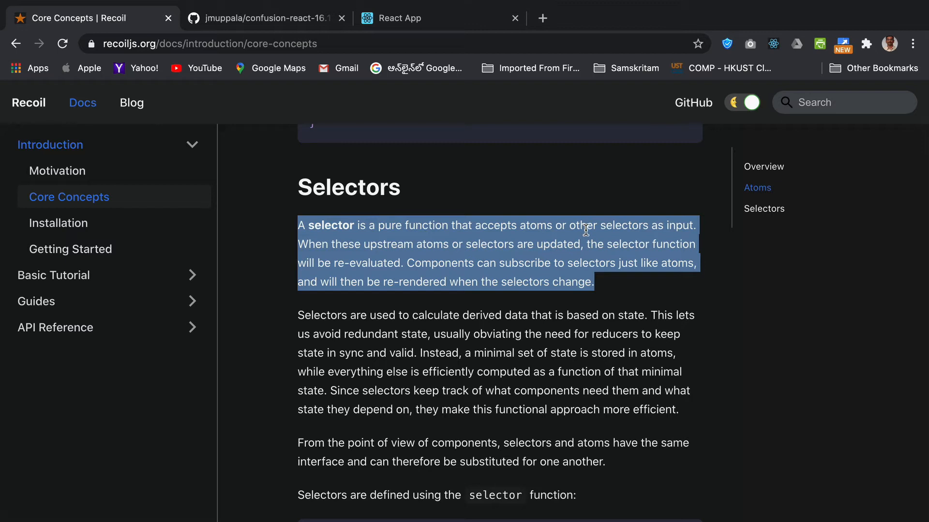
pyautogui.scroll(-3)
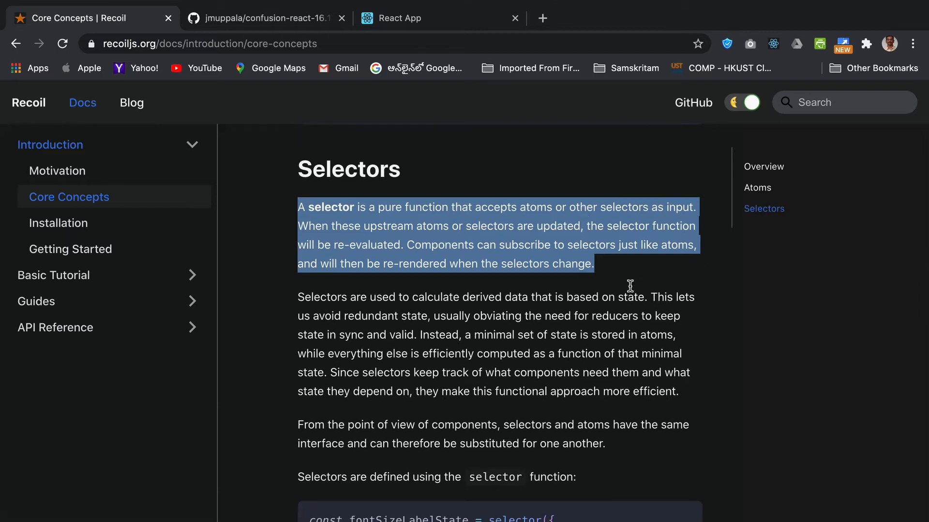
pyautogui.moveTo(574, 273)
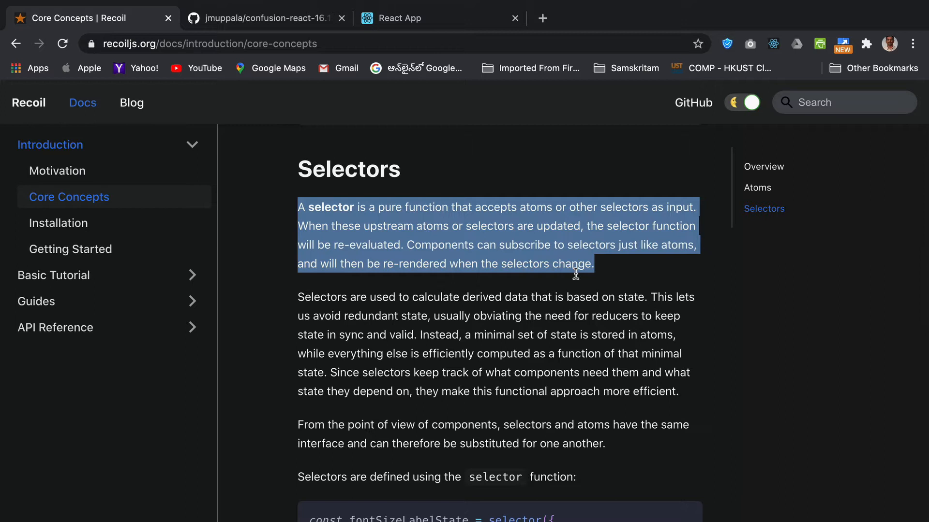
pyautogui.moveTo(642, 274)
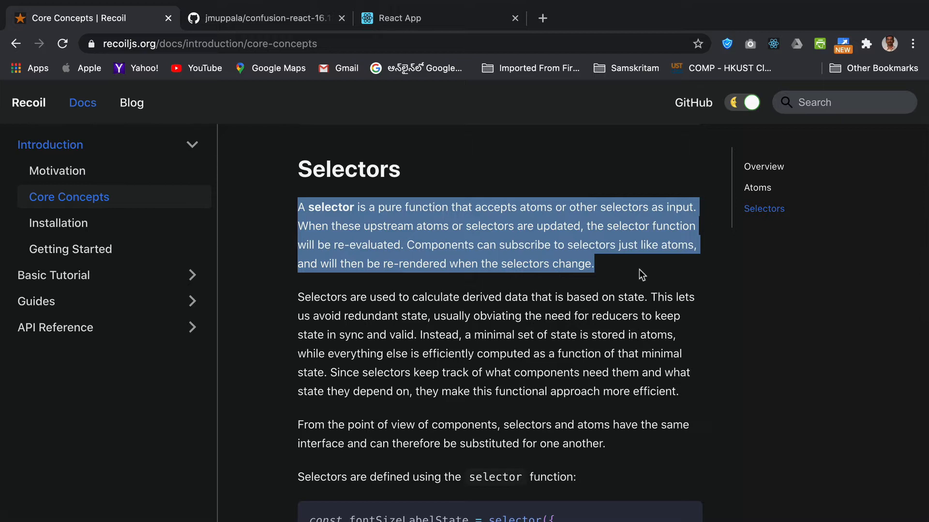
pyautogui.scroll(-3)
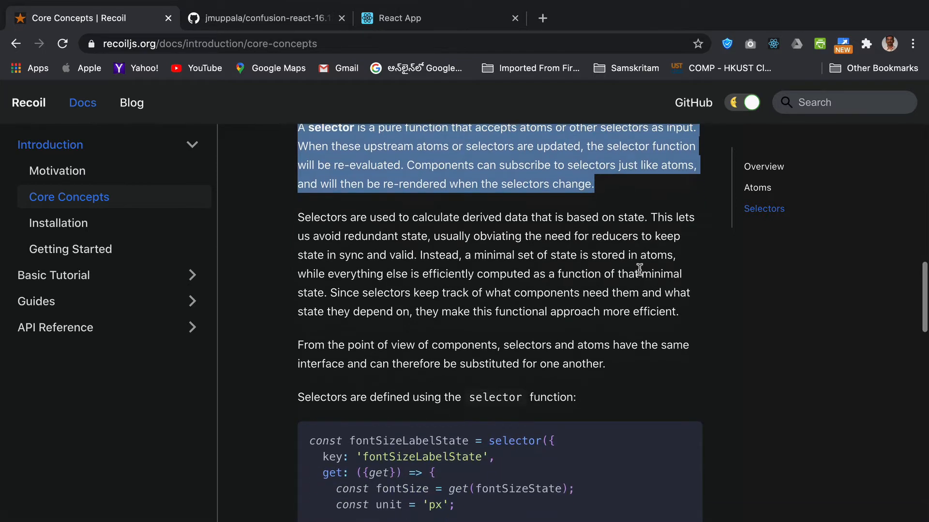
pyautogui.scroll(-3)
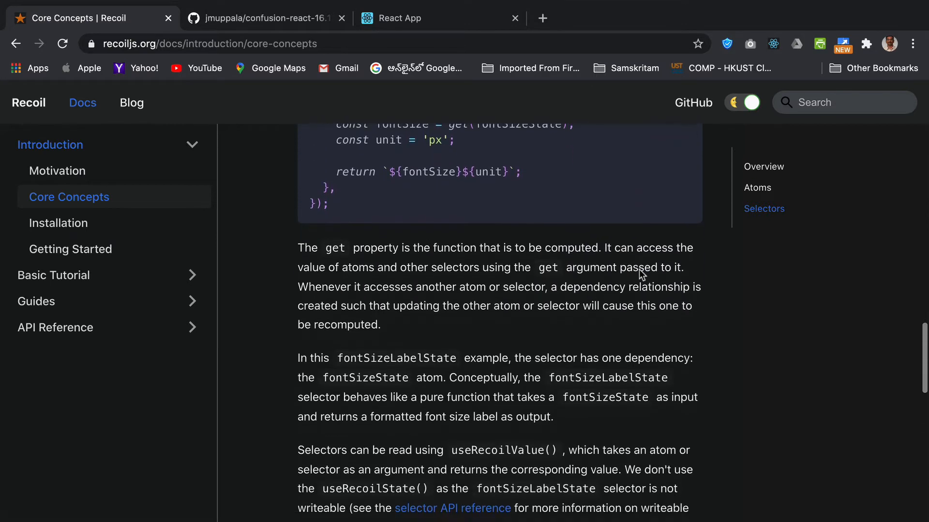
pyautogui.scroll(-3)
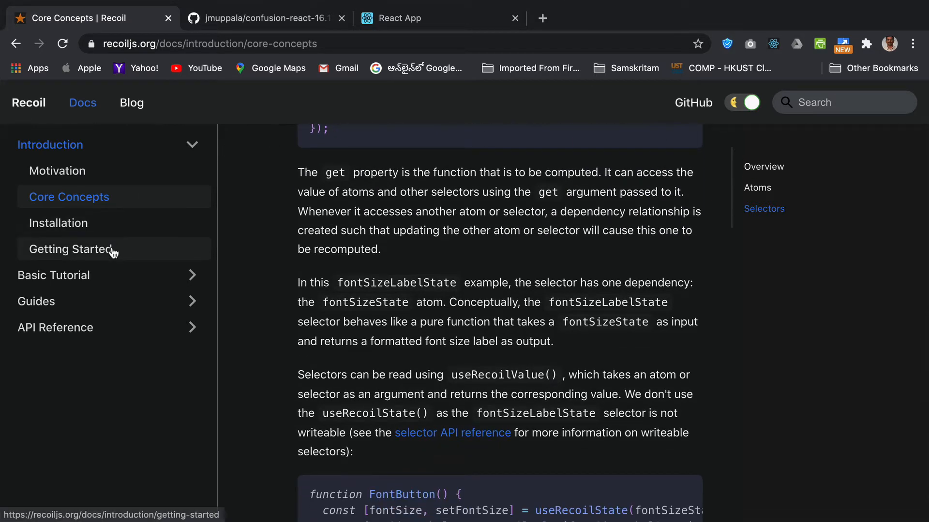
# Read Getting Started's install command and RecoilRoot example, marking the recoil import line.
pyautogui.click(70, 248)
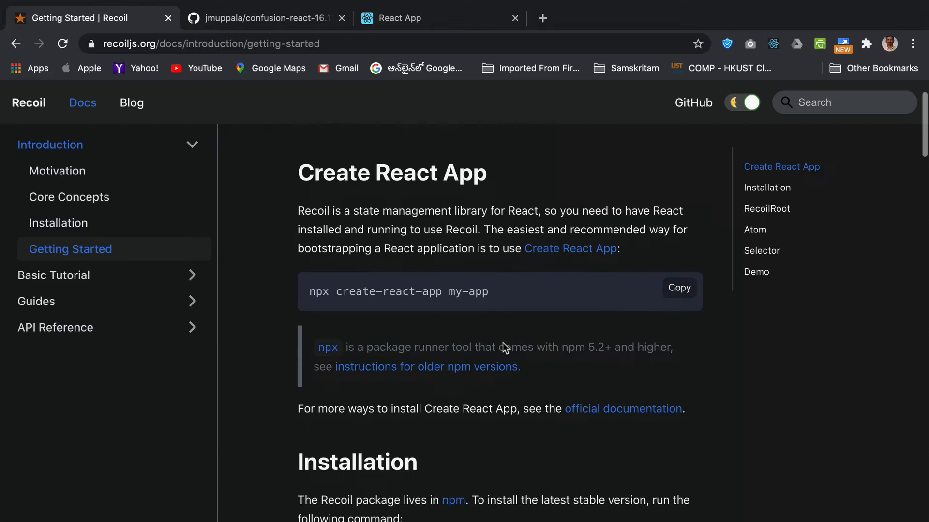
pyautogui.scroll(-3)
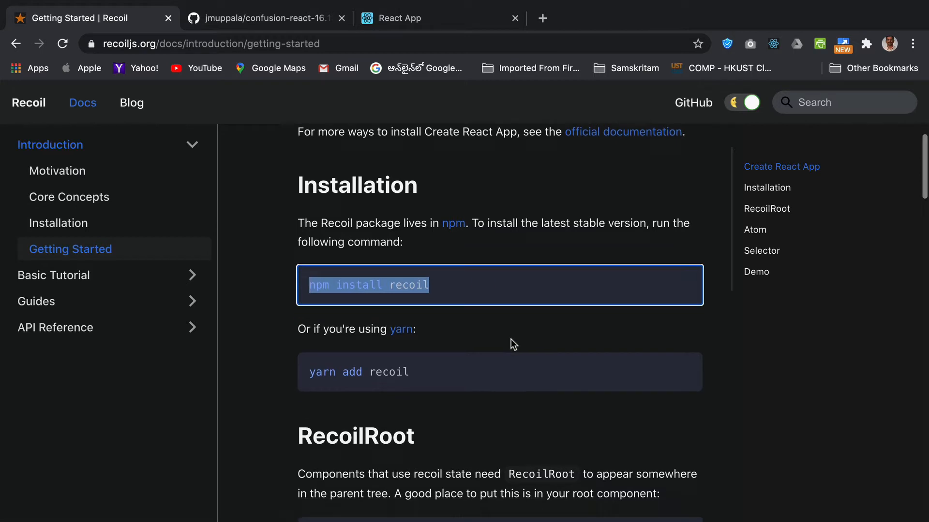
pyautogui.scroll(-3)
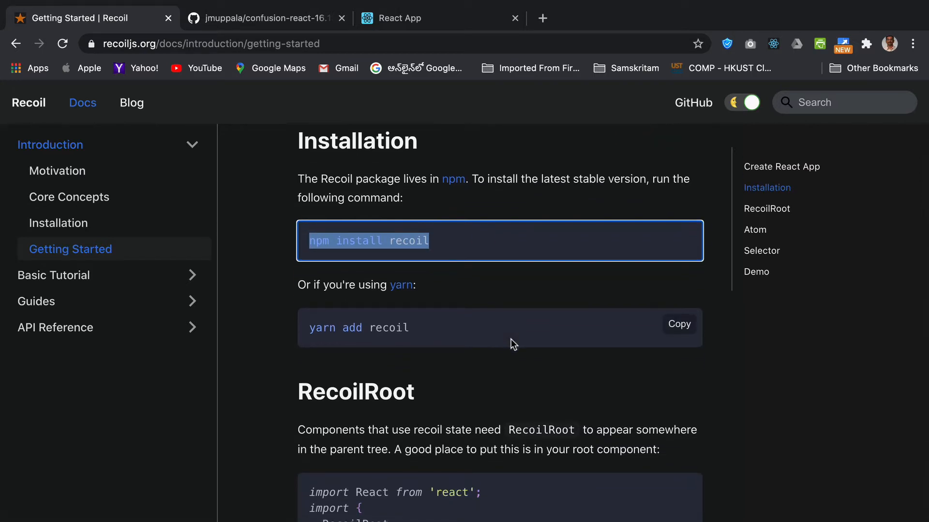
pyautogui.scroll(-3)
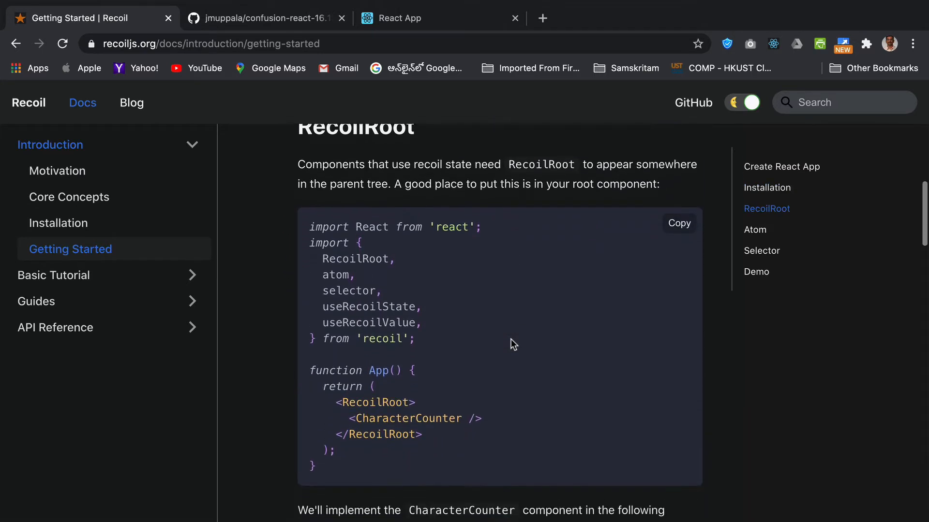
pyautogui.scroll(-3)
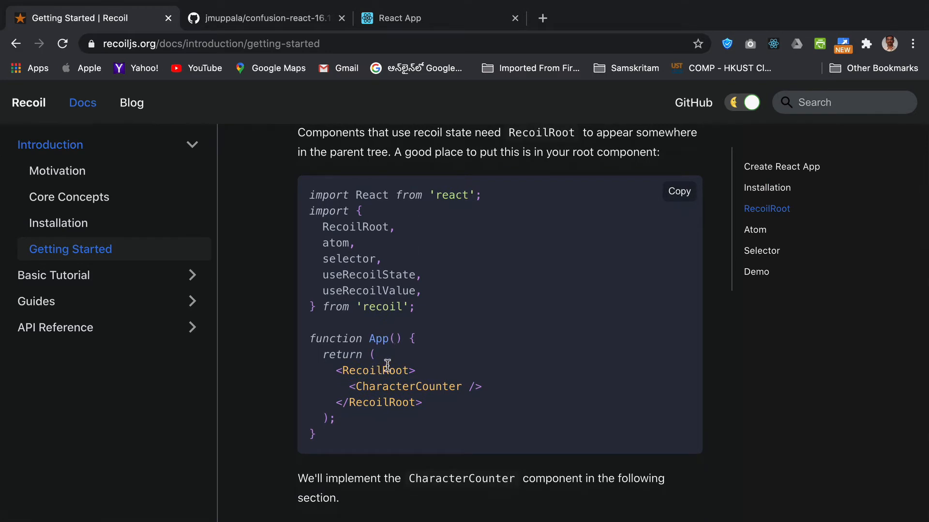
pyautogui.doubleClick(355, 227)
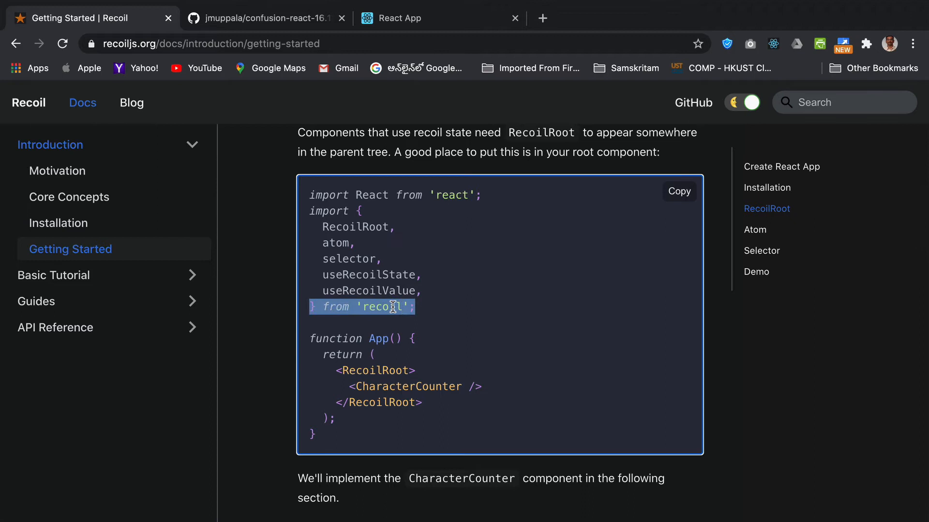
pyautogui.moveTo(402, 376)
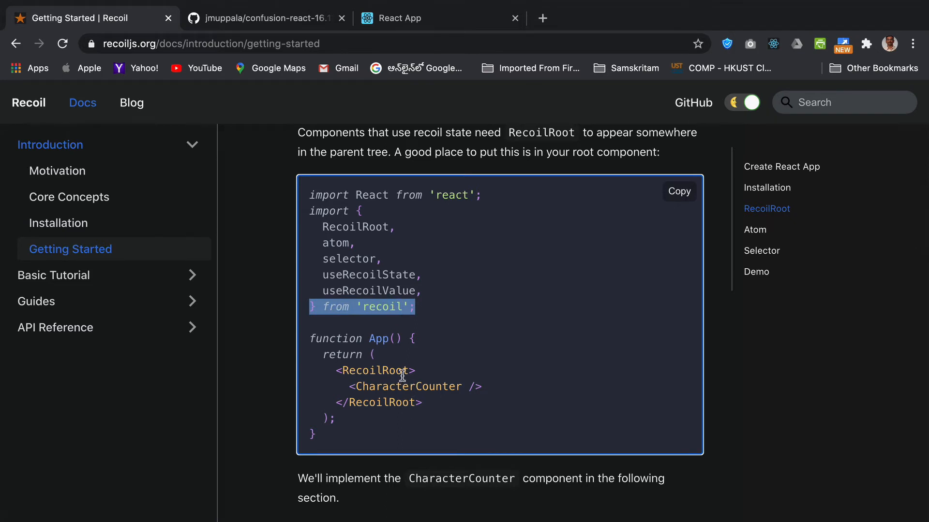
pyautogui.scroll(-3)
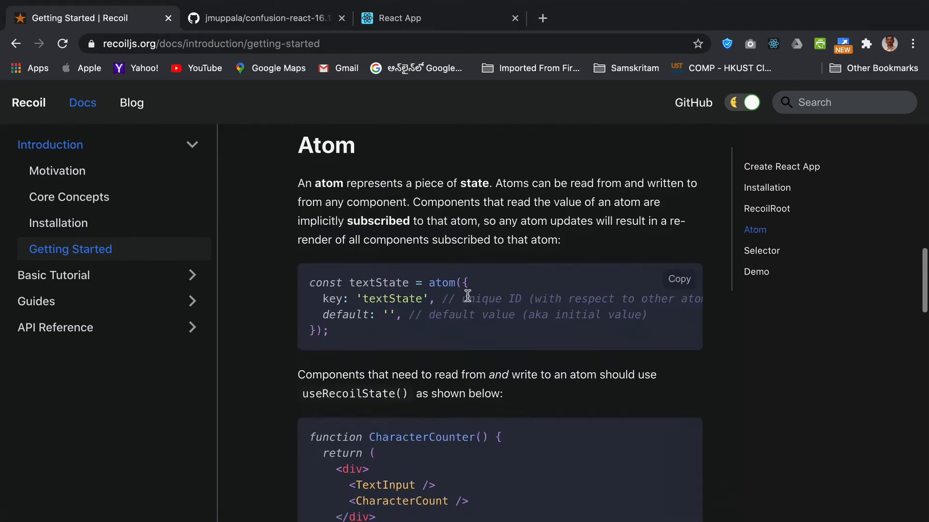
pyautogui.scroll(-3)
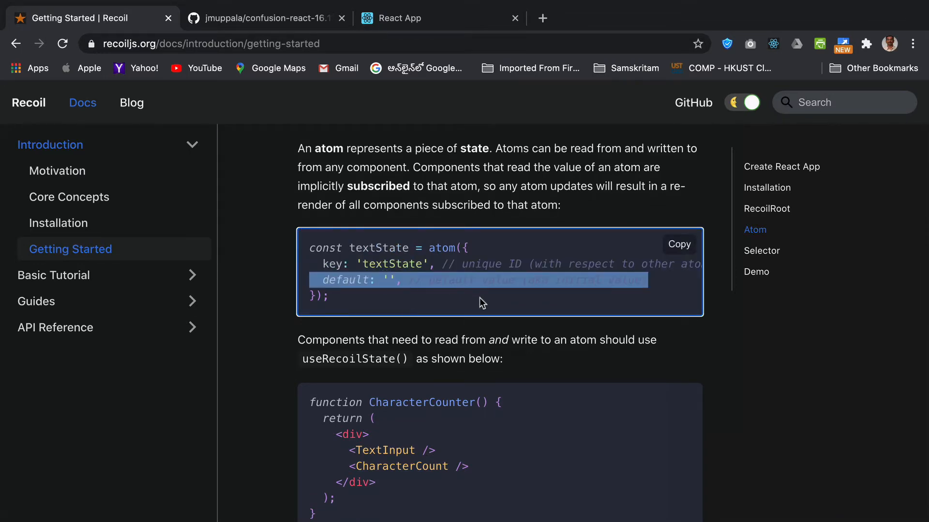
pyautogui.scroll(-3)
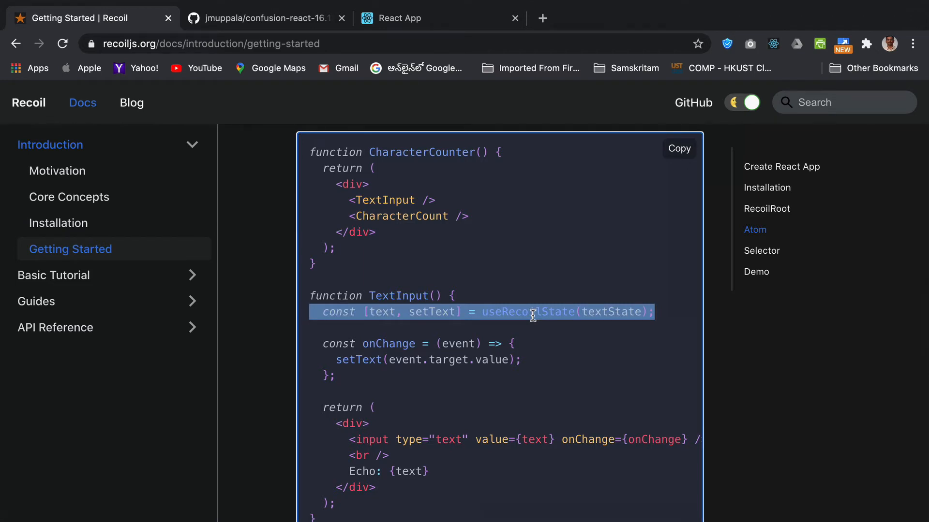
pyautogui.doubleClick(527, 312)
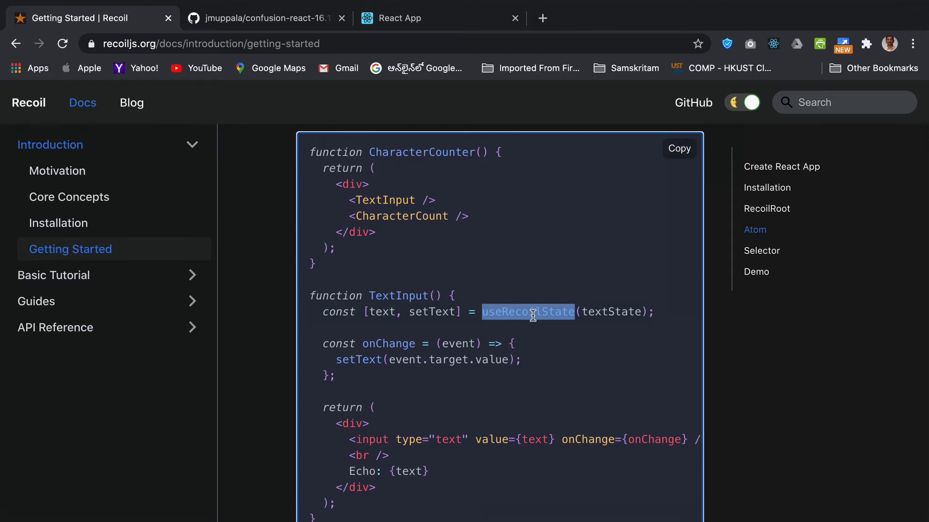
pyautogui.doubleClick(611, 312)
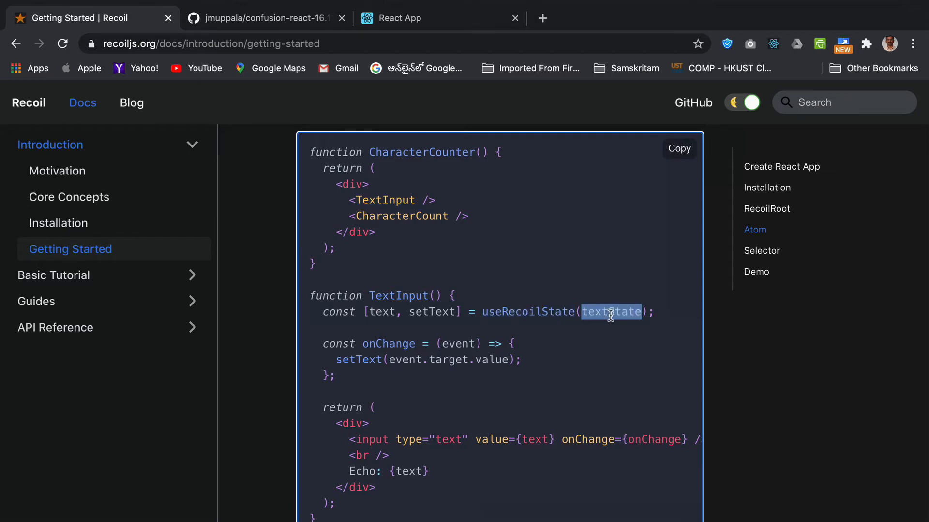
pyautogui.moveTo(614, 311)
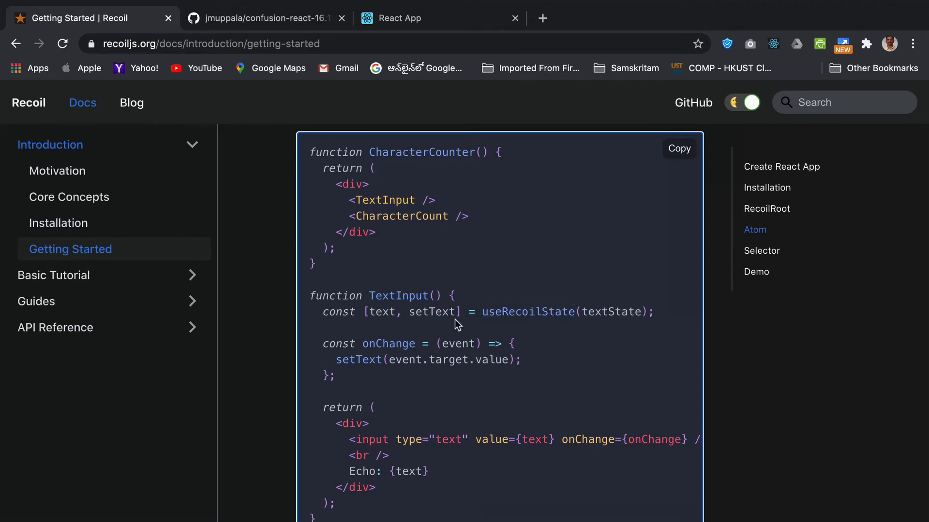
pyautogui.tripleClick(480, 312)
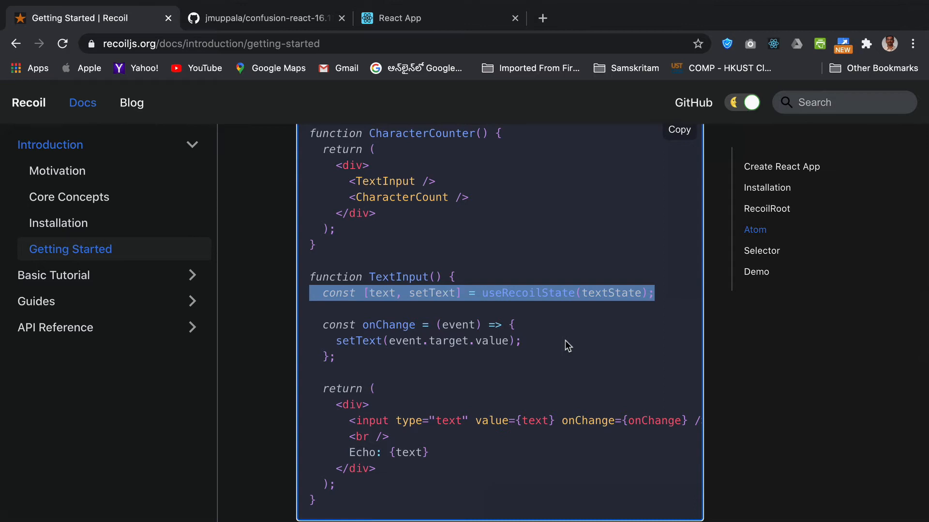
pyautogui.scroll(-3)
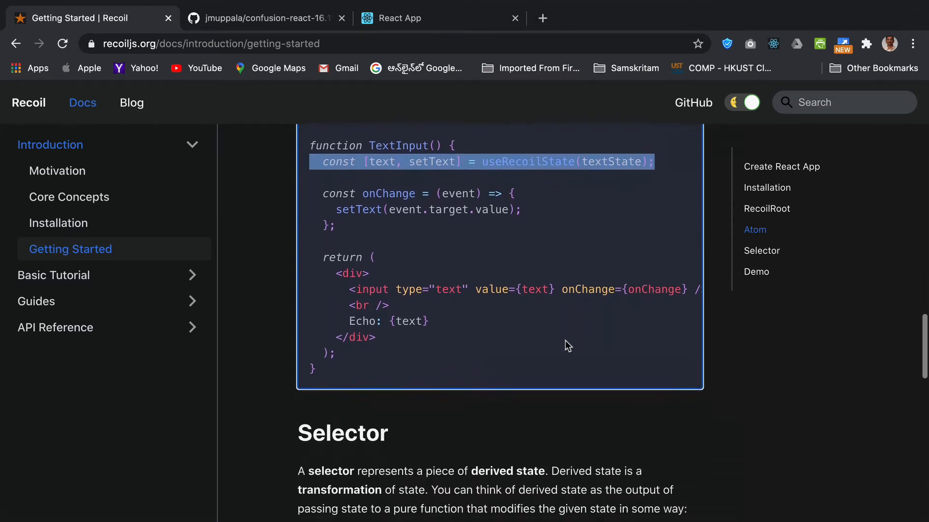
pyautogui.scroll(3)
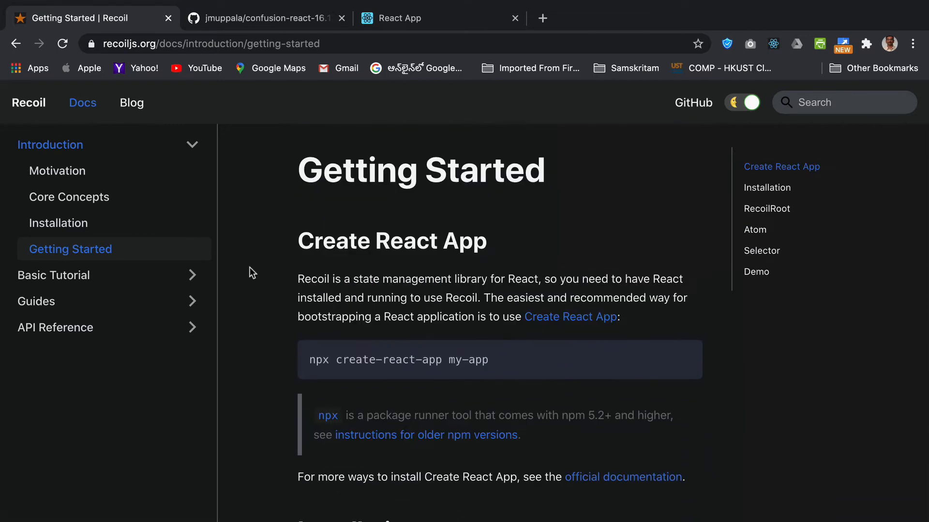
pyautogui.moveTo(196, 275)
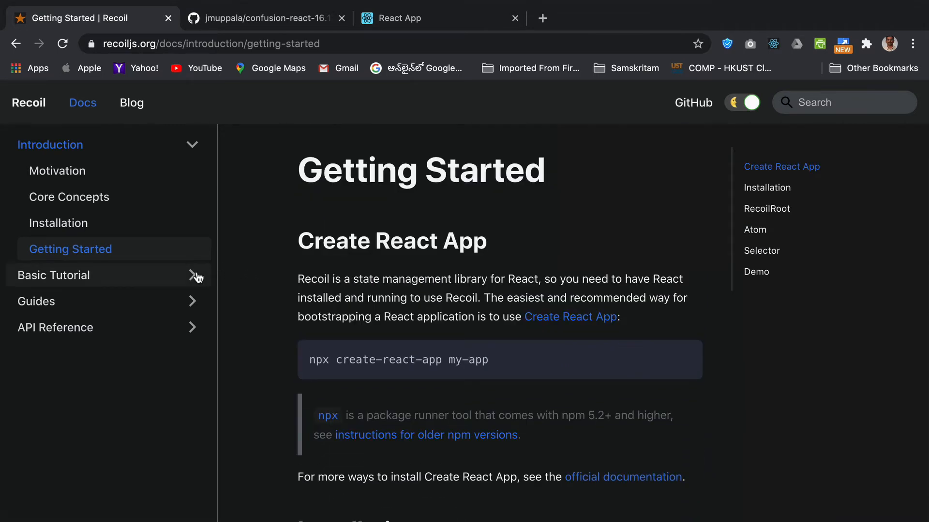
# Expand Basic Tutorial (Intro, Atoms, Selectors), then switch back to the Ristorante Con Fusion tab.
pyautogui.click(54, 274)
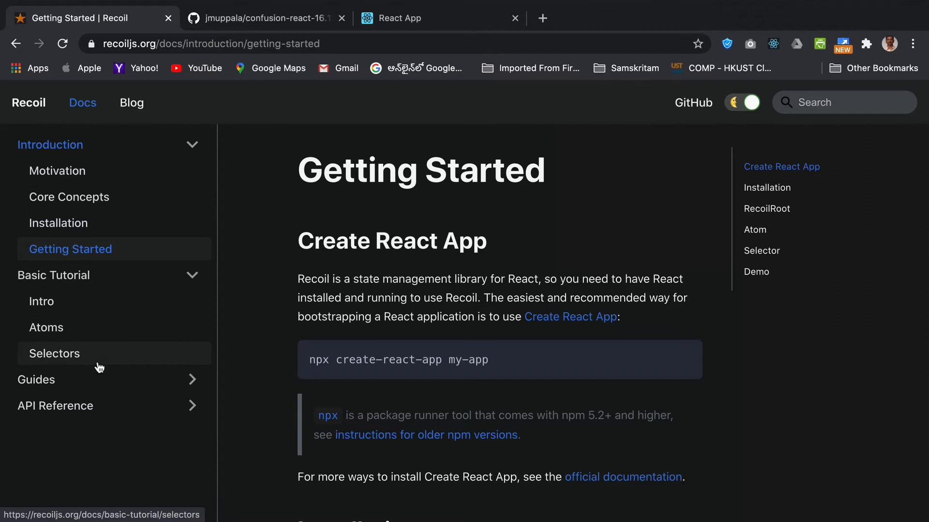
pyautogui.scroll(-3)
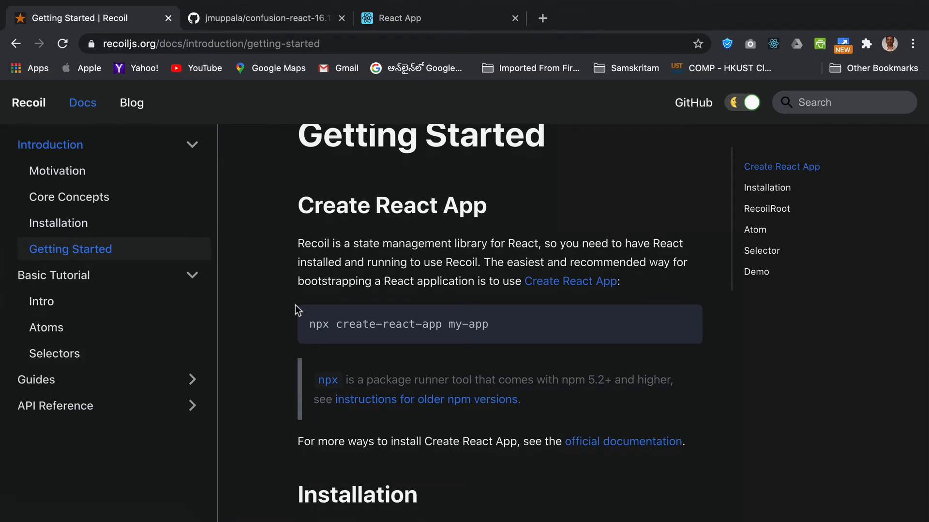
pyautogui.scroll(3)
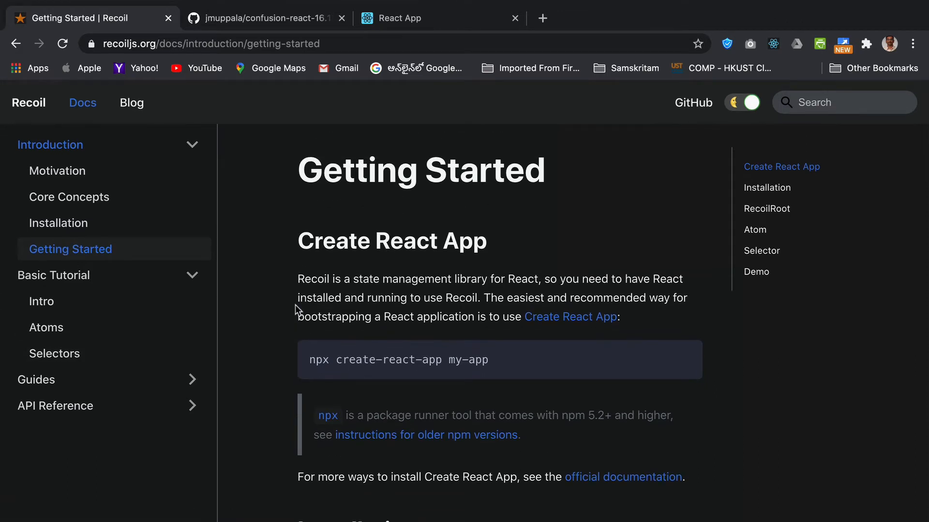
pyautogui.moveTo(453, 18)
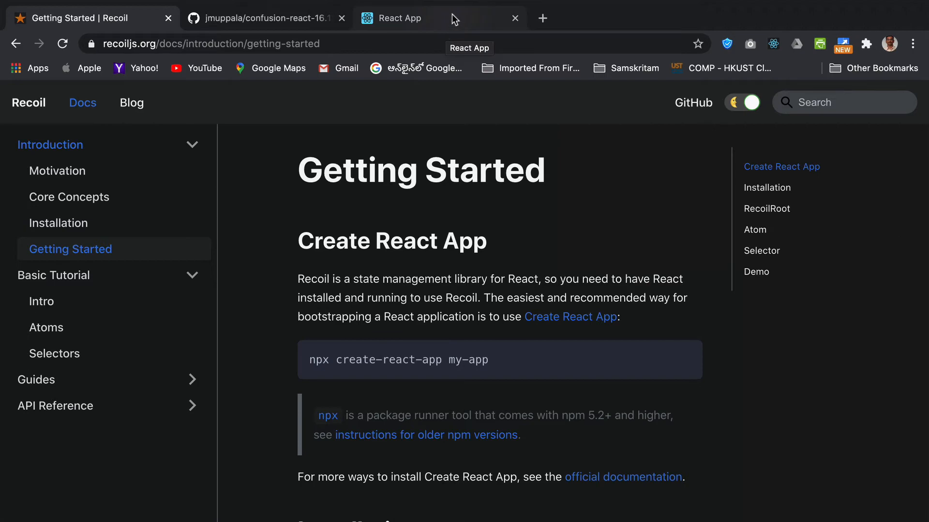
pyautogui.click(390, 18)
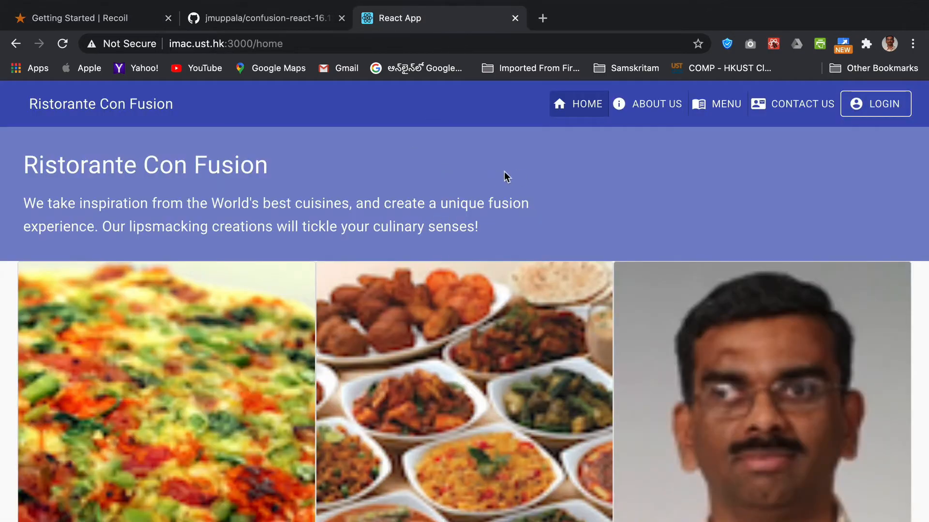
pyautogui.moveTo(520, 158)
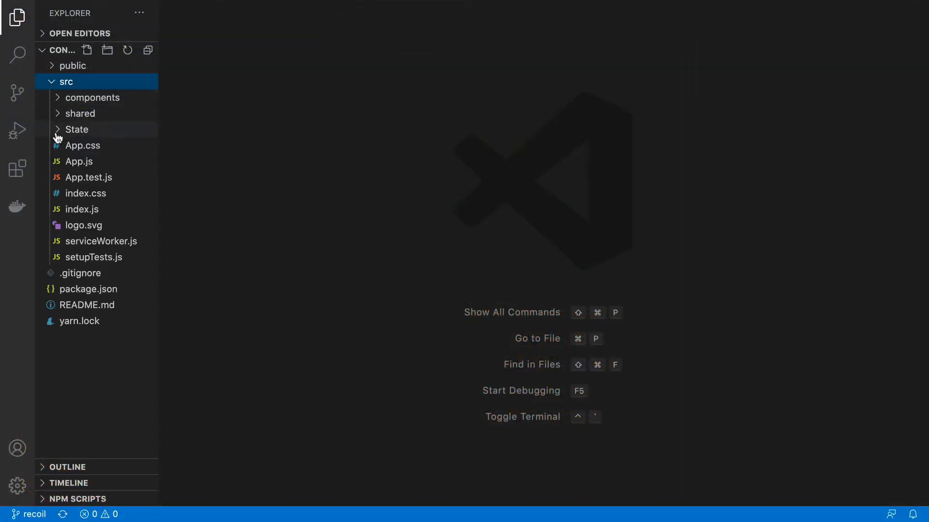
# Expand the components and State folders to reach confusion.js.
pyautogui.click(92, 98)
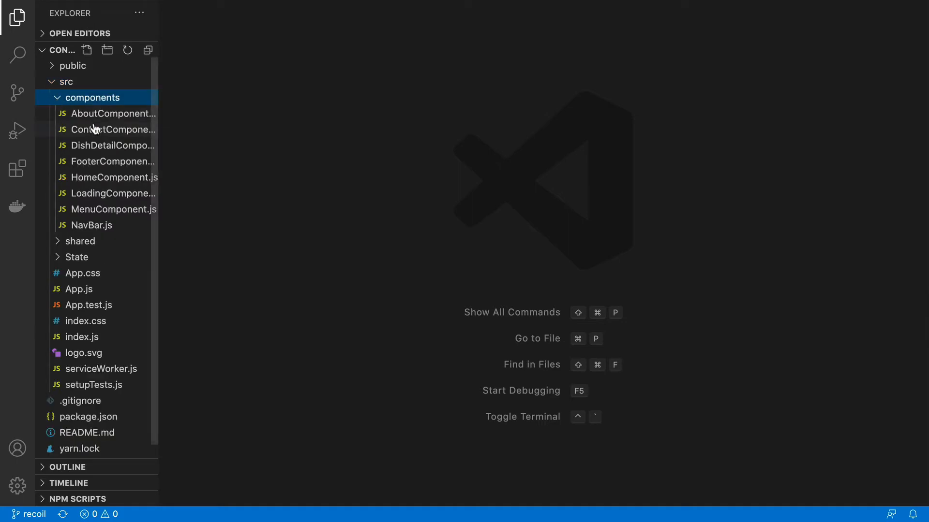
pyautogui.moveTo(103, 210)
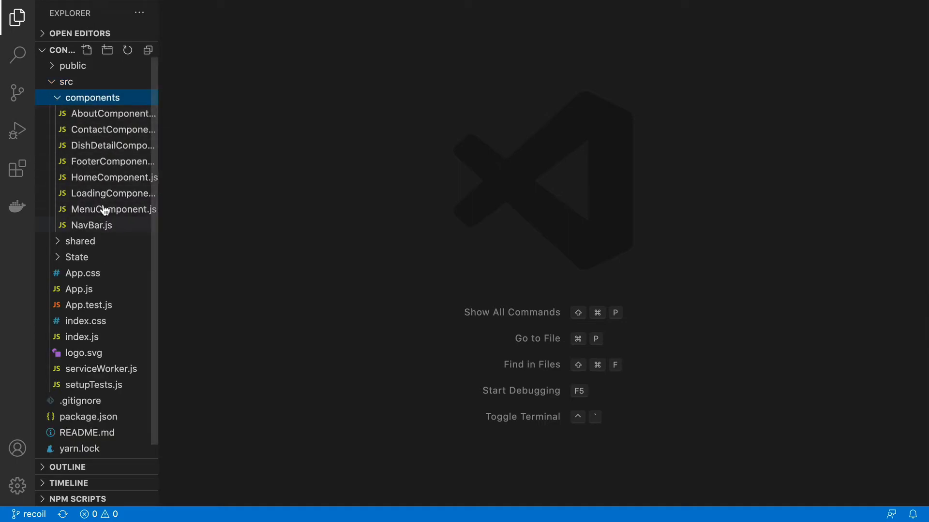
pyautogui.moveTo(112, 231)
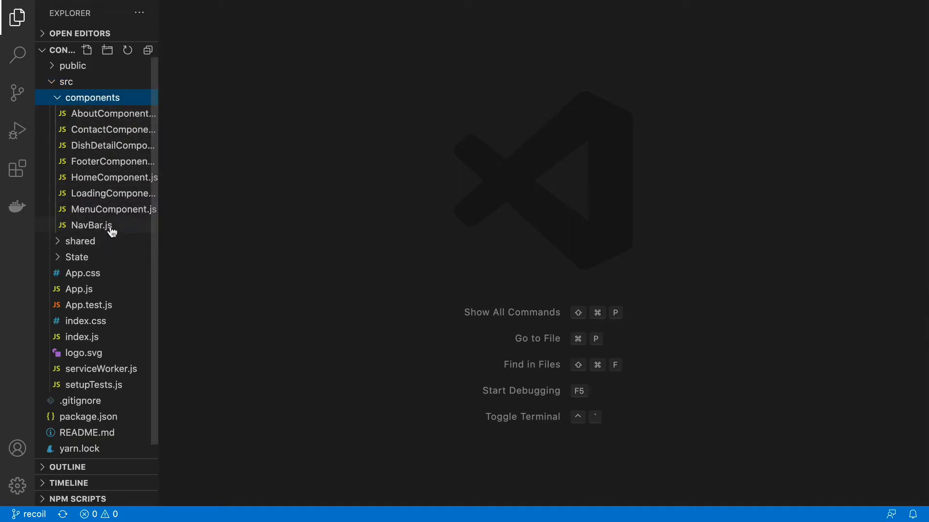
pyautogui.moveTo(92, 225)
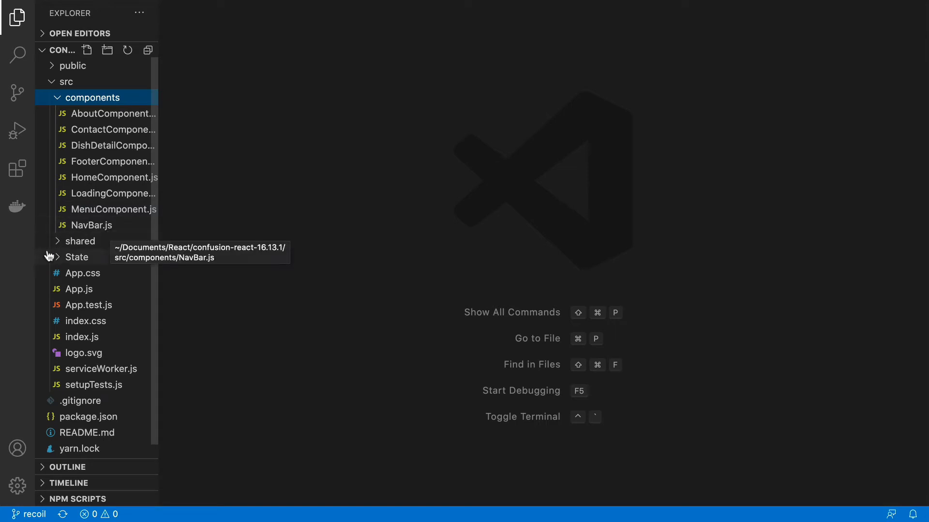
pyautogui.click(77, 257)
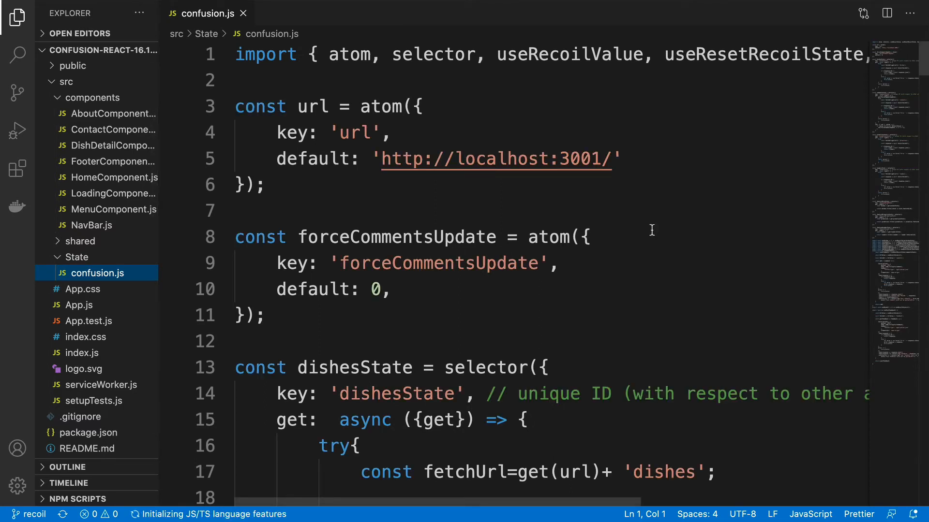
pyautogui.moveTo(911, 146)
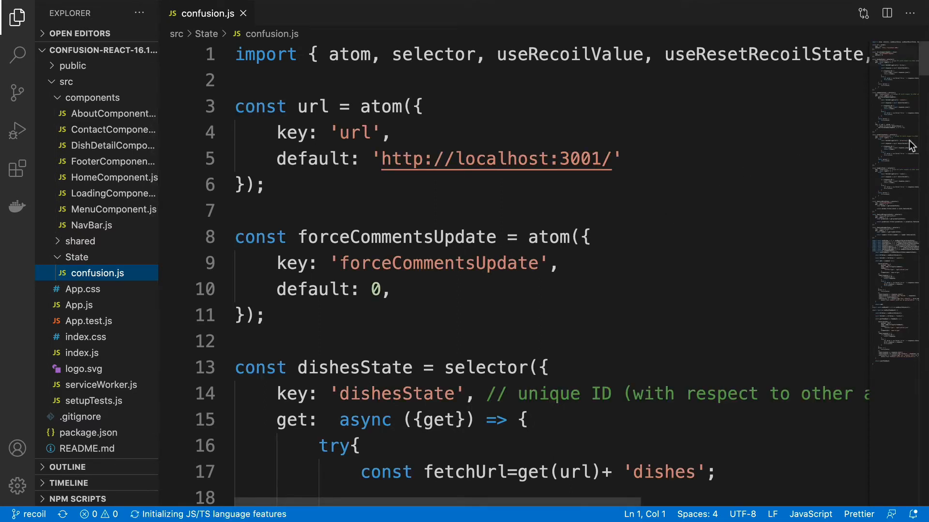
pyautogui.click(620, 159)
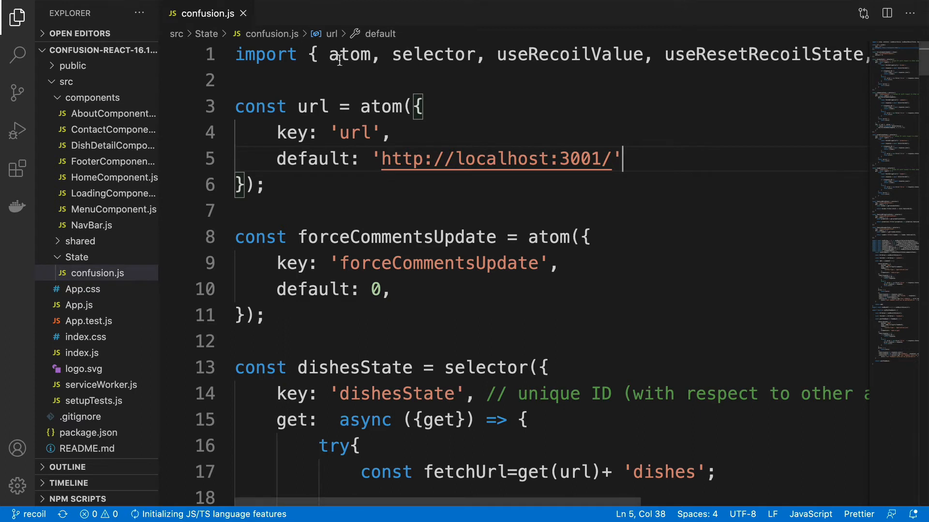
pyautogui.click(313, 53)
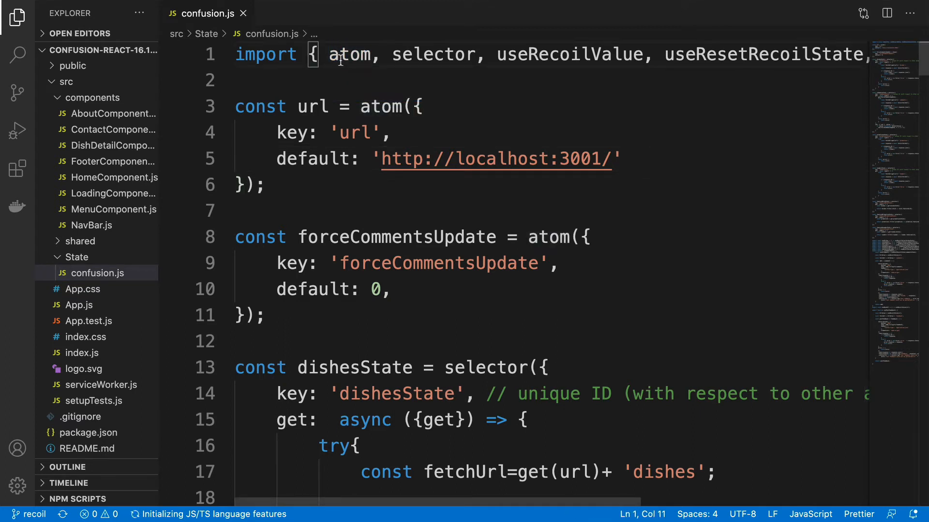
pyautogui.doubleClick(434, 54)
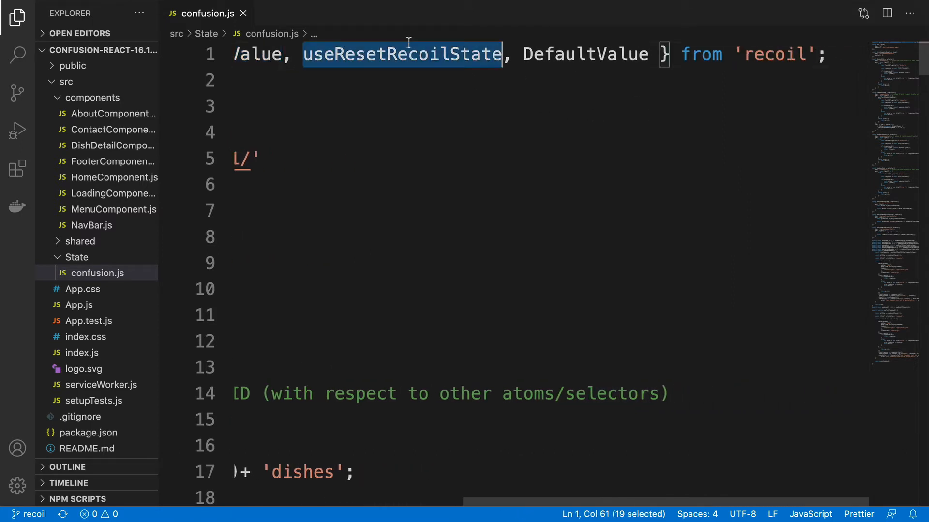
pyautogui.moveTo(746, 53)
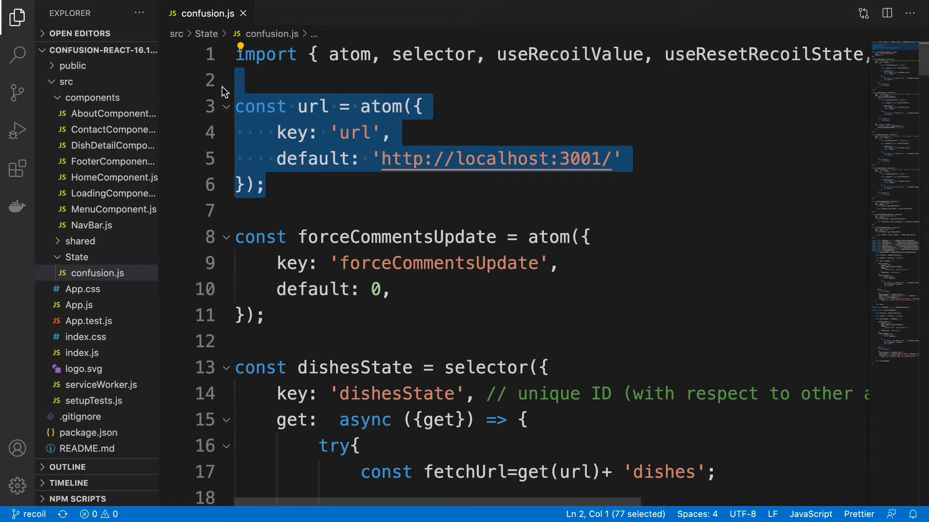
pyautogui.scroll(-3)
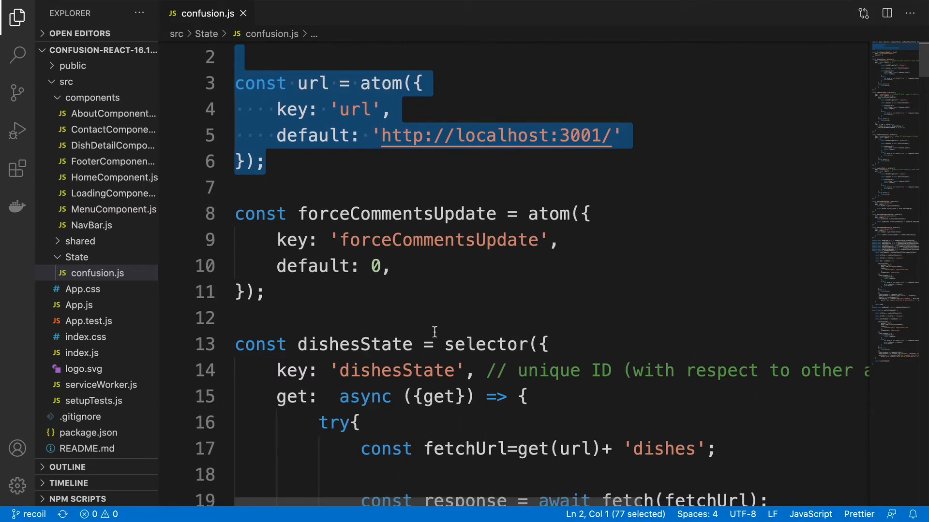
pyautogui.scroll(-3)
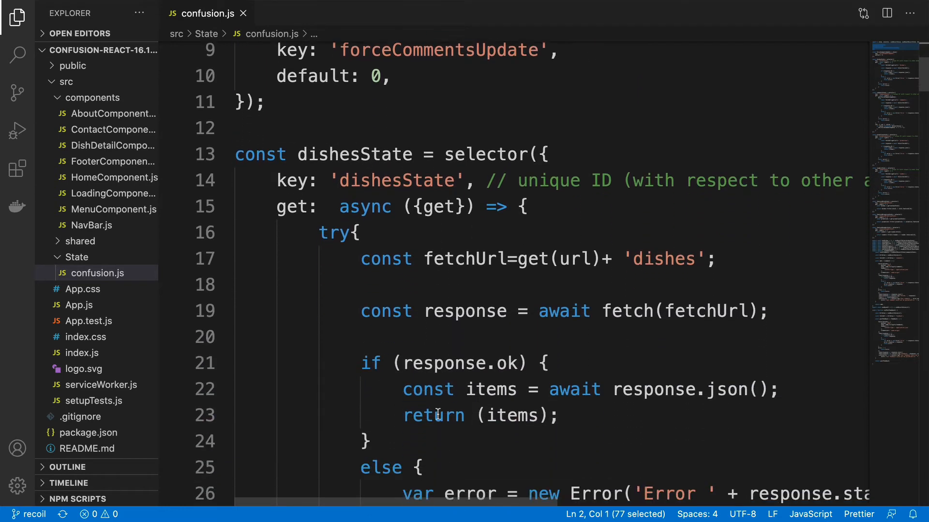
pyautogui.doubleClick(353, 153)
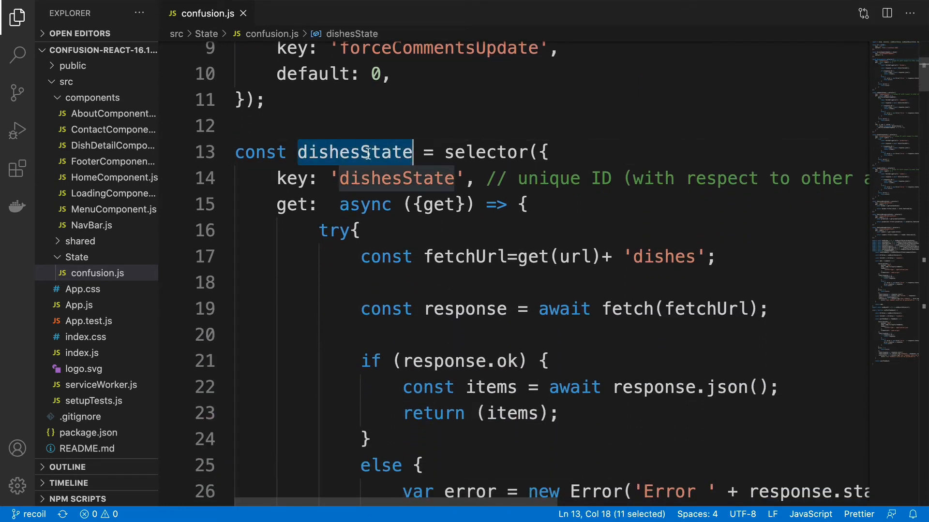
pyautogui.click(453, 153)
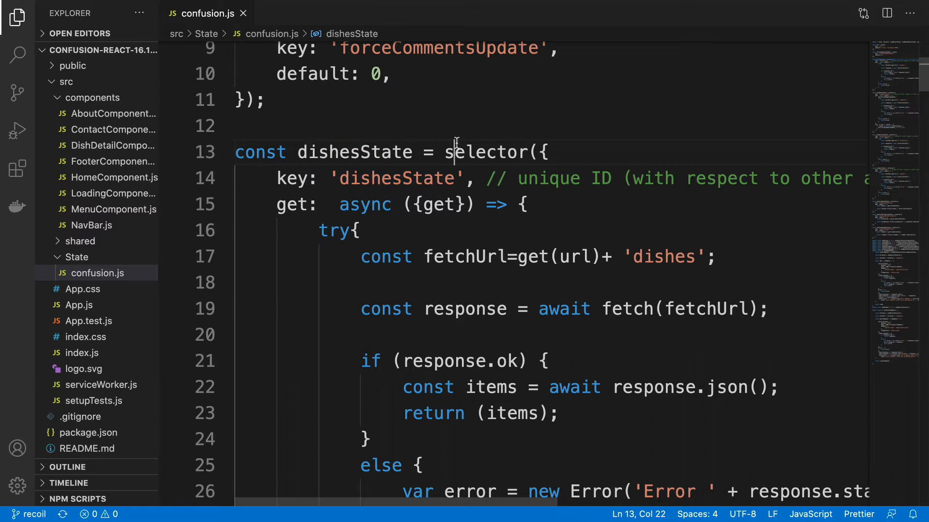
pyautogui.doubleClick(396, 179)
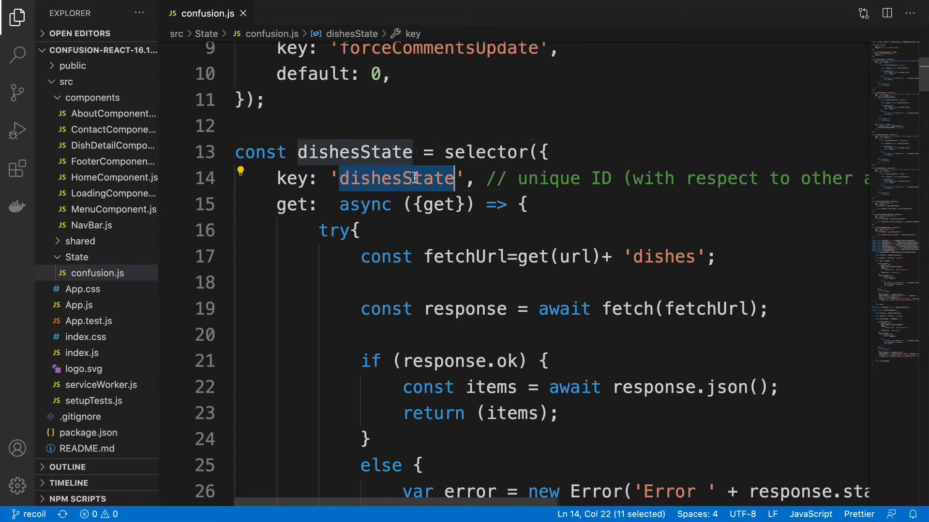
pyautogui.scroll(-3)
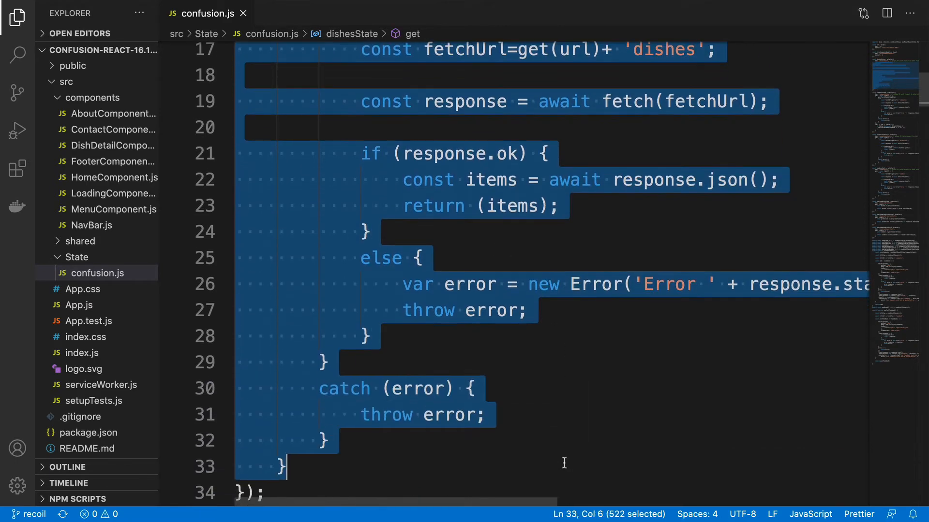
pyautogui.scroll(3)
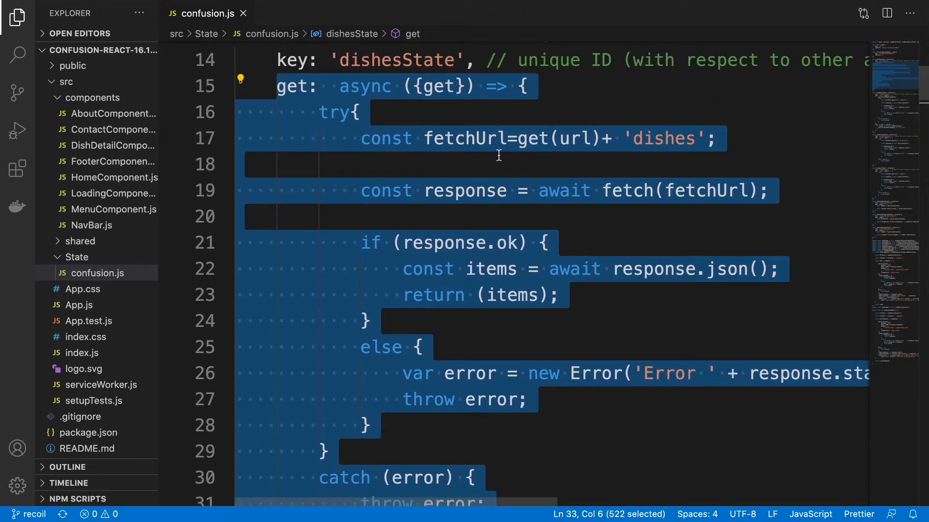
pyautogui.moveTo(668, 195)
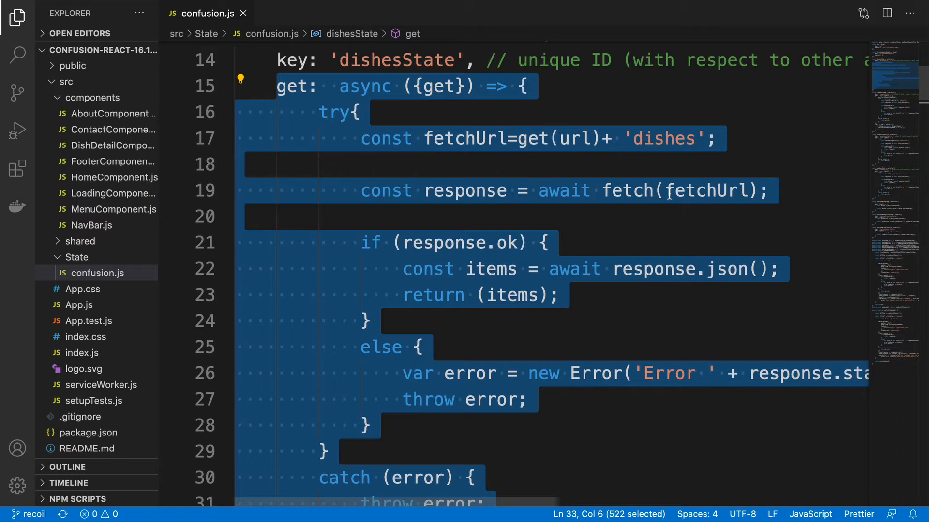
pyautogui.moveTo(628, 190)
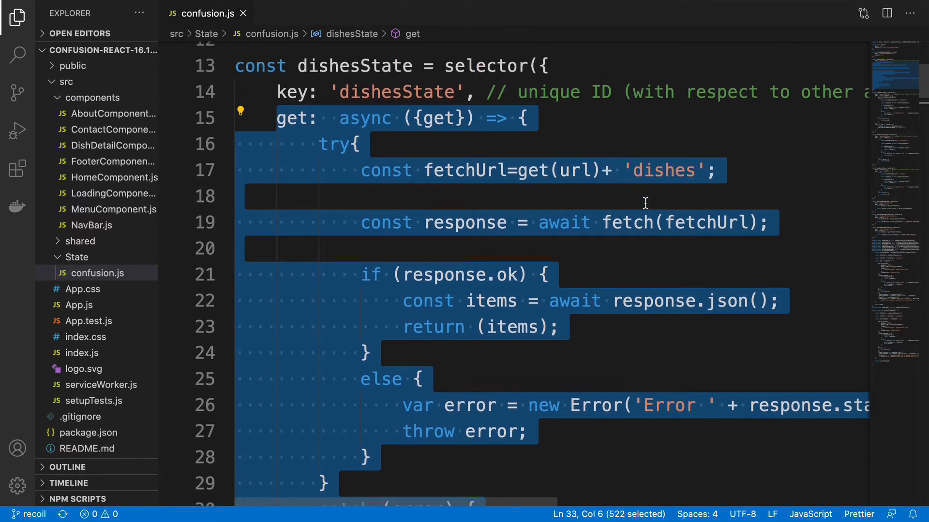
pyautogui.moveTo(456, 171)
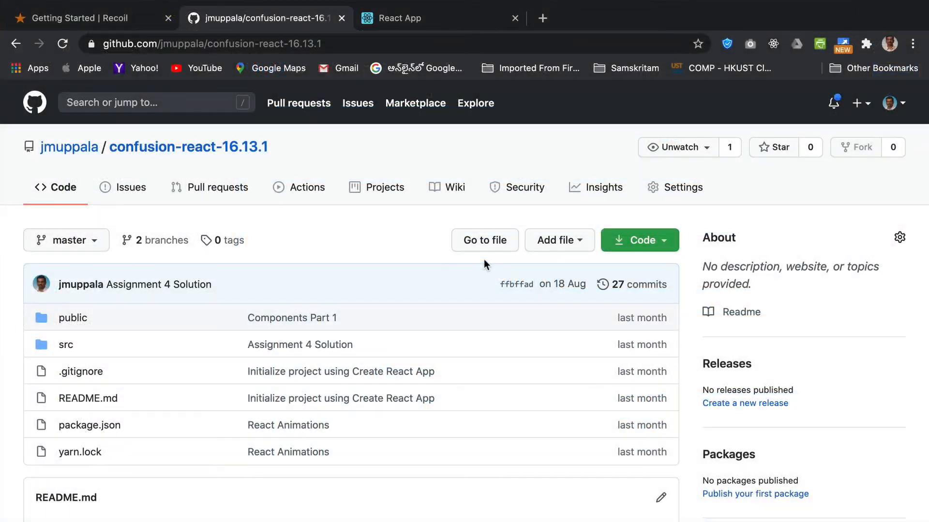
pyautogui.moveTo(114, 222)
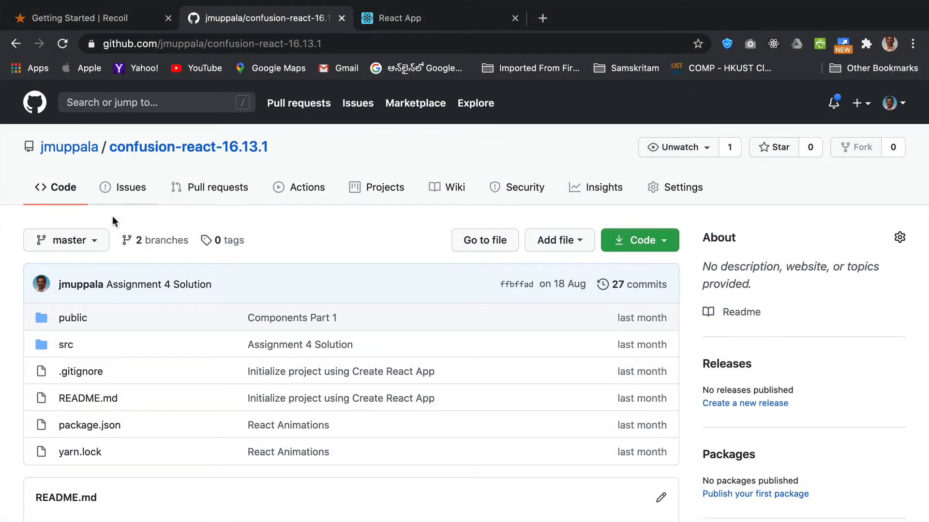
# Switch the repository from master to the recoil branch via the branch dropdown.
pyautogui.click(66, 240)
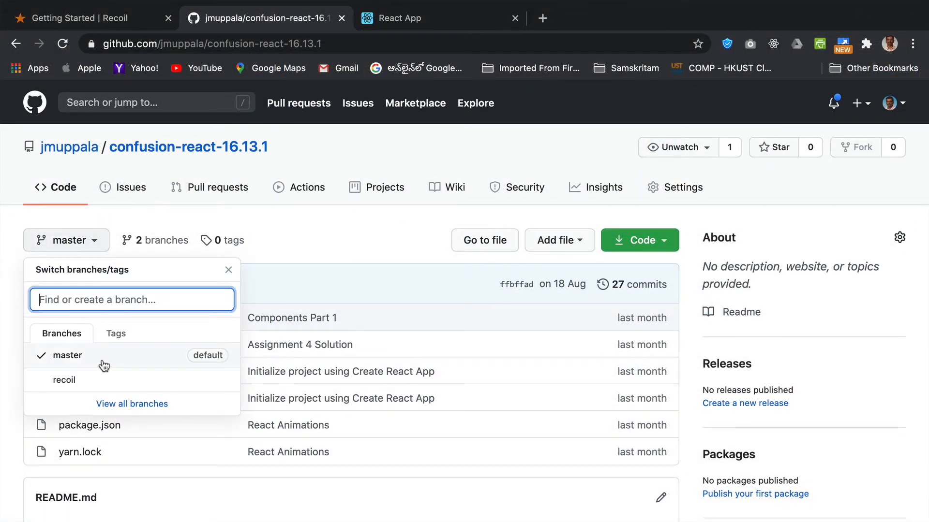
pyautogui.moveTo(64, 380)
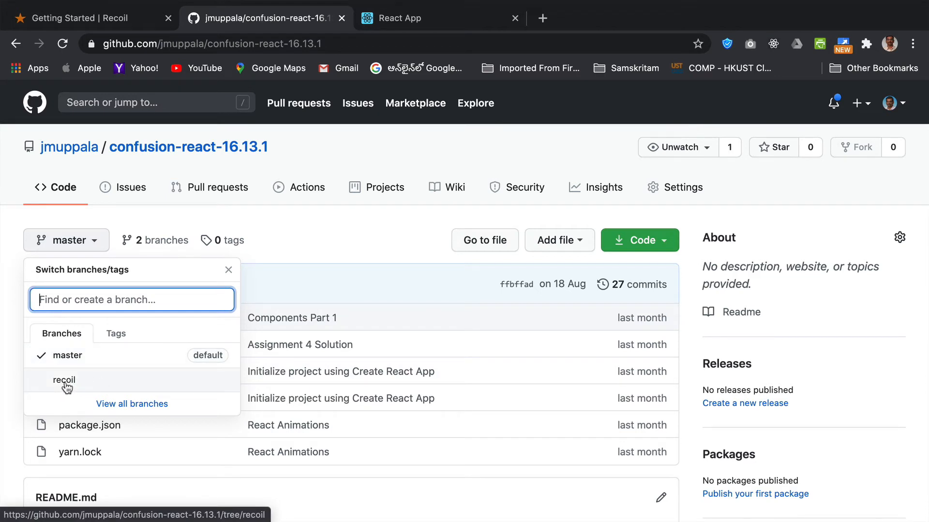
pyautogui.click(64, 380)
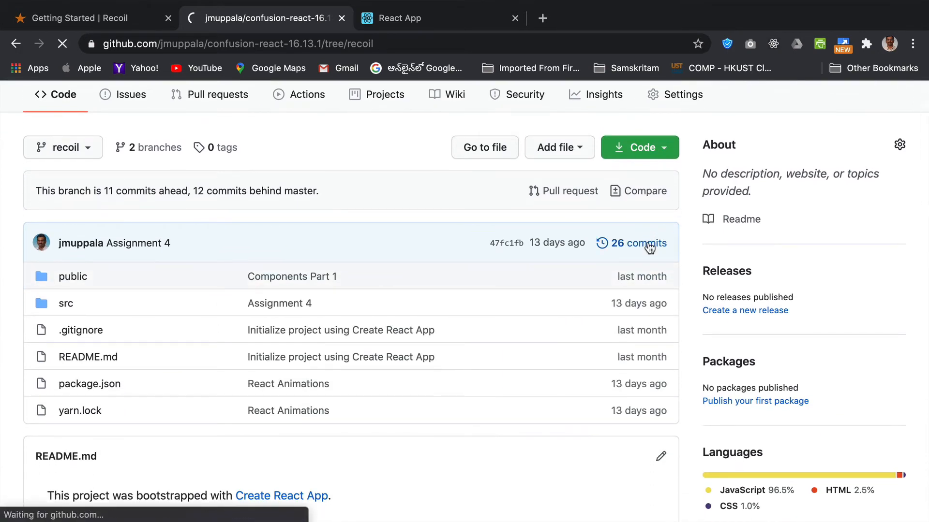
# Browse the recoil branch's 26 commits and open 'Introduction to Recoil'.
pyautogui.click(637, 243)
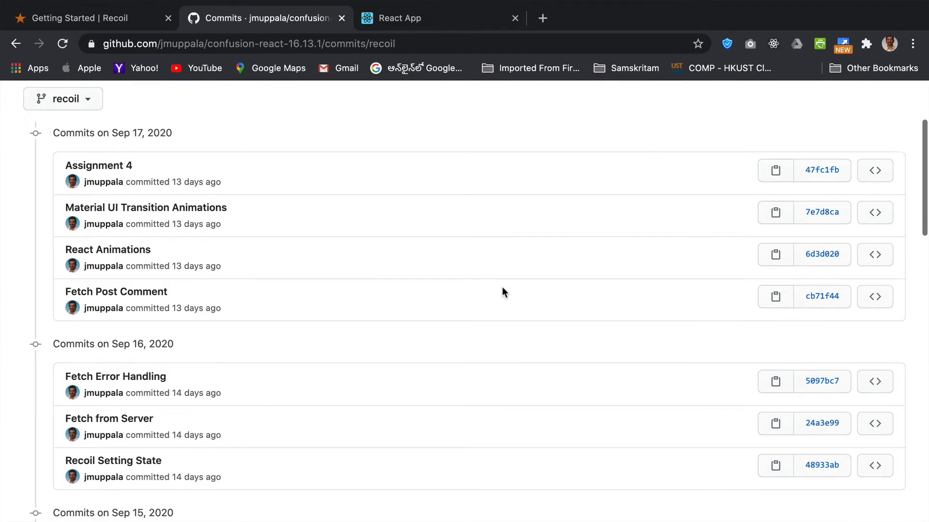
pyautogui.scroll(-3)
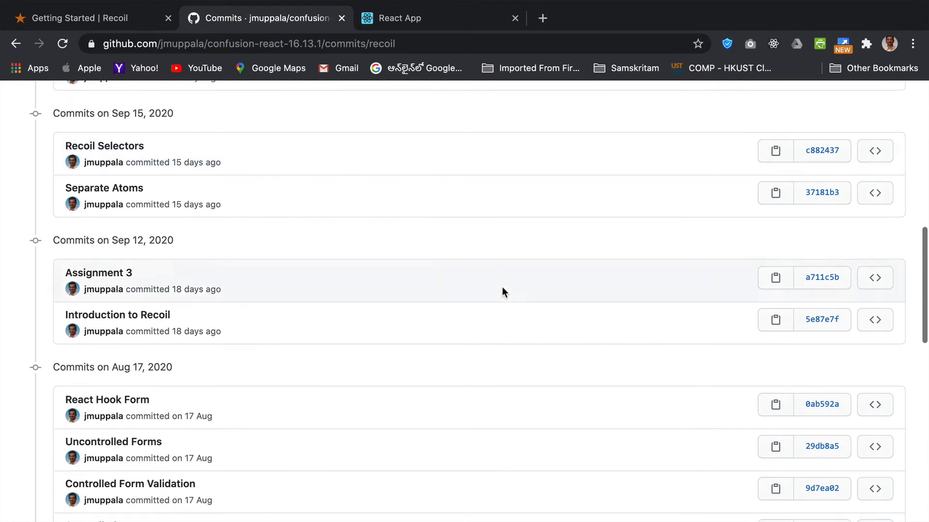
pyautogui.scroll(-3)
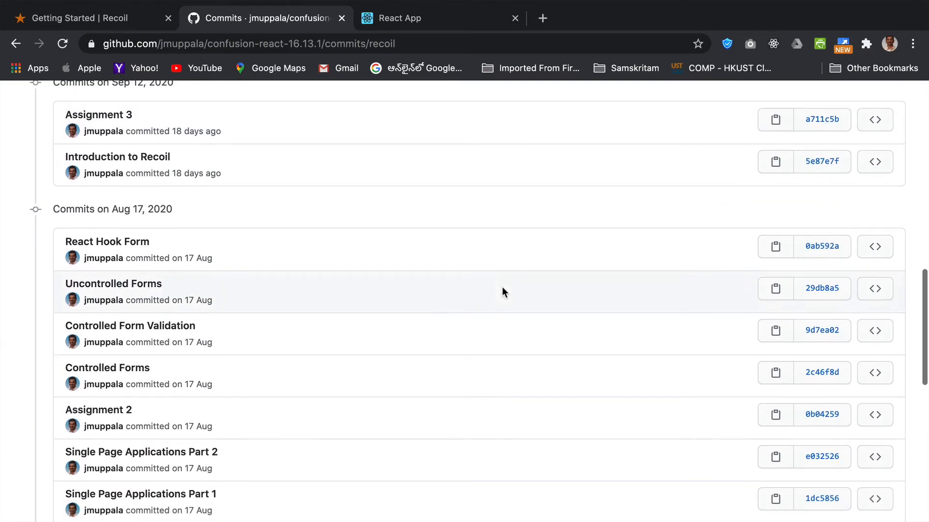
pyautogui.scroll(3)
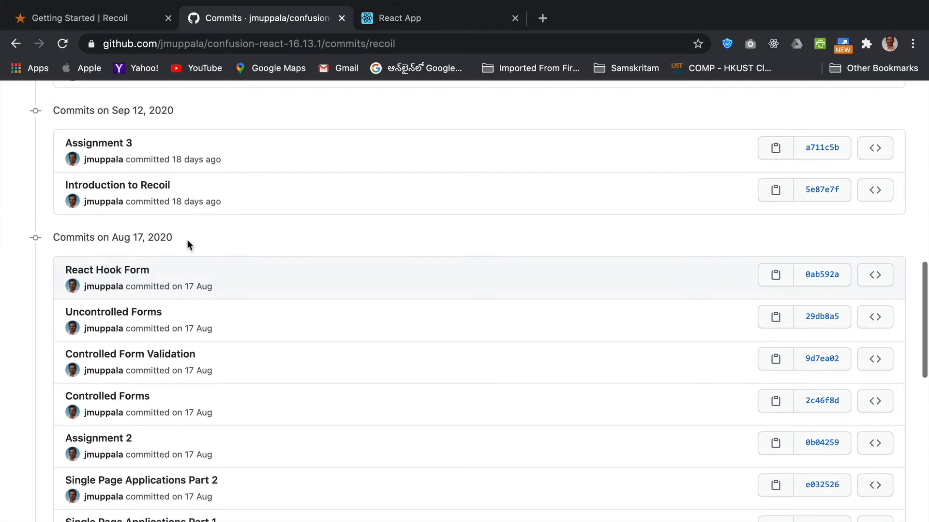
pyautogui.scroll(3)
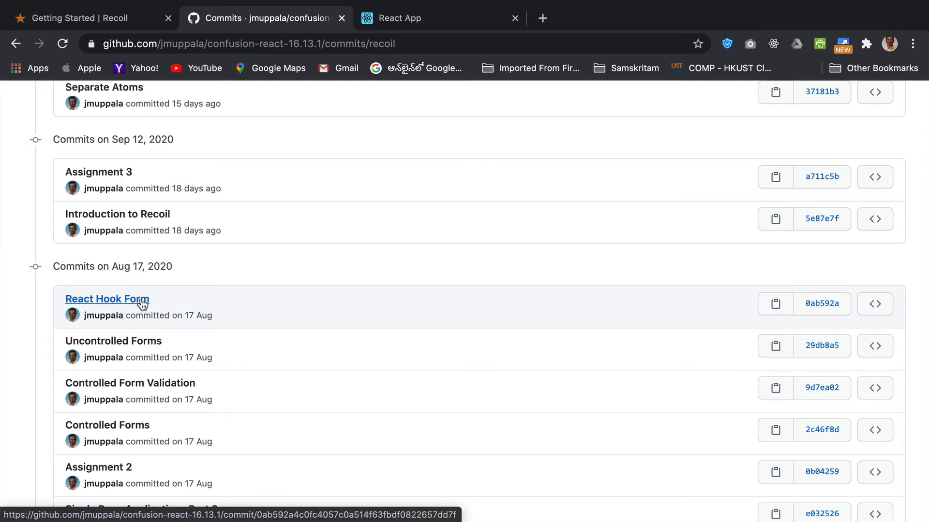
pyautogui.scroll(-3)
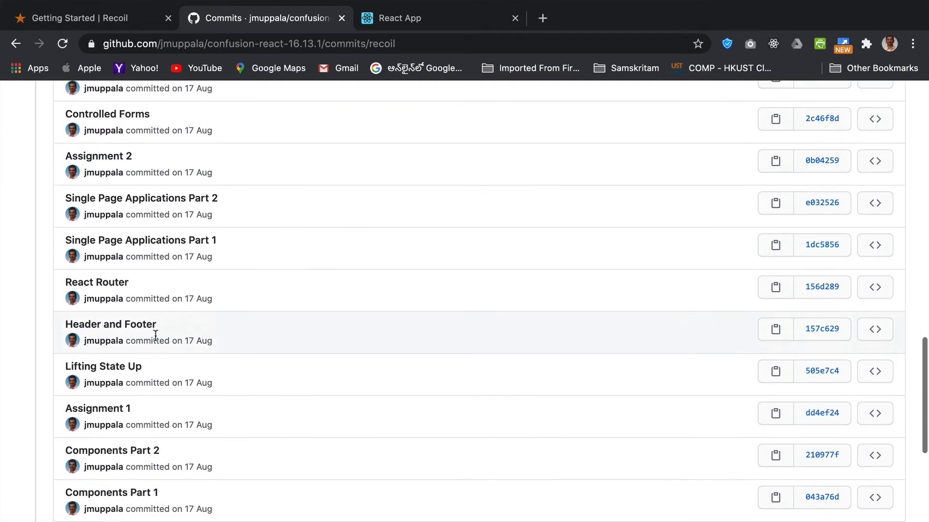
pyautogui.scroll(-3)
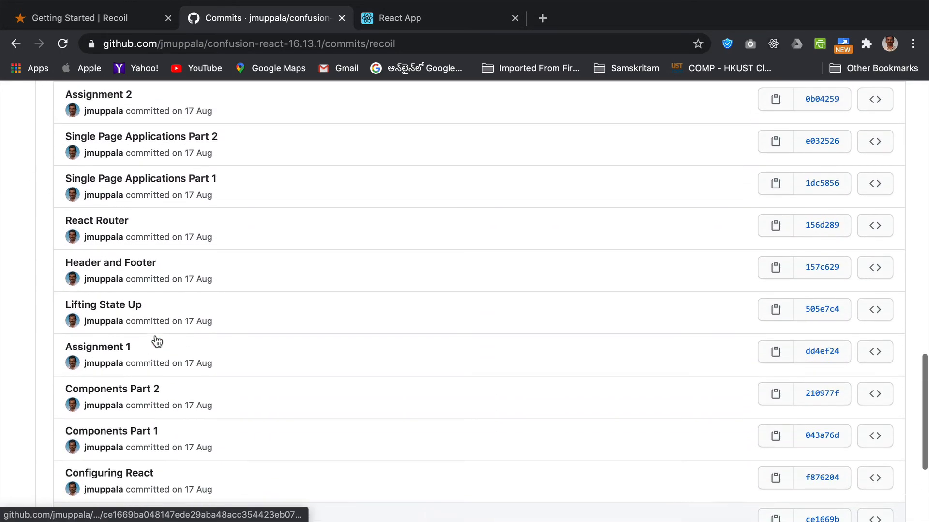
pyautogui.scroll(3)
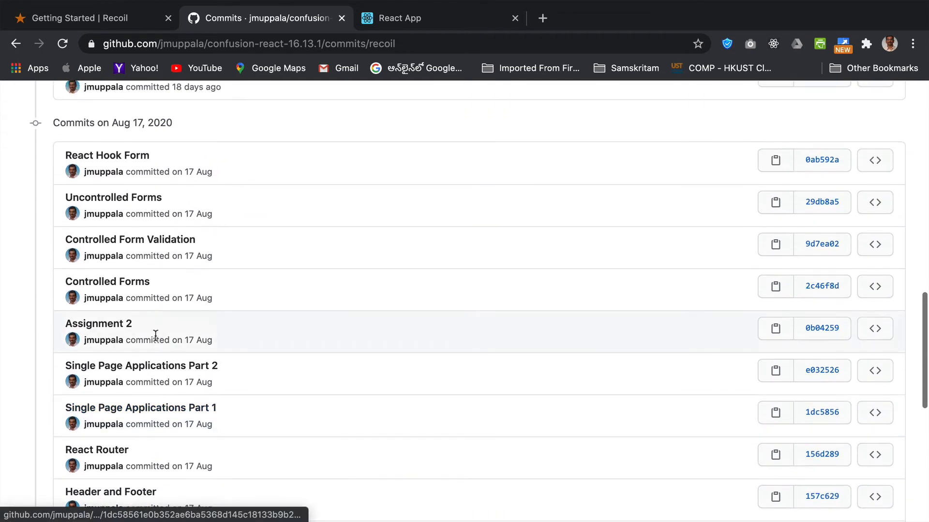
pyautogui.scroll(3)
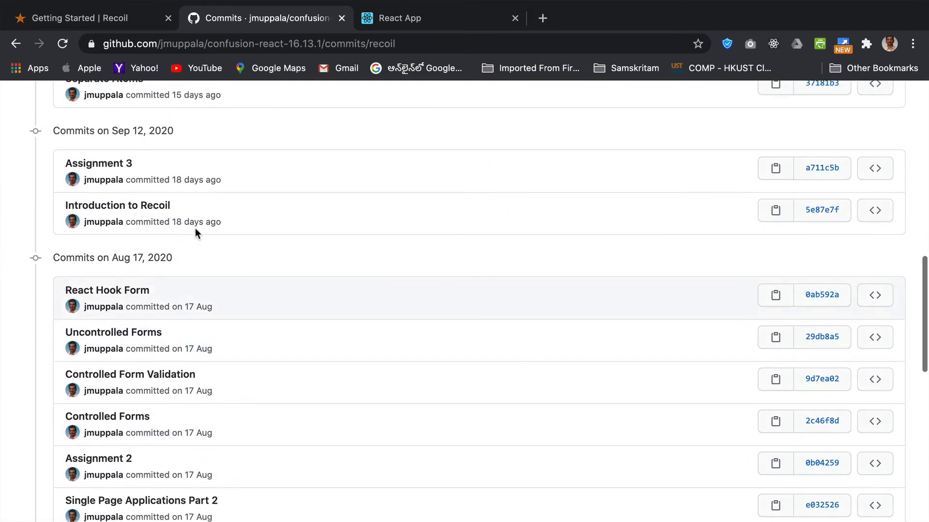
pyautogui.scroll(3)
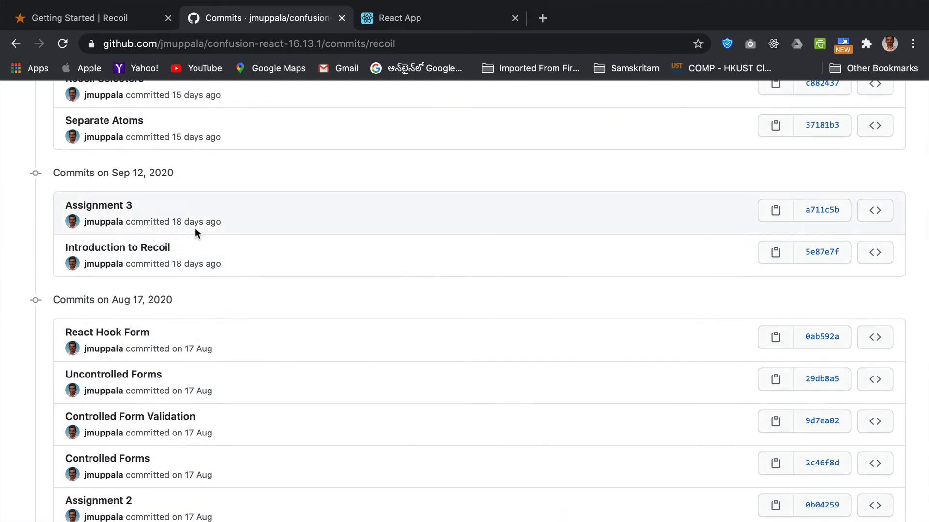
pyautogui.scroll(-3)
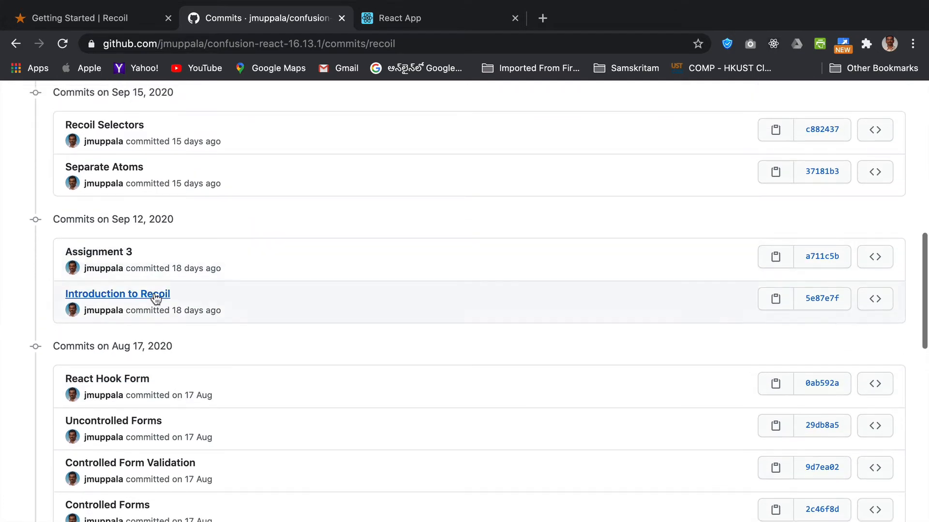
pyautogui.scroll(-3)
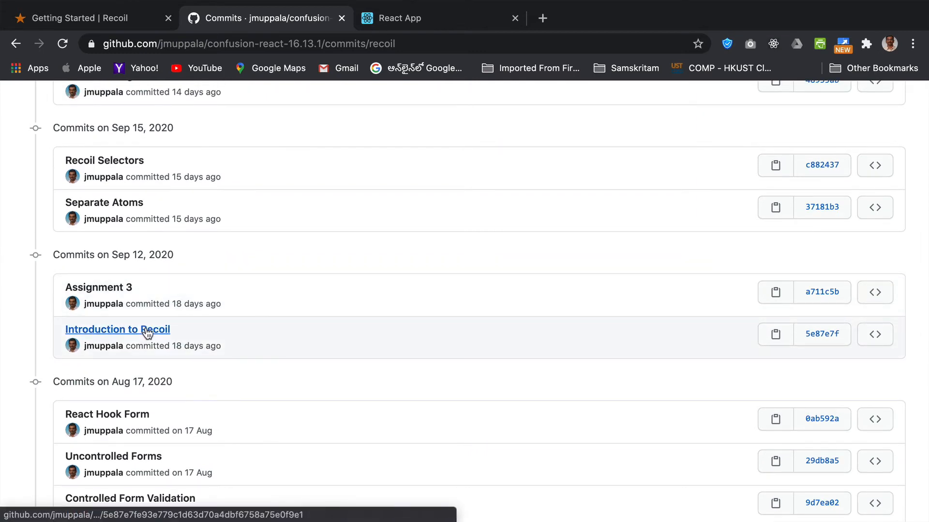
pyautogui.click(117, 329)
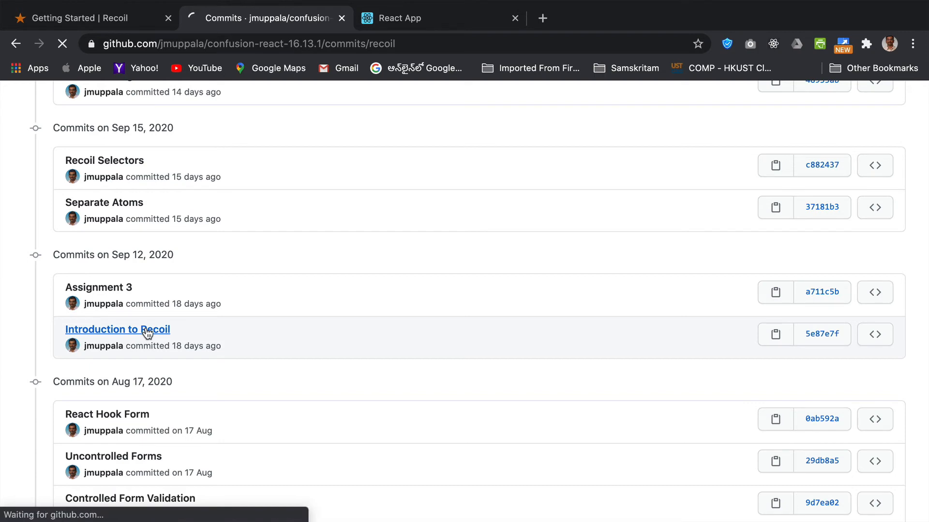
# Scroll the Introduction to Recoil diff to the new src/State/confusion.js file.
pyautogui.click(117, 330)
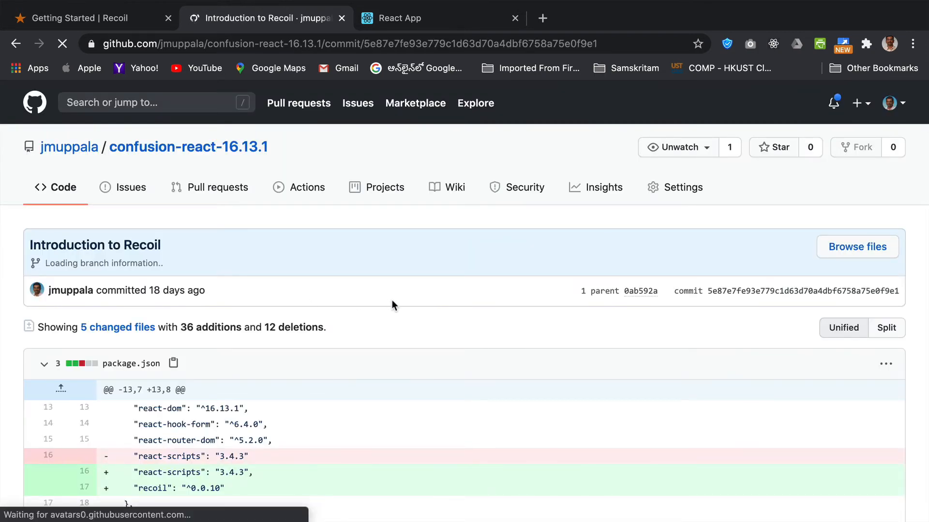
pyautogui.scroll(-3)
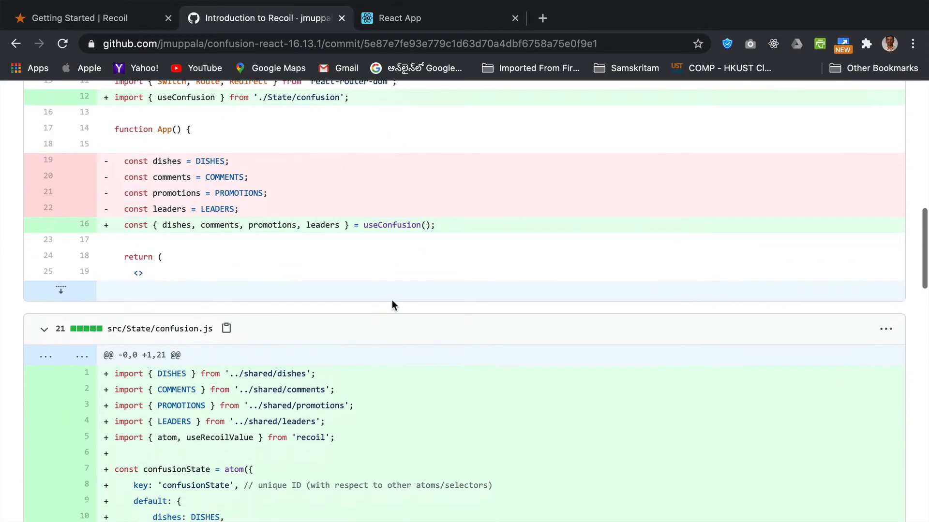
pyautogui.scroll(-3)
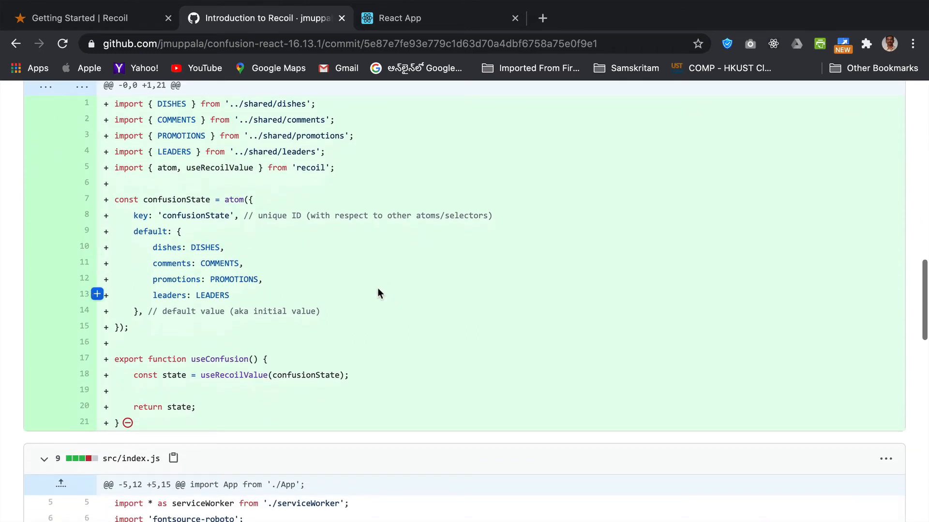
pyautogui.scroll(3)
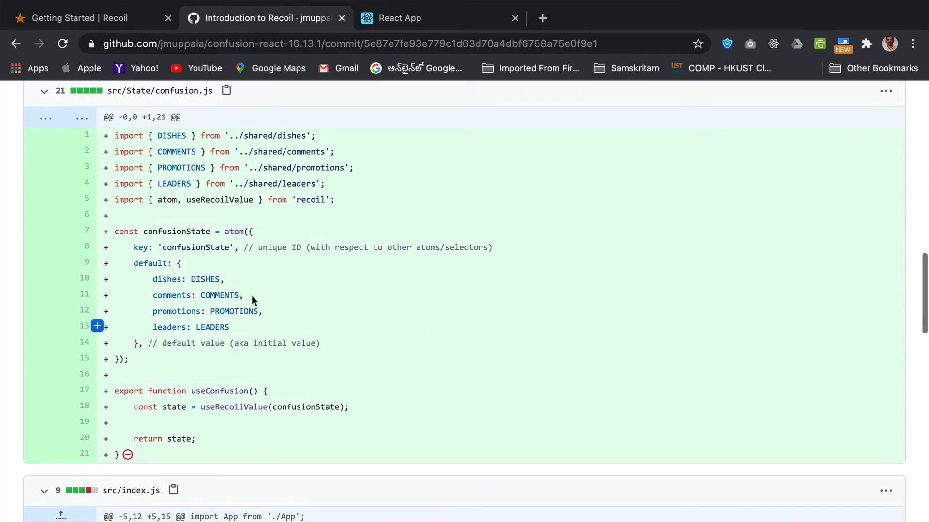
pyautogui.scroll(3)
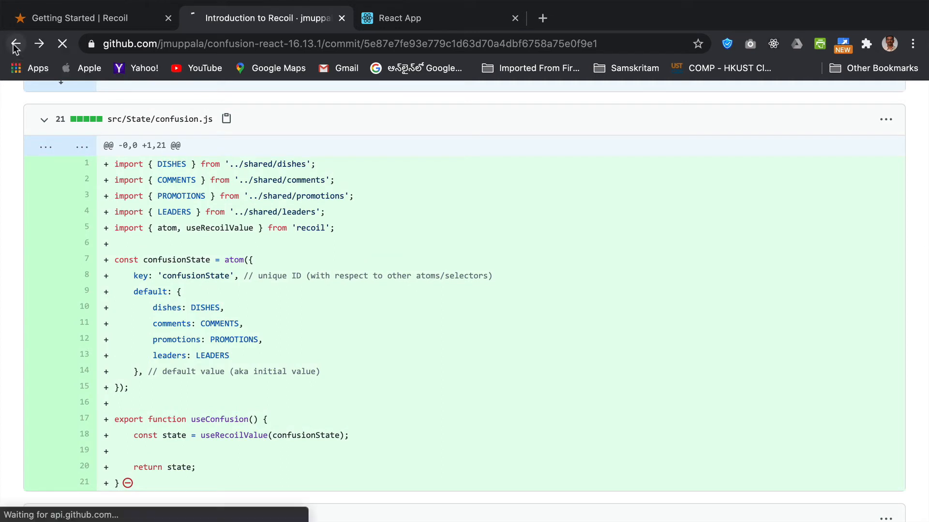
pyautogui.click(15, 43)
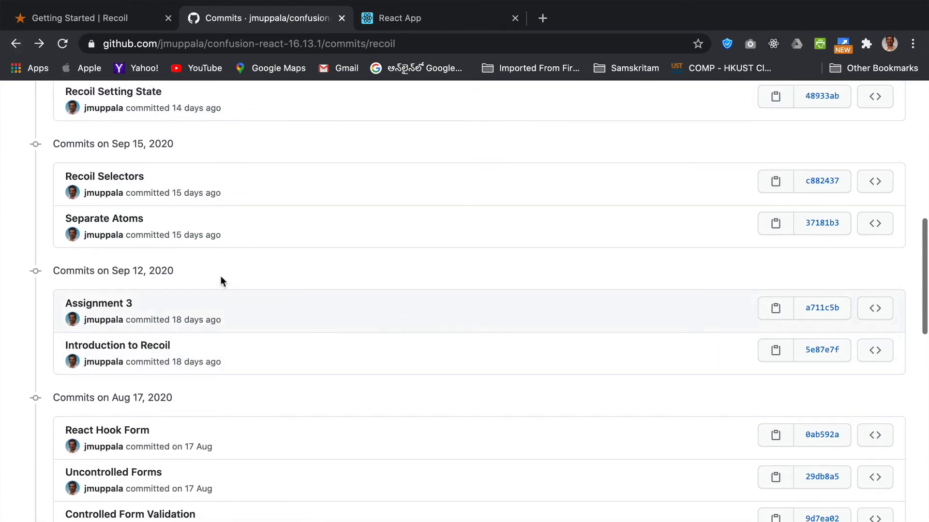
pyautogui.scroll(3)
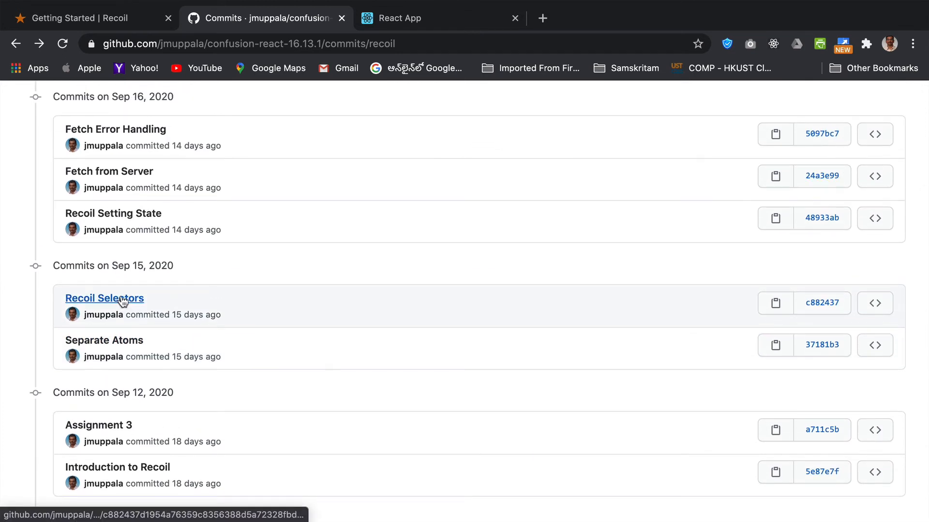
pyautogui.scroll(3)
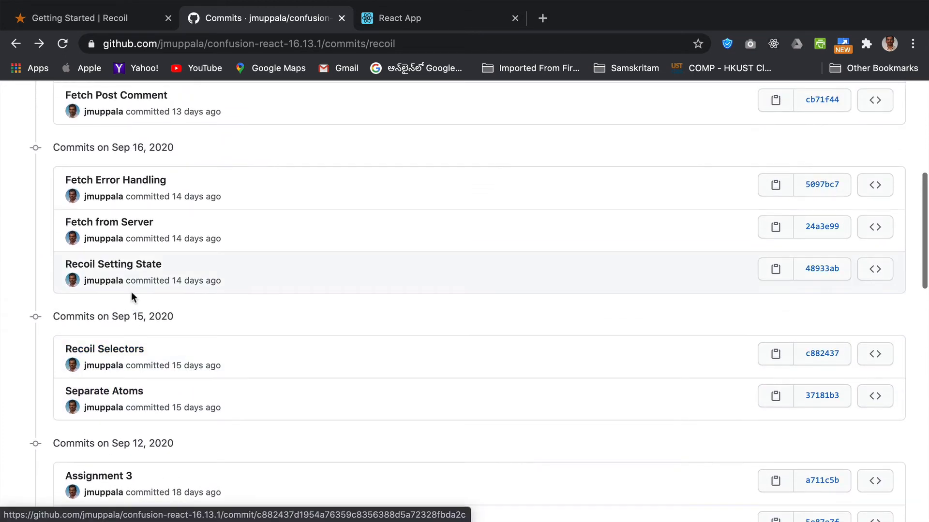
pyautogui.scroll(3)
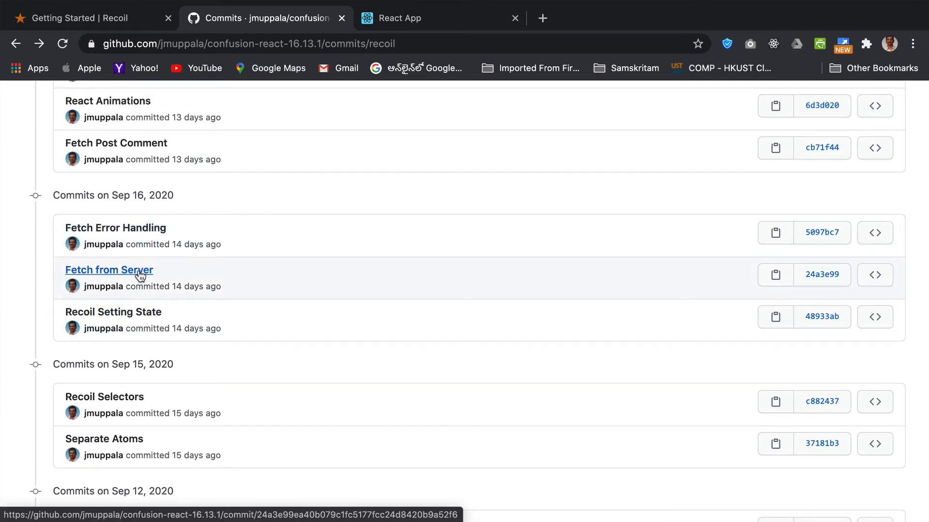
pyautogui.scroll(-3)
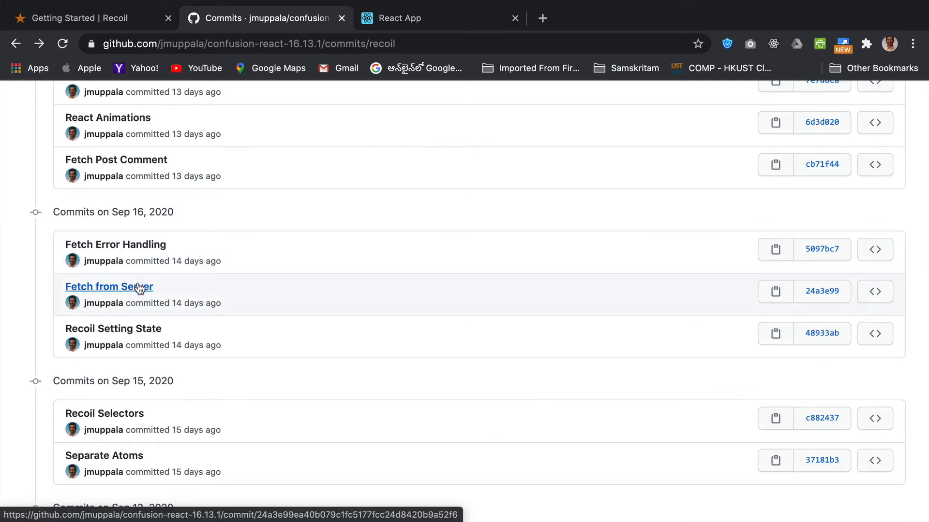
pyautogui.scroll(-3)
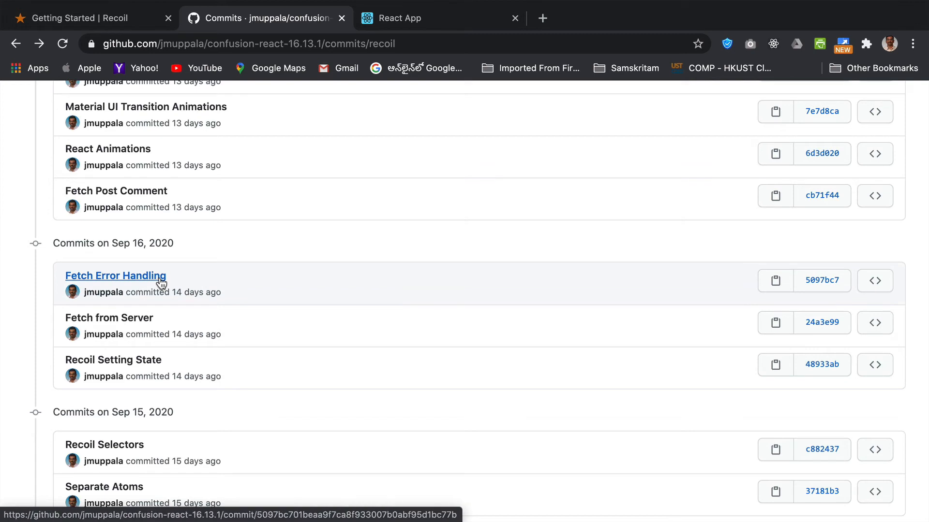
pyautogui.scroll(3)
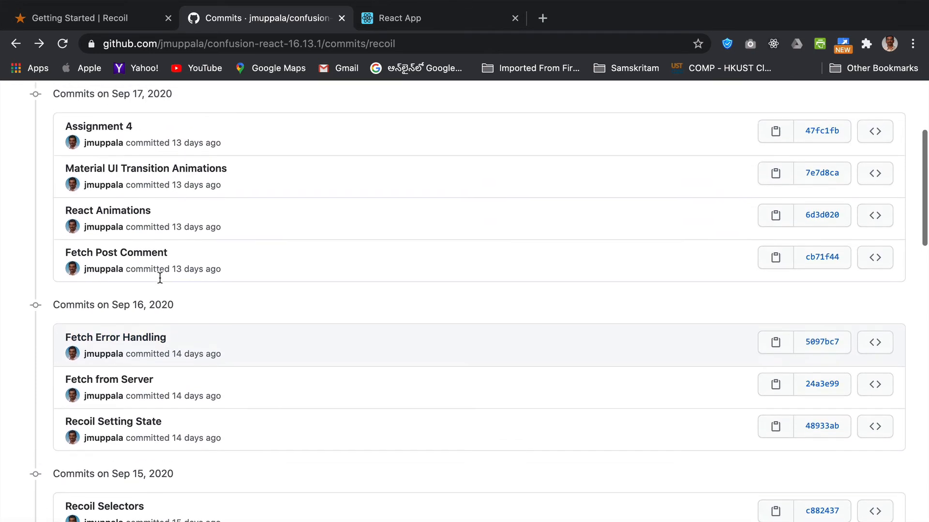
pyautogui.scroll(3)
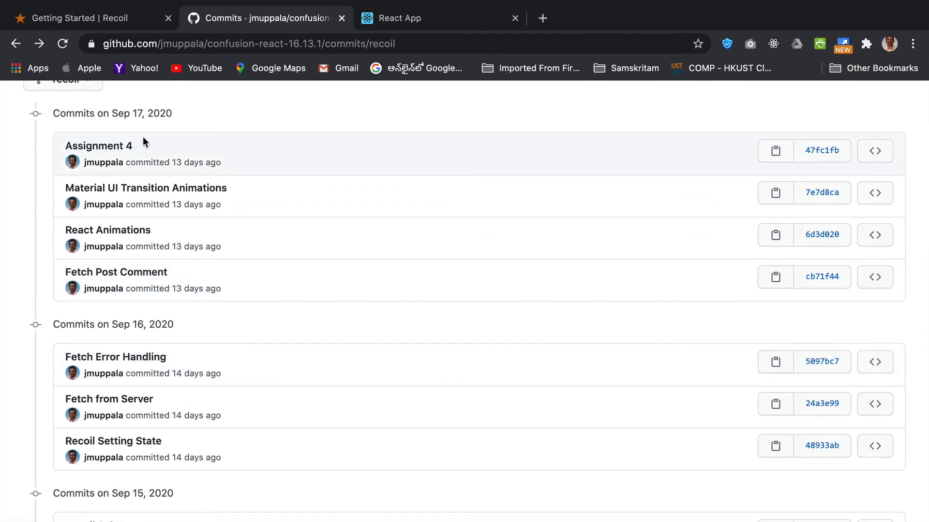
pyautogui.scroll(-3)
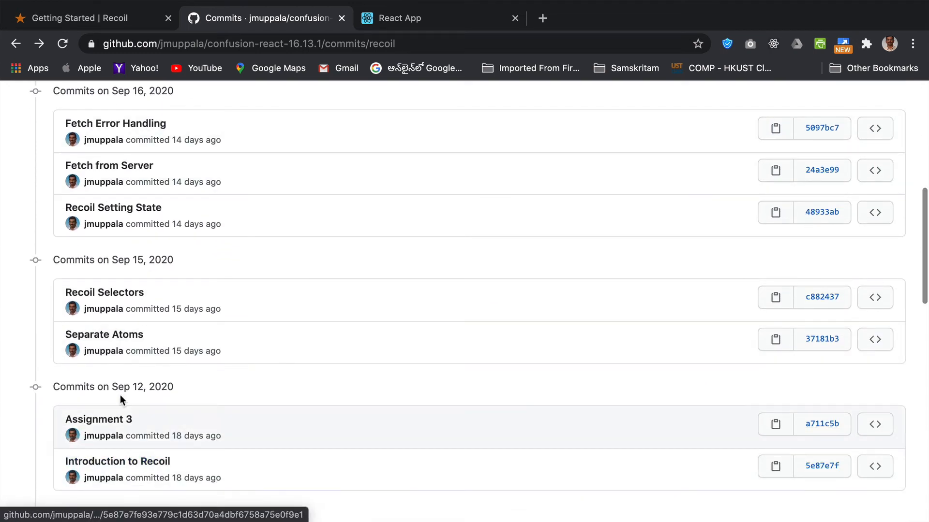
pyautogui.scroll(3)
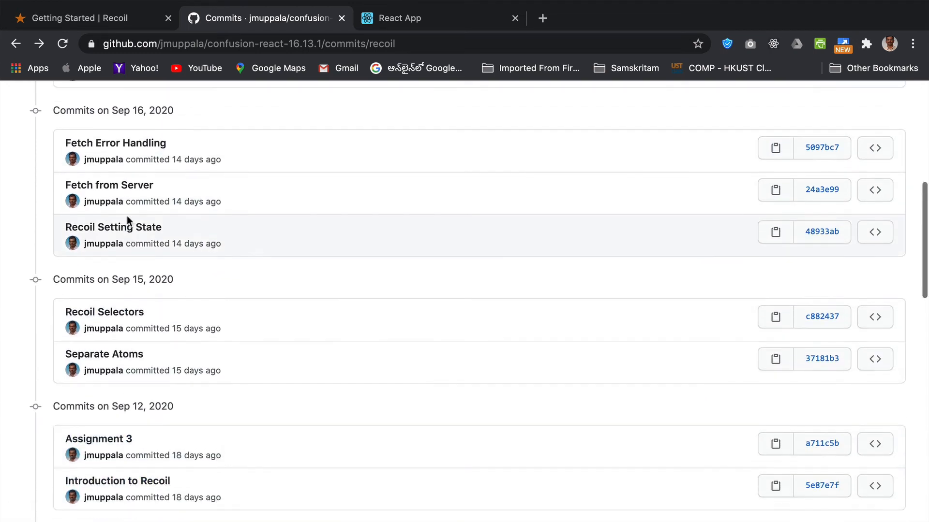
pyautogui.scroll(3)
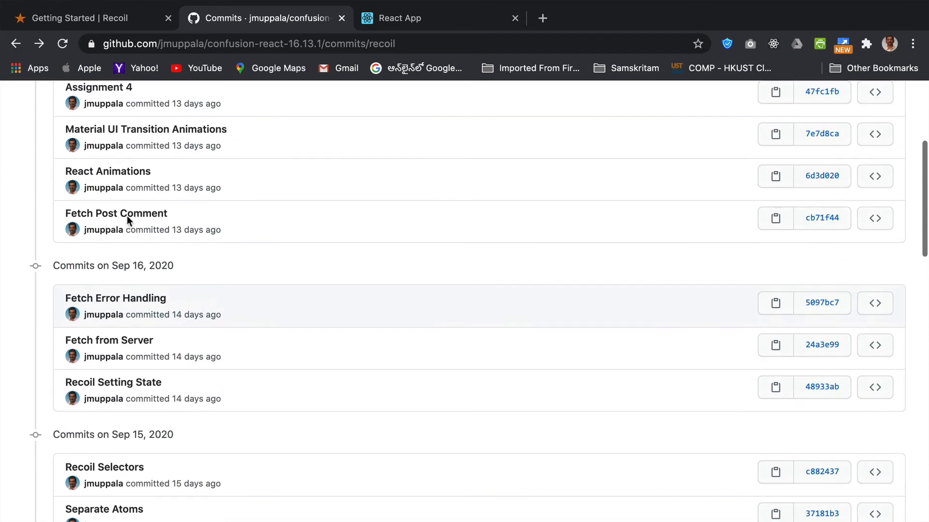
pyautogui.scroll(3)
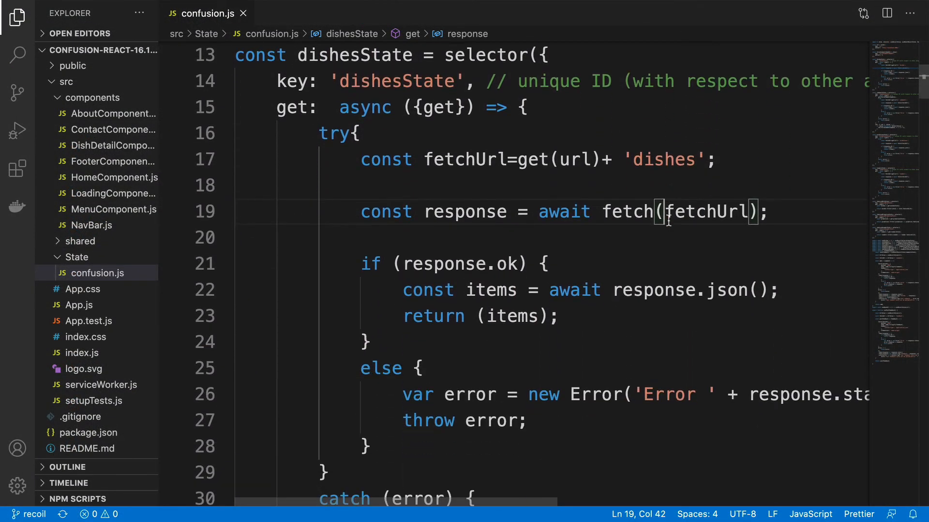
# Scroll confusion.js from the url and forceCommentsUpdate atoms down to dishesState.
pyautogui.scroll(3)
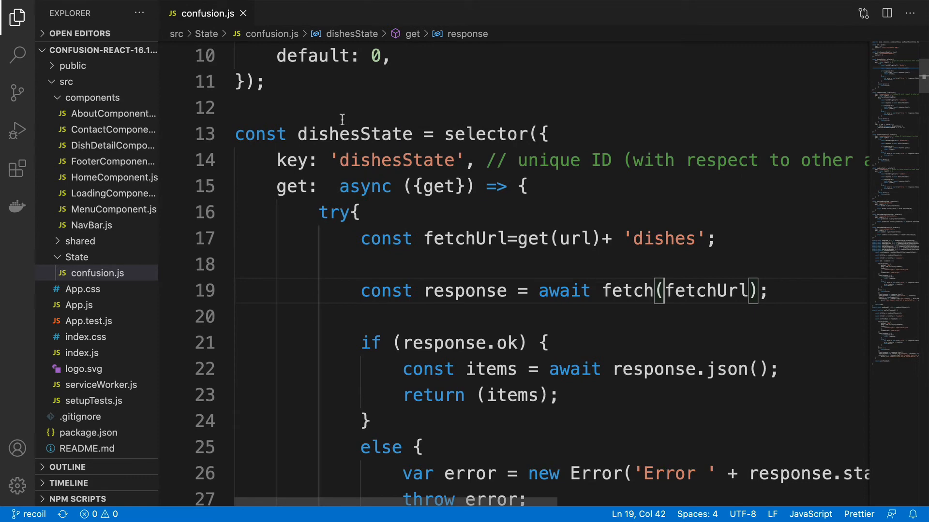
pyautogui.scroll(3)
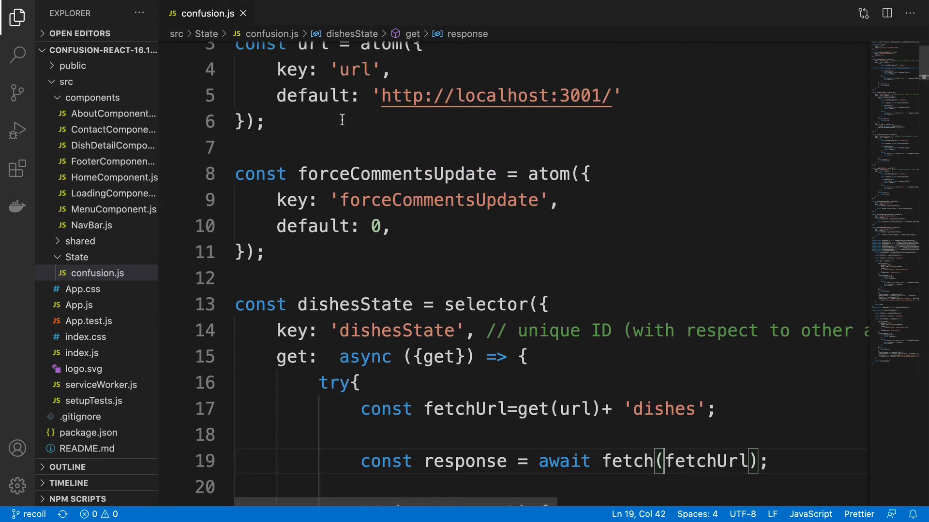
pyautogui.scroll(3)
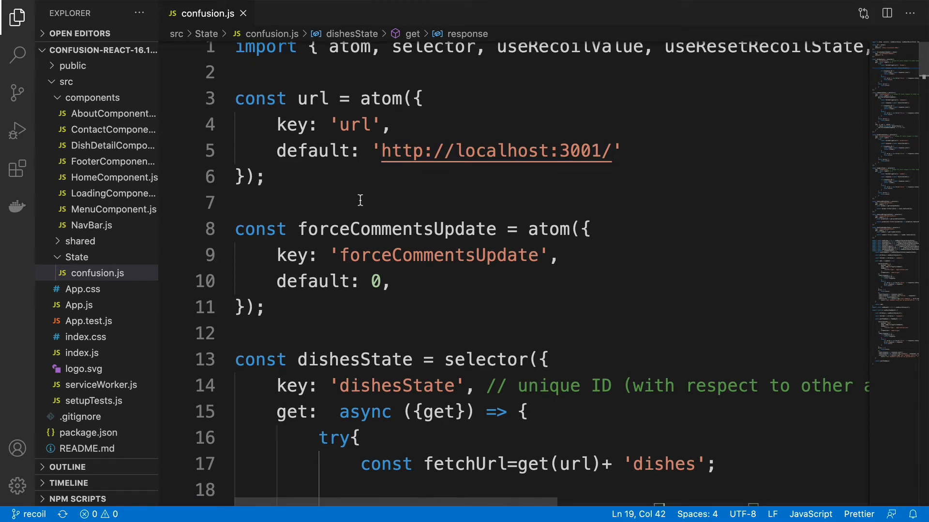
pyautogui.scroll(-3)
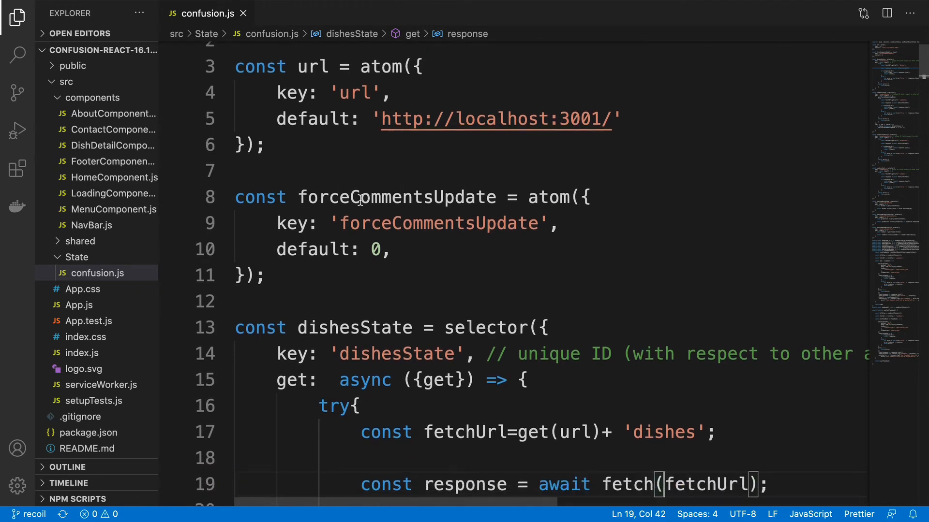
pyautogui.scroll(-3)
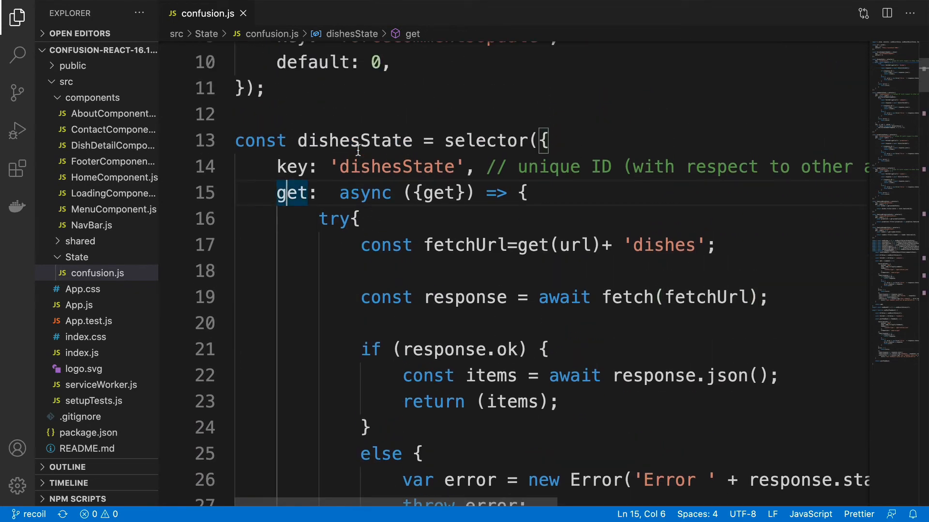
pyautogui.click(296, 193)
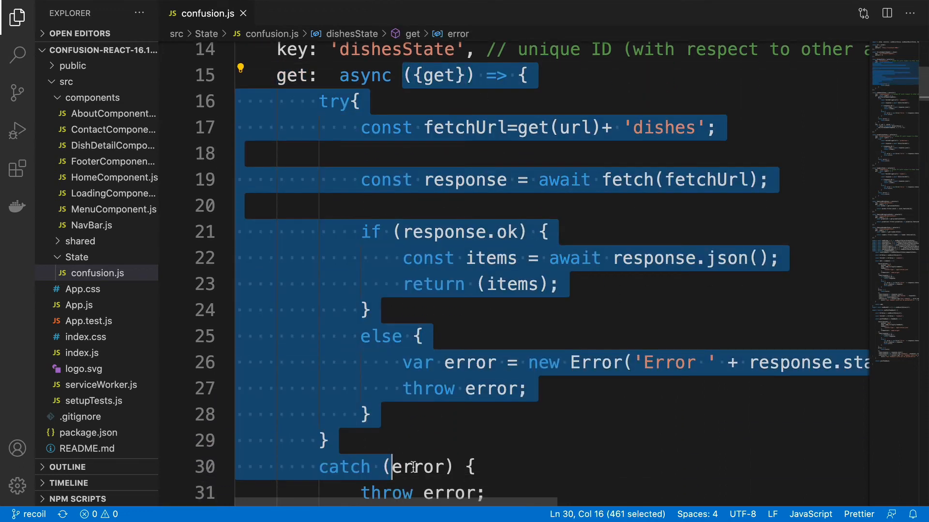
pyautogui.scroll(-3)
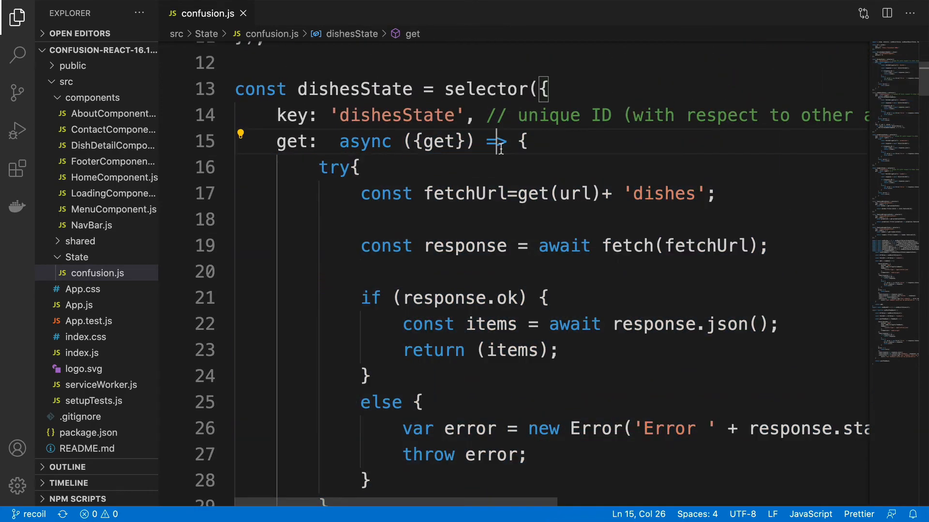
pyautogui.scroll(-3)
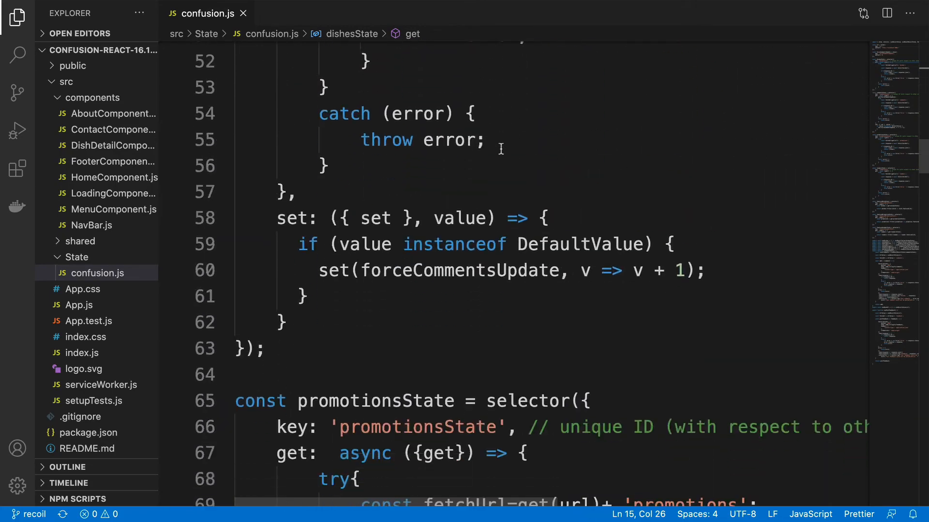
pyautogui.scroll(-3)
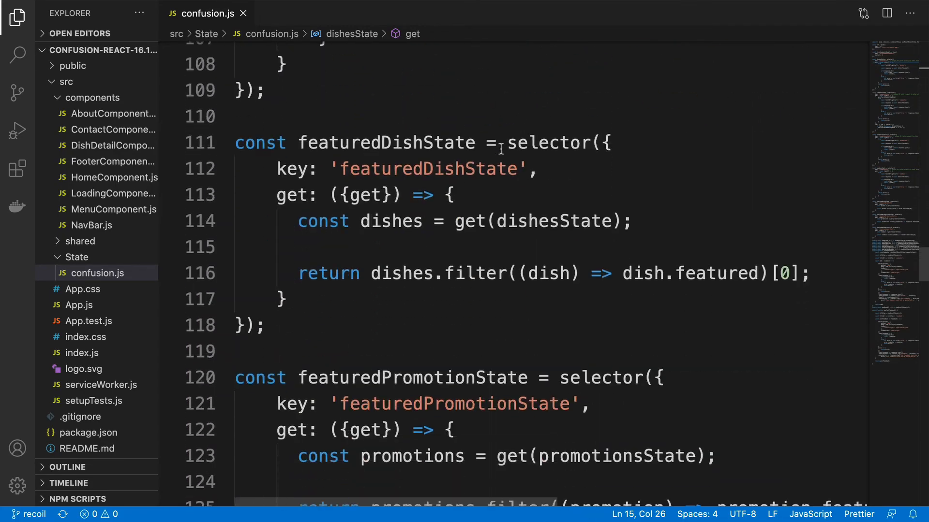
pyautogui.scroll(-3)
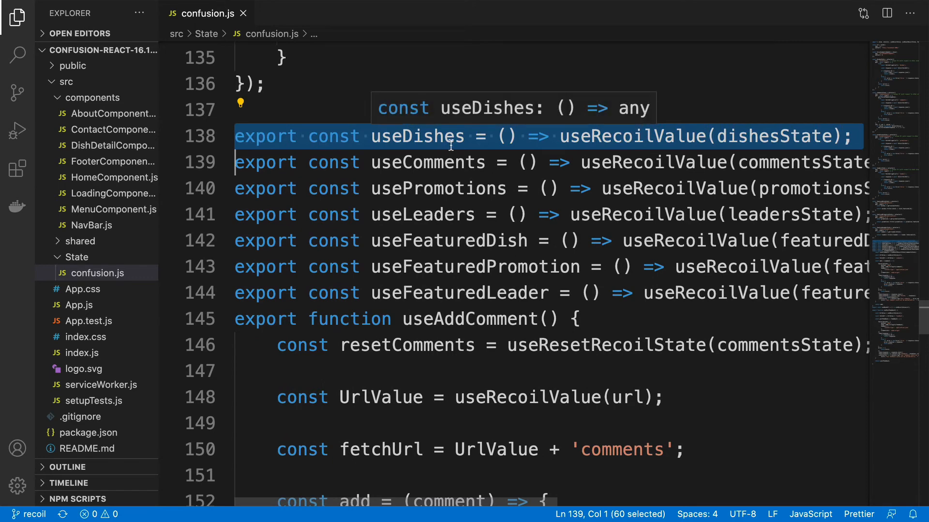
pyautogui.hscroll(3)
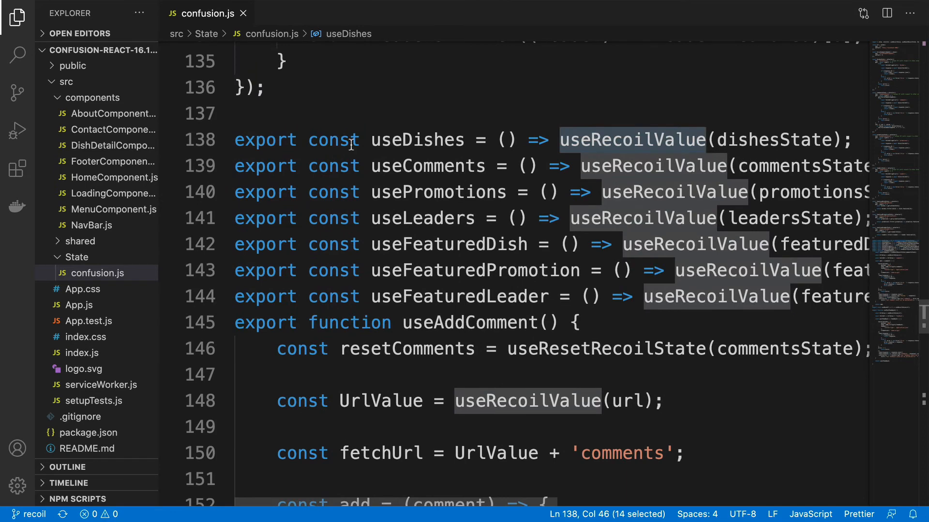
pyautogui.click(441, 140)
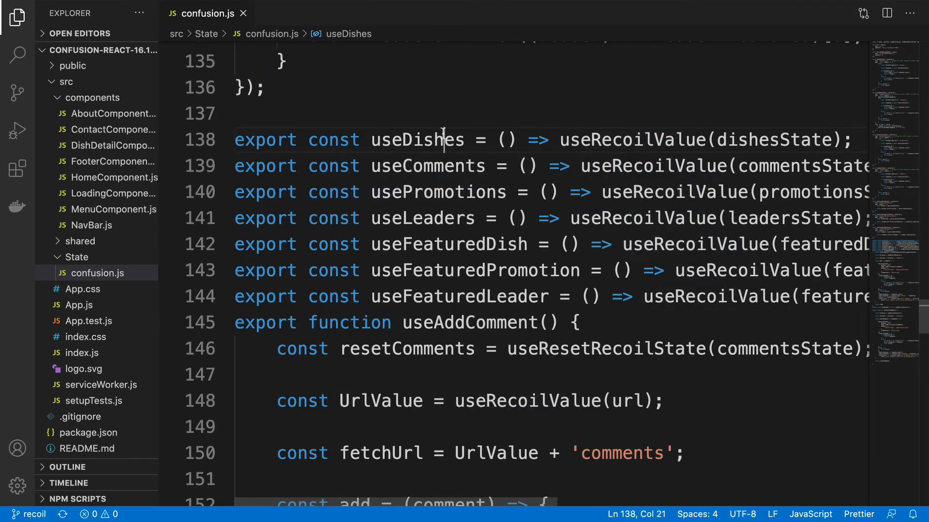
pyautogui.doubleClick(438, 192)
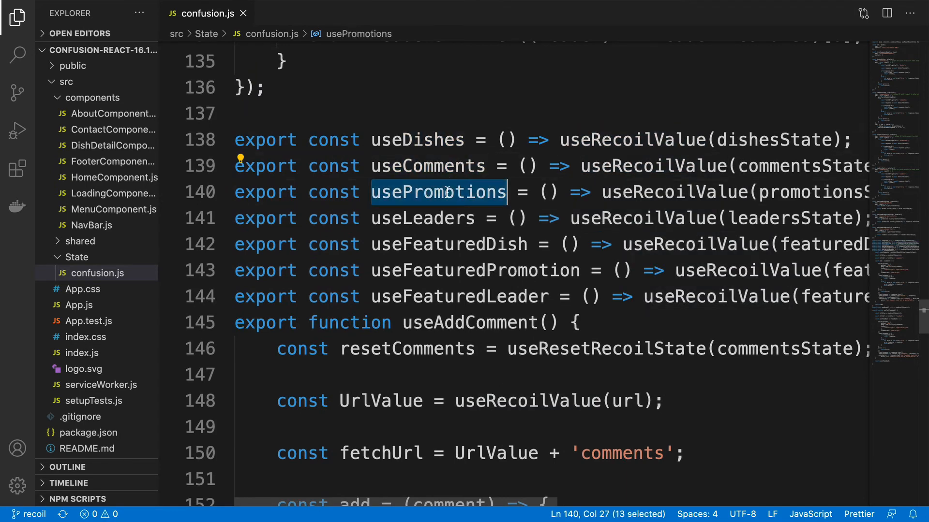
pyautogui.doubleClick(447, 244)
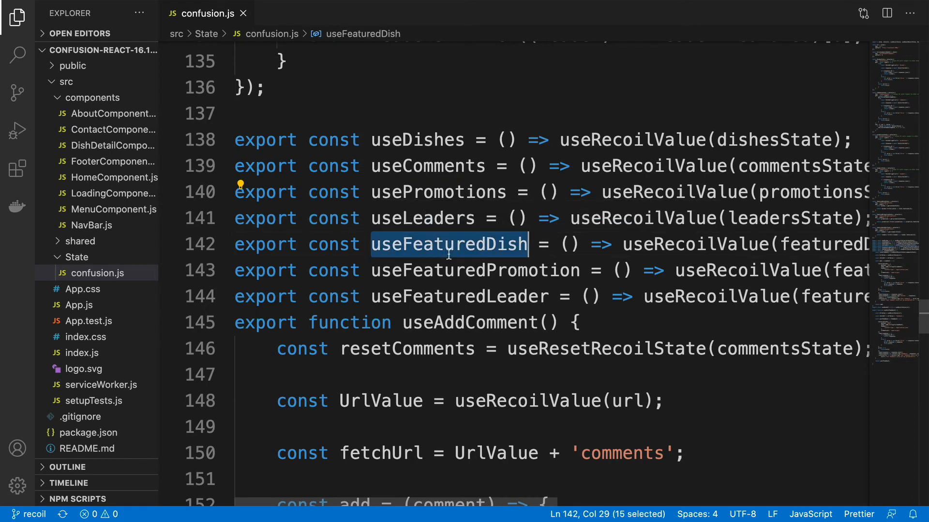
pyautogui.doubleClick(474, 209)
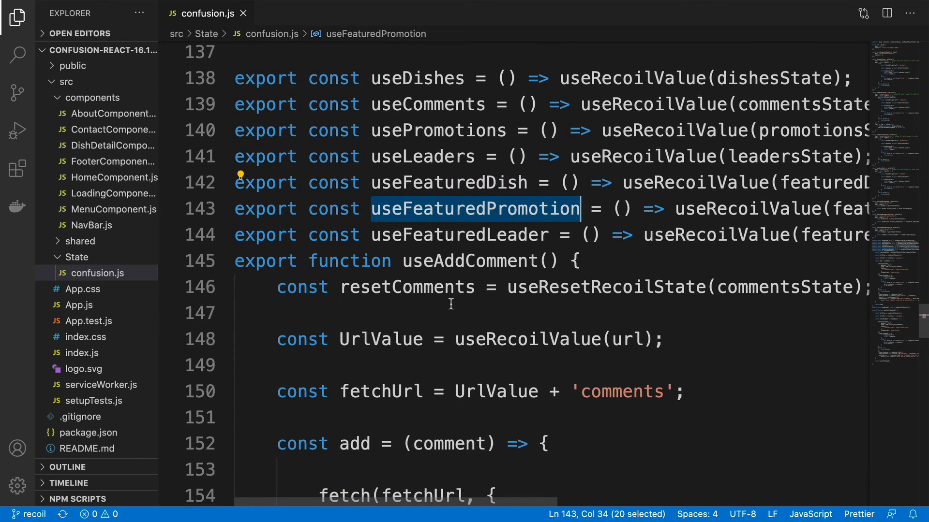
pyautogui.scroll(-3)
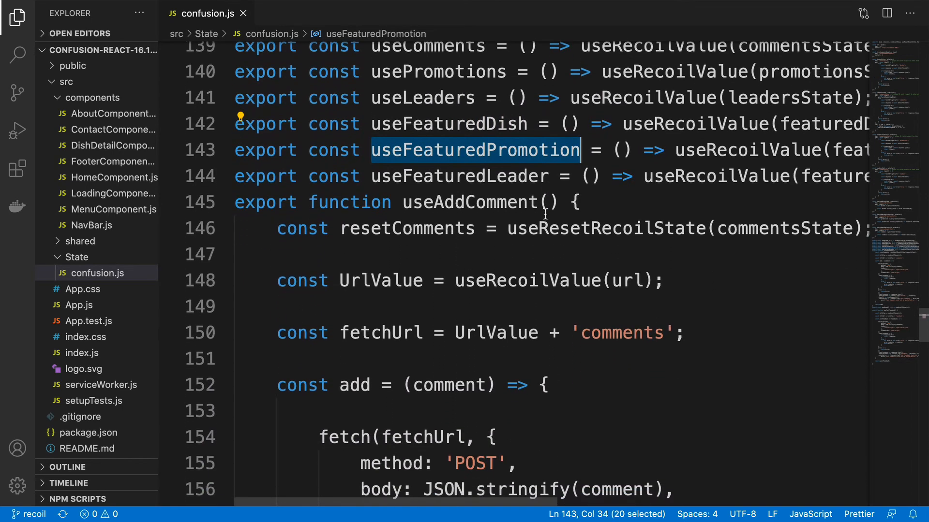
pyautogui.scroll(-3)
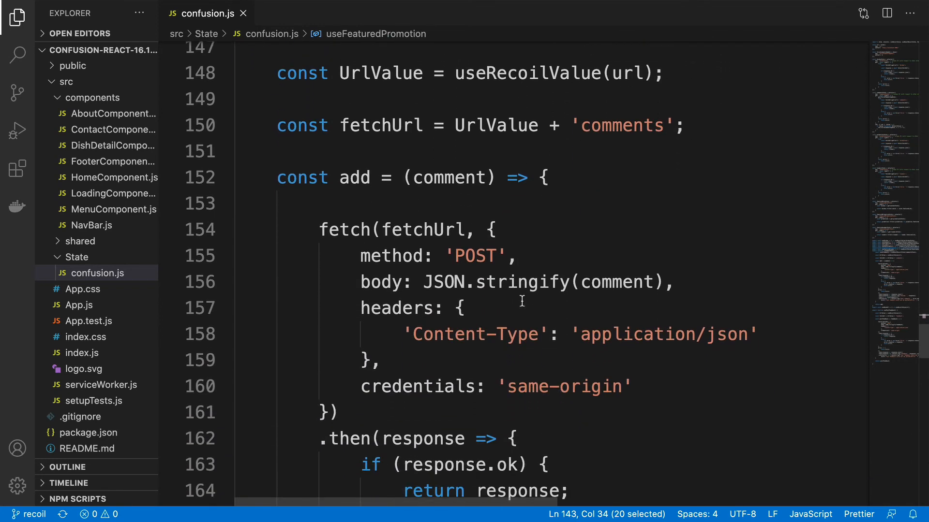
pyautogui.scroll(-3)
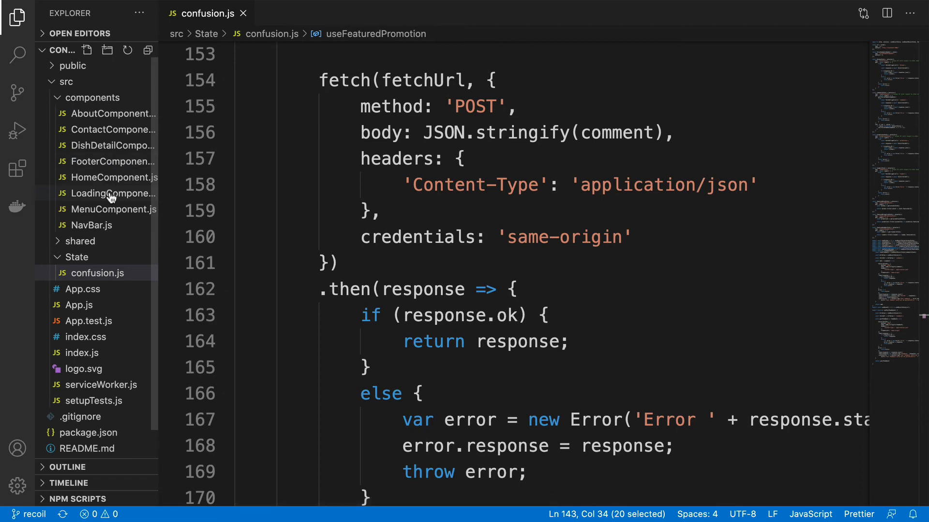
pyautogui.moveTo(119, 209)
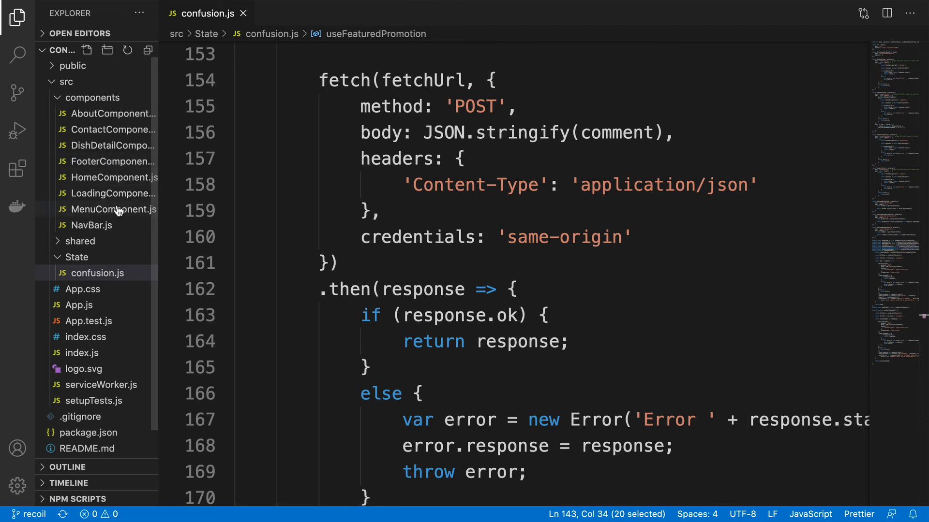
# Open MenuComponent.js and highlight its useDishes and useBaseUrl import on line 13.
pyautogui.click(113, 209)
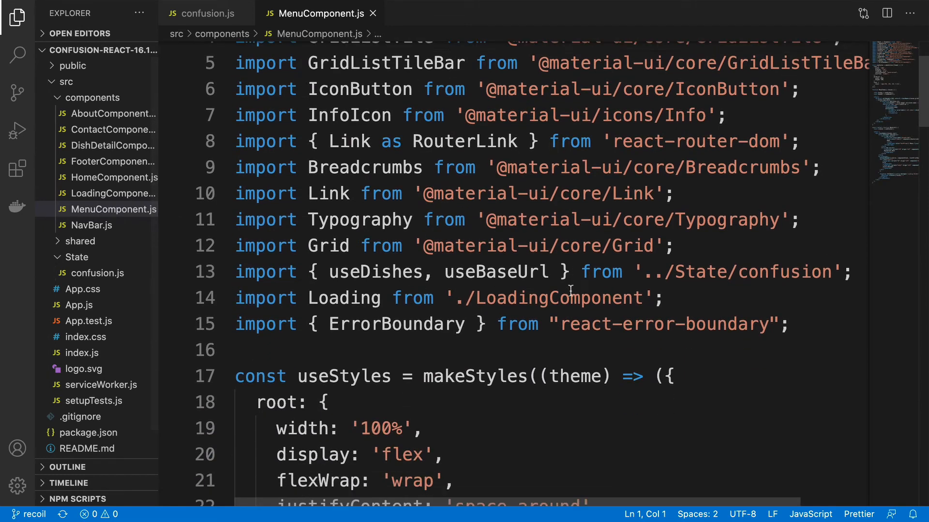
pyautogui.scroll(-3)
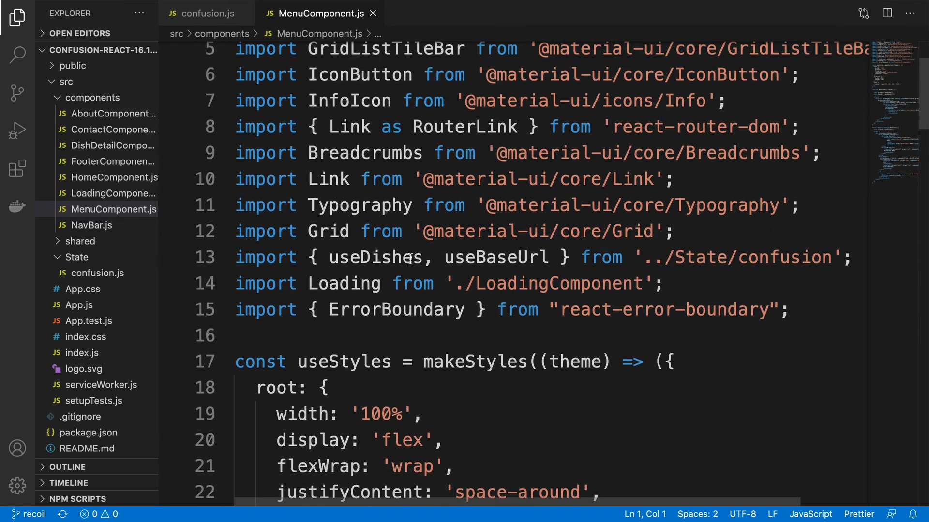
pyautogui.tripleClick(409, 257)
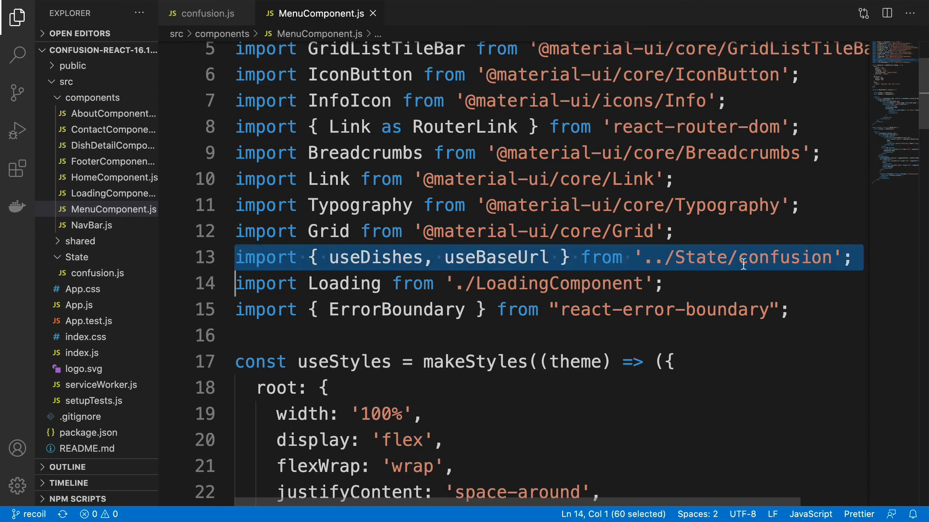
pyautogui.moveTo(701, 266)
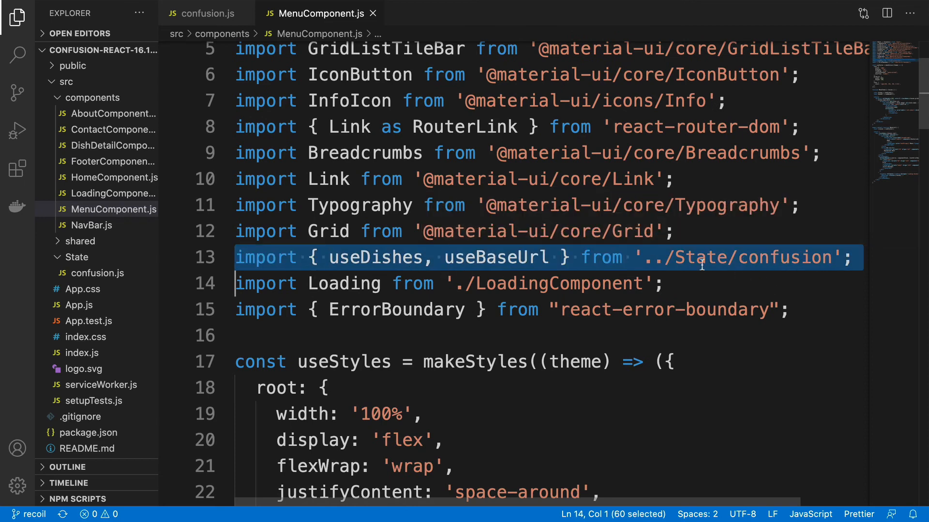
pyautogui.scroll(-3)
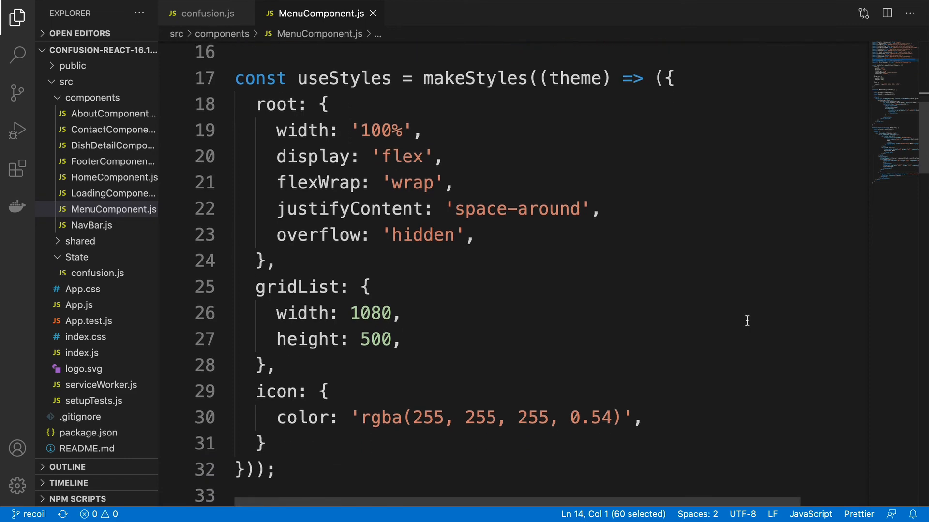
pyautogui.scroll(-3)
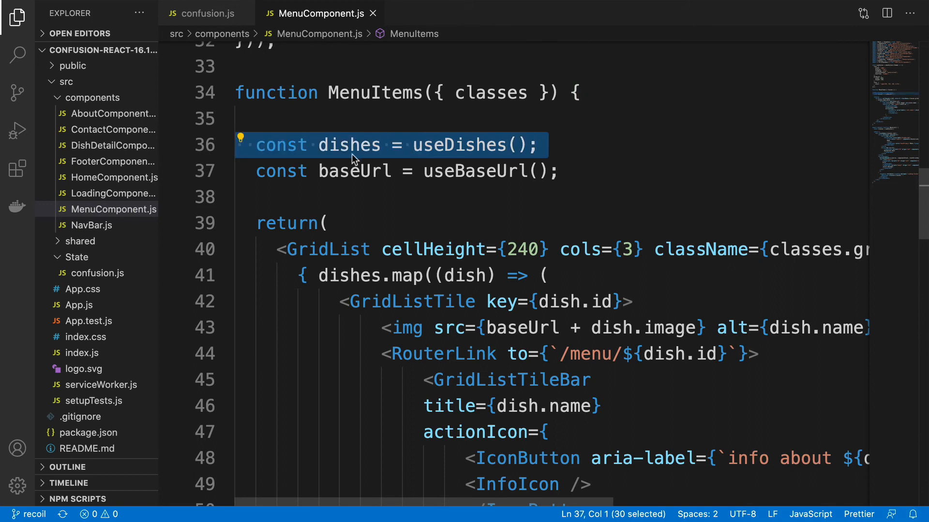
pyautogui.moveTo(407, 156)
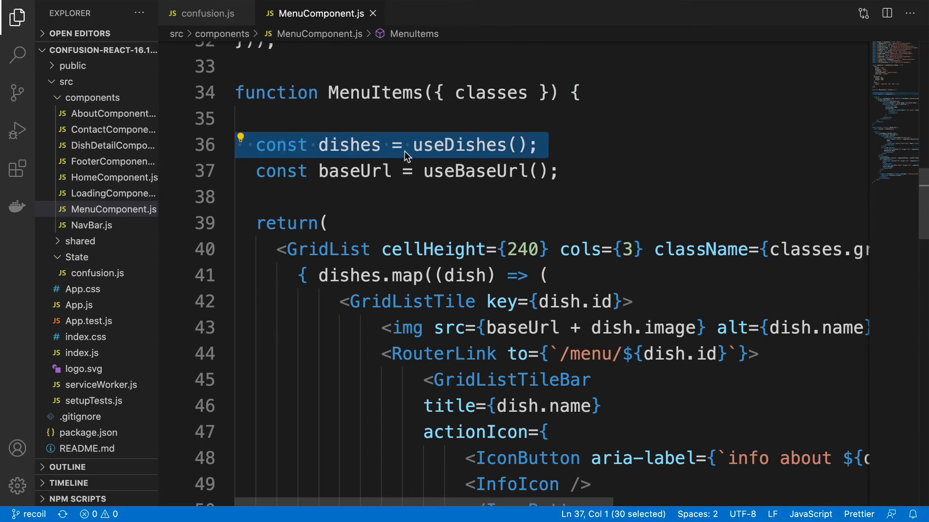
pyautogui.moveTo(511, 156)
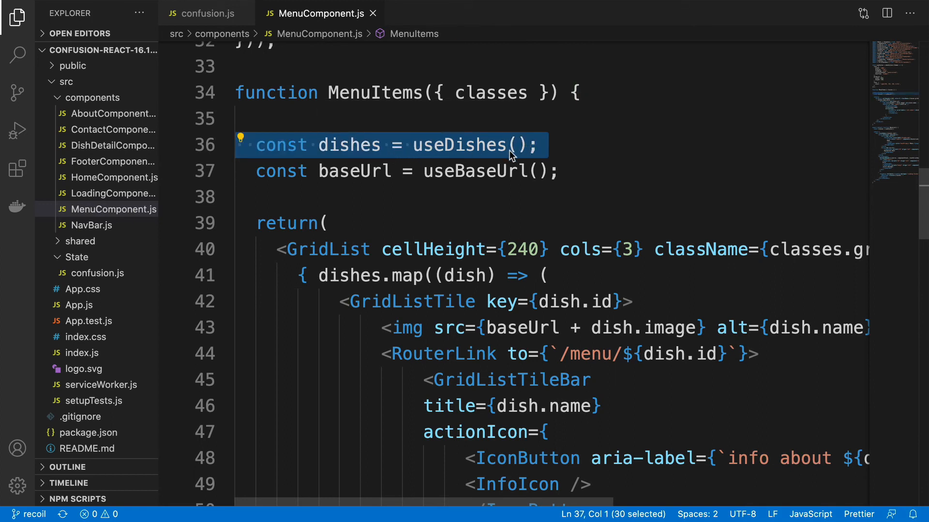
pyautogui.moveTo(496, 206)
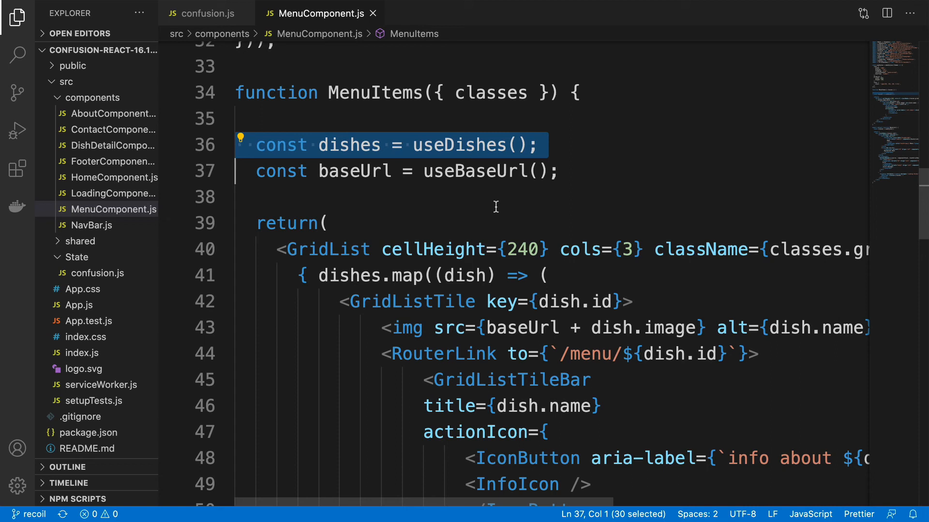
pyautogui.scroll(3)
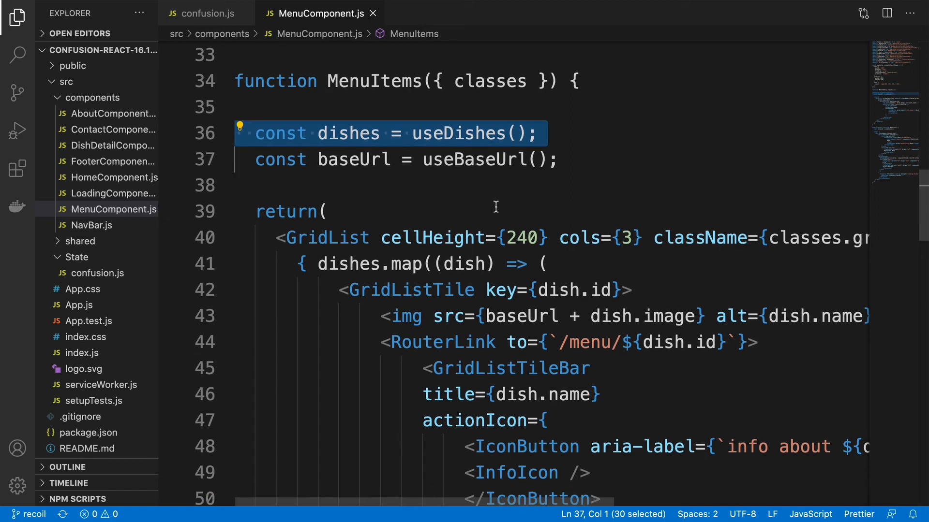
pyautogui.scroll(3)
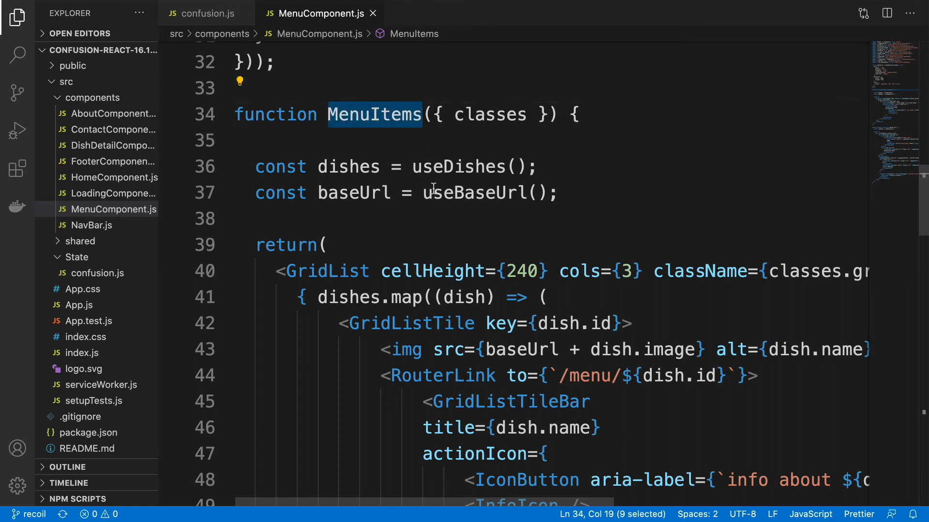
pyautogui.doubleClick(349, 232)
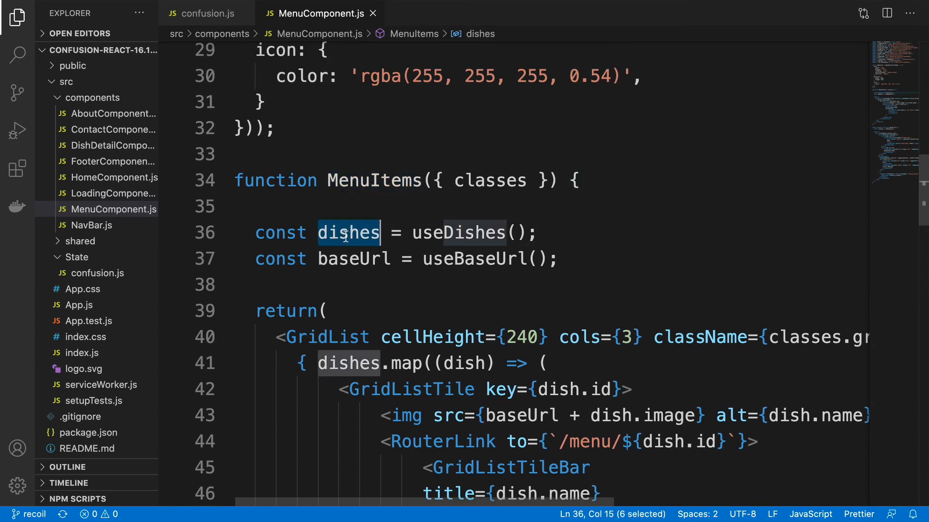
pyautogui.scroll(3)
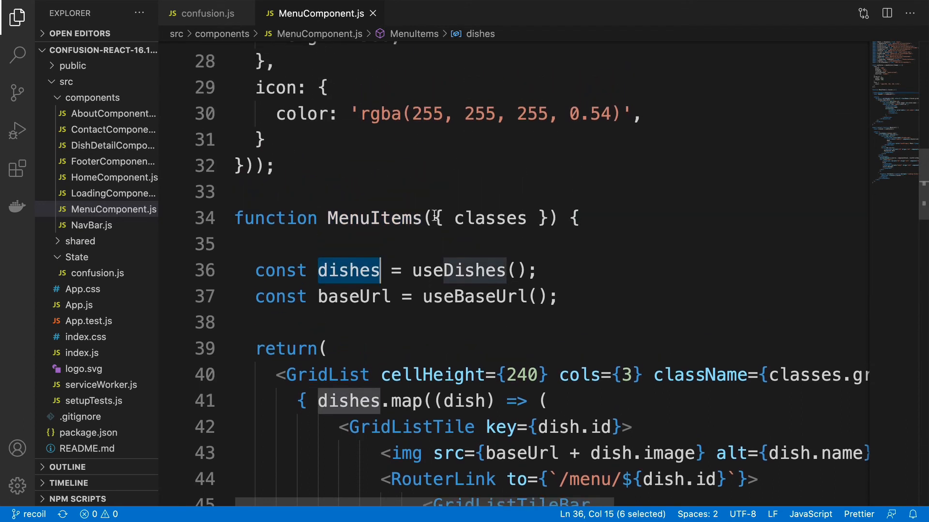
pyautogui.scroll(3)
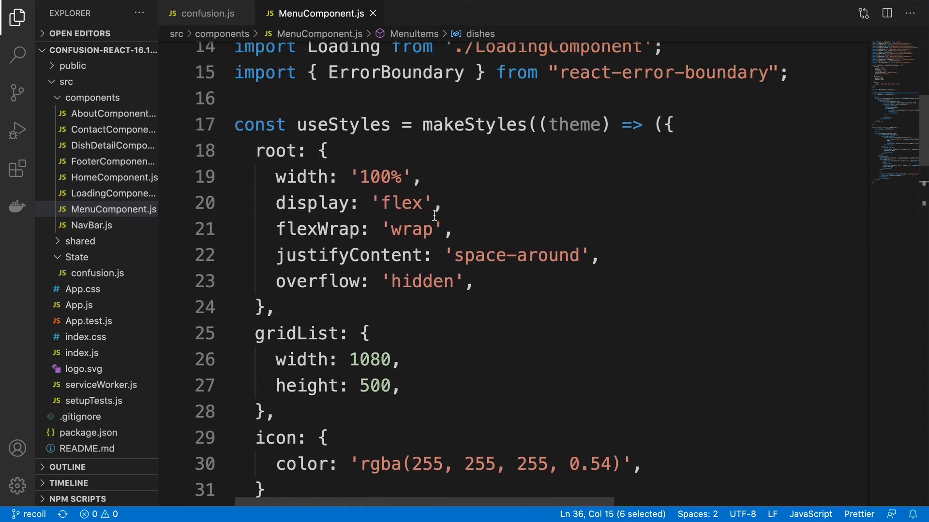
pyautogui.scroll(3)
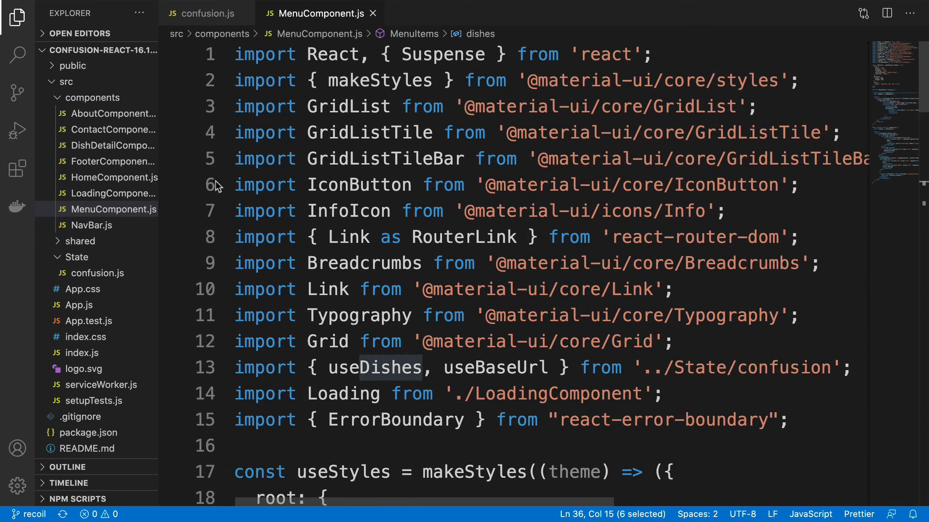
pyautogui.scroll(-3)
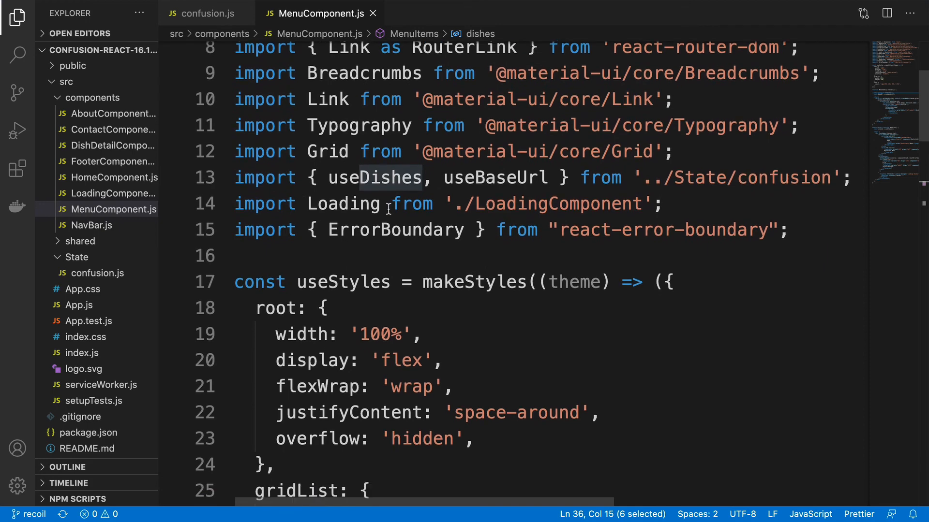
pyautogui.scroll(-3)
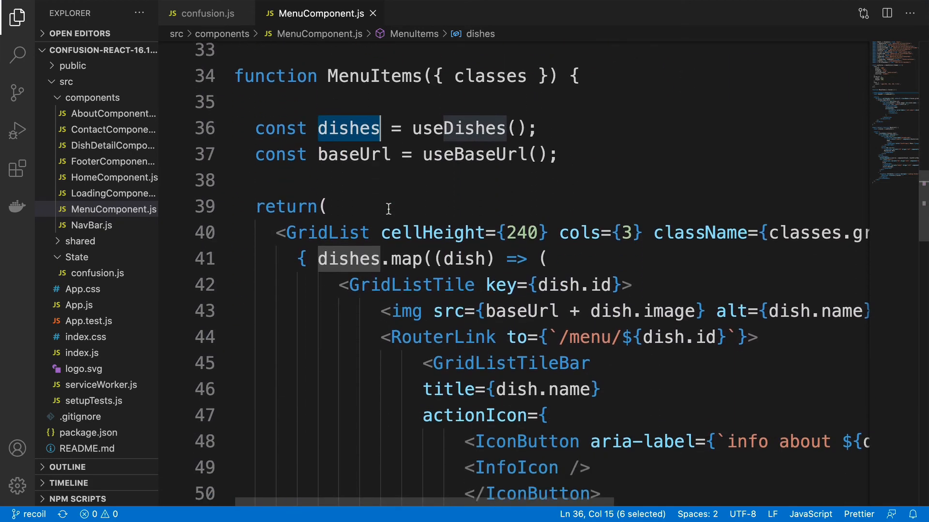
pyautogui.scroll(-3)
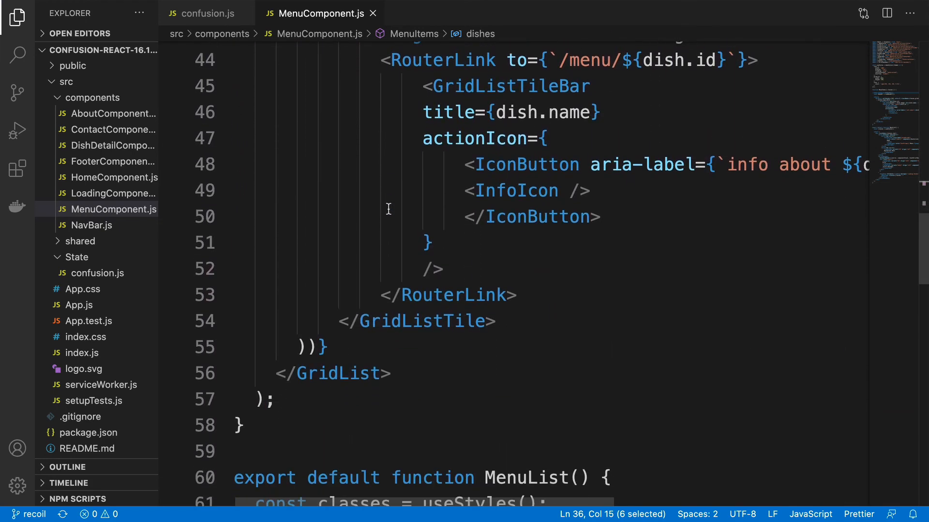
pyautogui.scroll(-3)
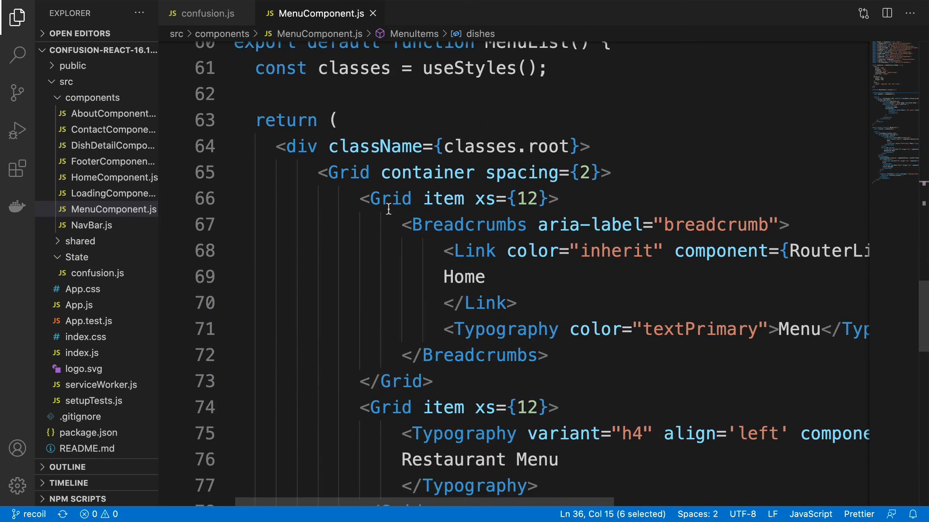
pyautogui.scroll(-3)
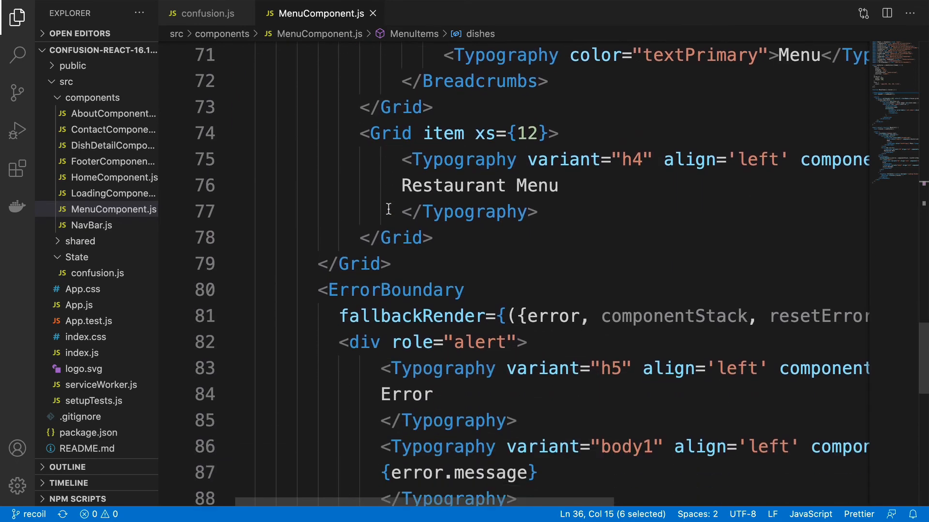
pyautogui.scroll(-3)
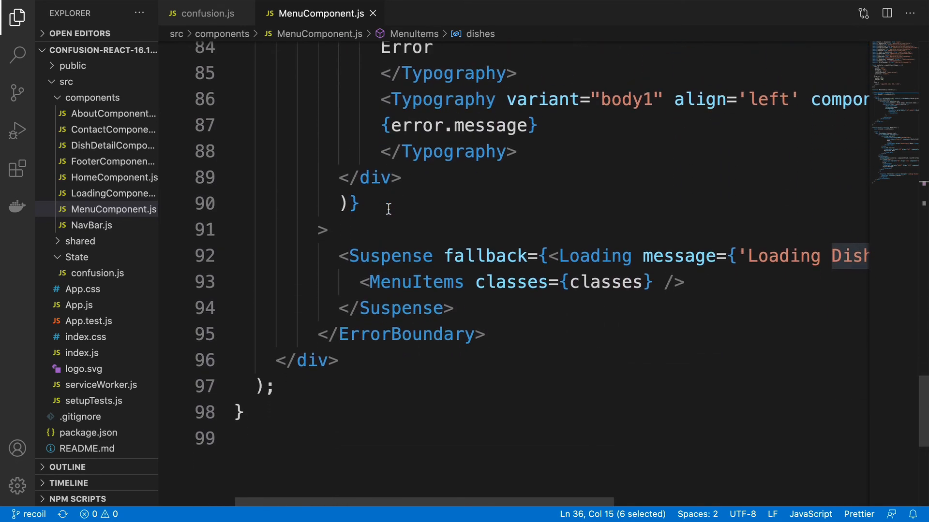
pyautogui.scroll(3)
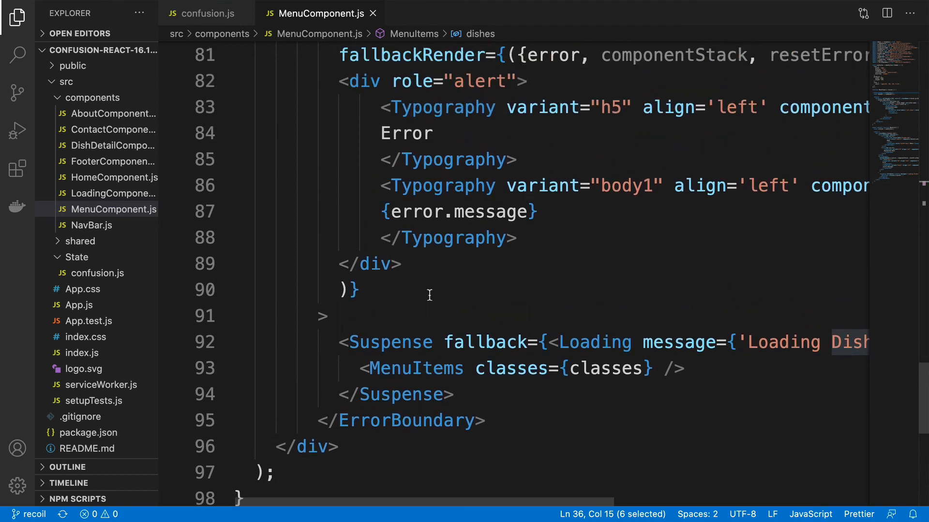
pyautogui.moveTo(439, 310)
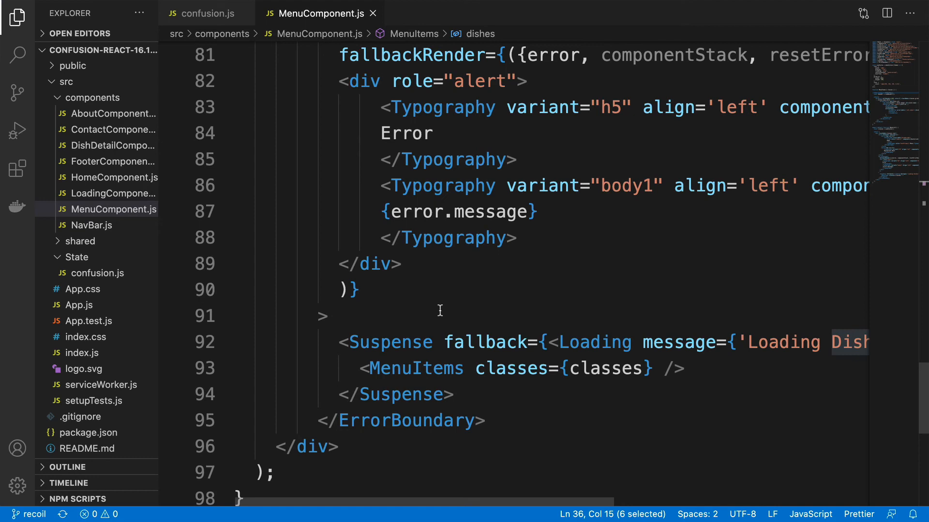
pyautogui.scroll(3)
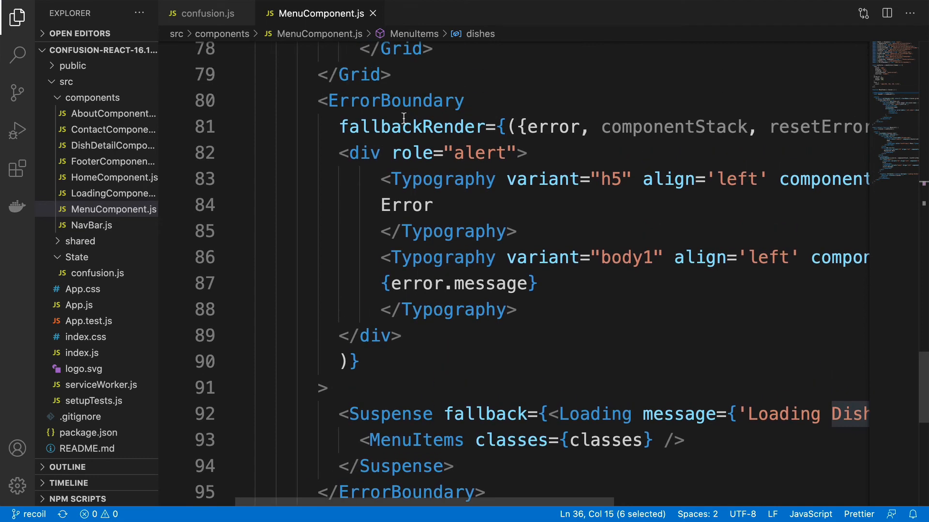
pyautogui.scroll(3)
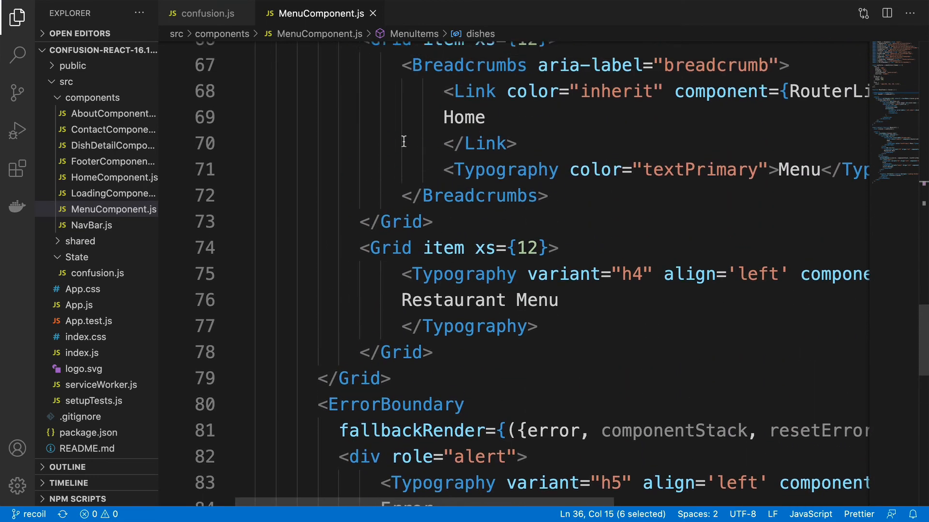
pyautogui.scroll(3)
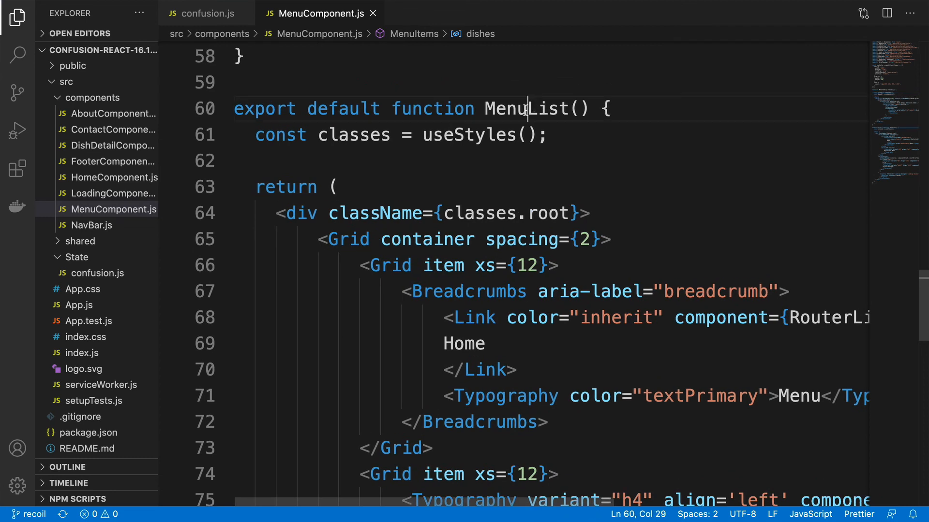
pyautogui.scroll(-3)
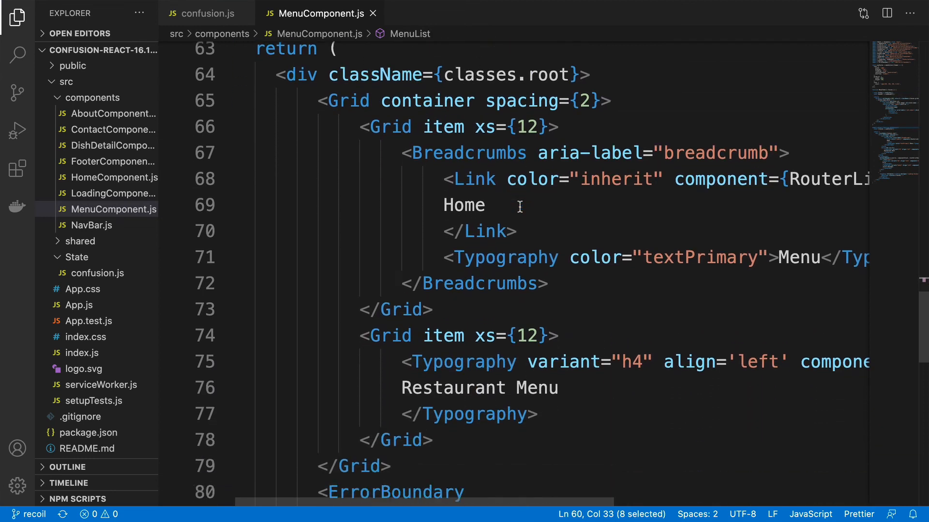
pyautogui.scroll(-3)
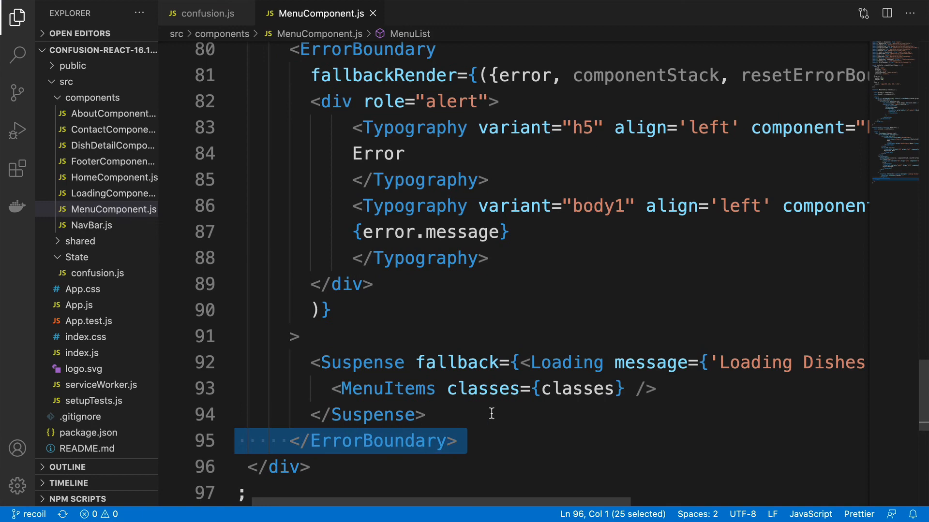
pyautogui.moveTo(362, 440)
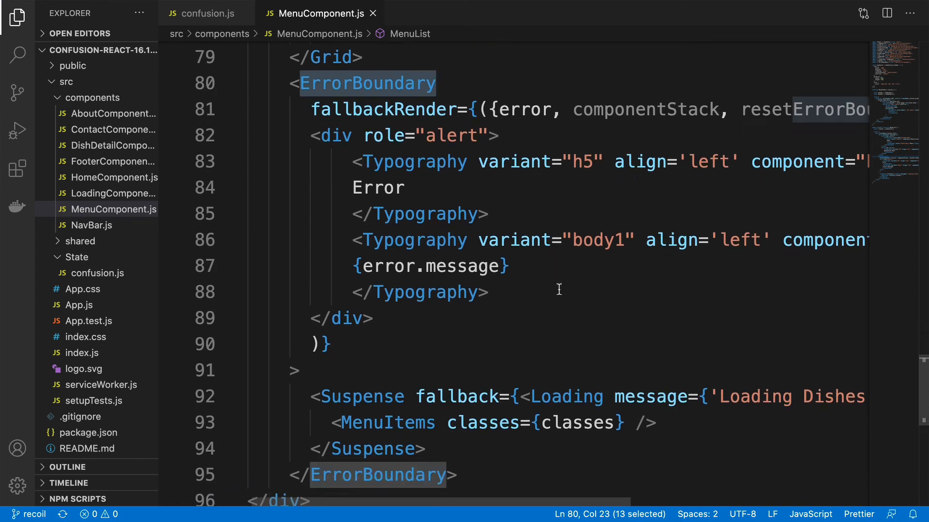
pyautogui.moveTo(543, 312)
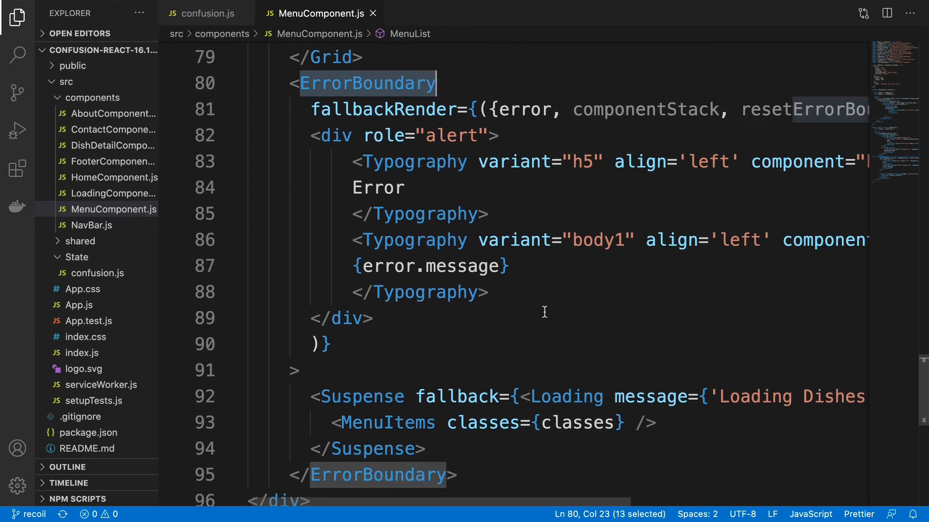
pyautogui.scroll(3)
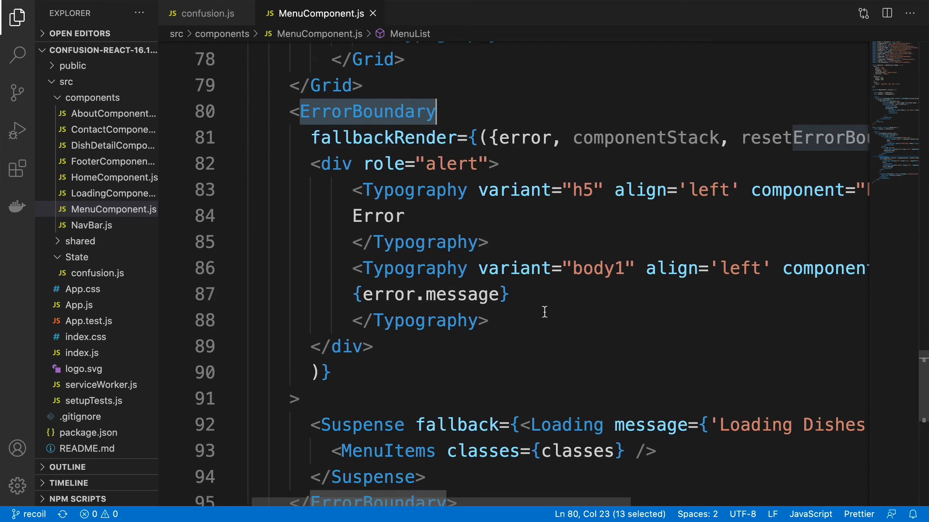